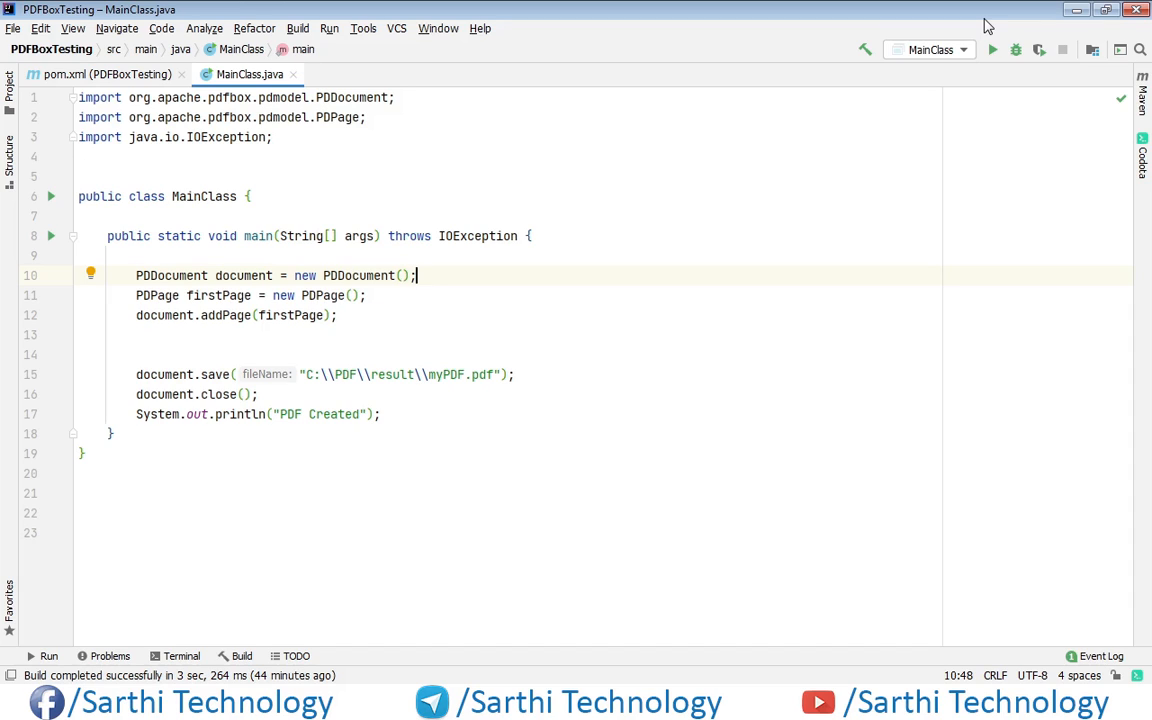
mouse_move(950, 58)
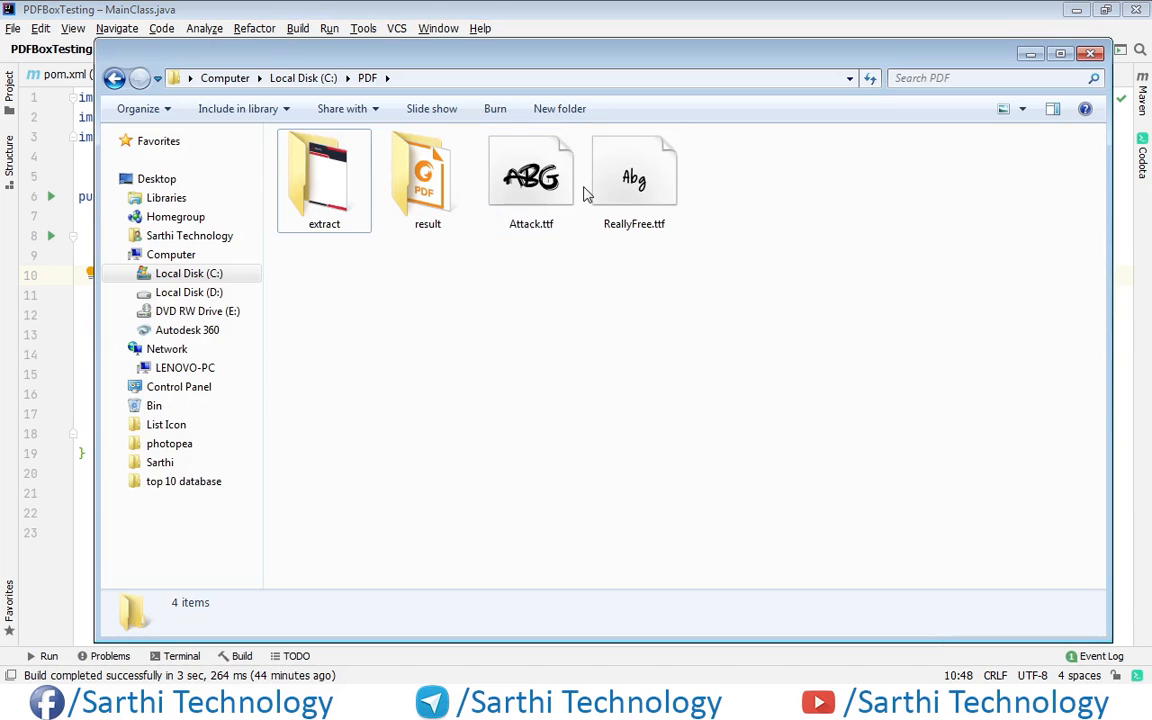
Select the Attack.ttf font file in the C:\PDF folder.
click(532, 180)
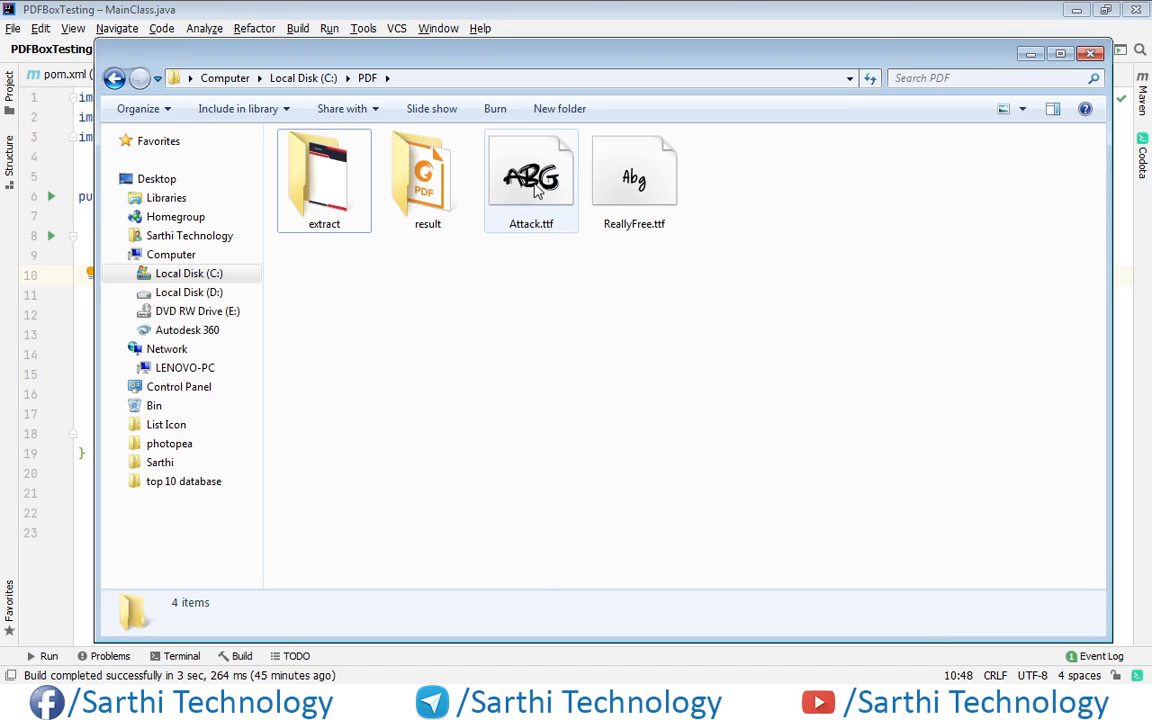
Preview Attack.ttf and ReallyFree.ttf in Font Viewer, closing each preview afterwards.
double_click(532, 180)
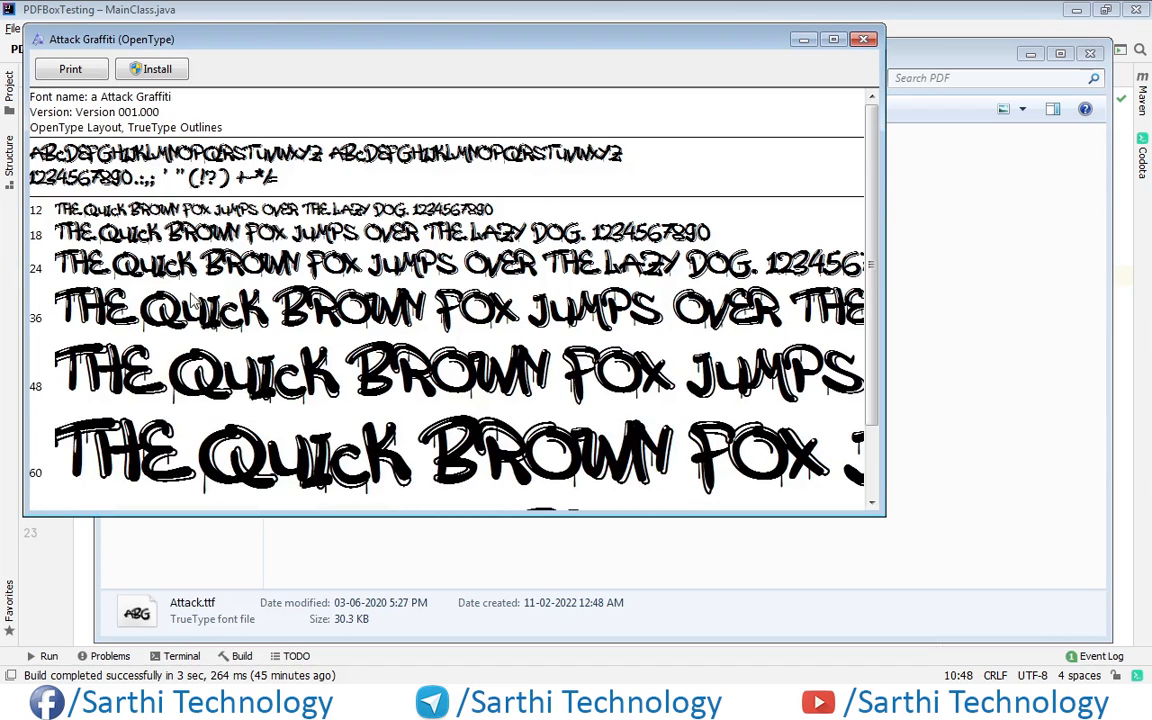
mouse_move(544, 168)
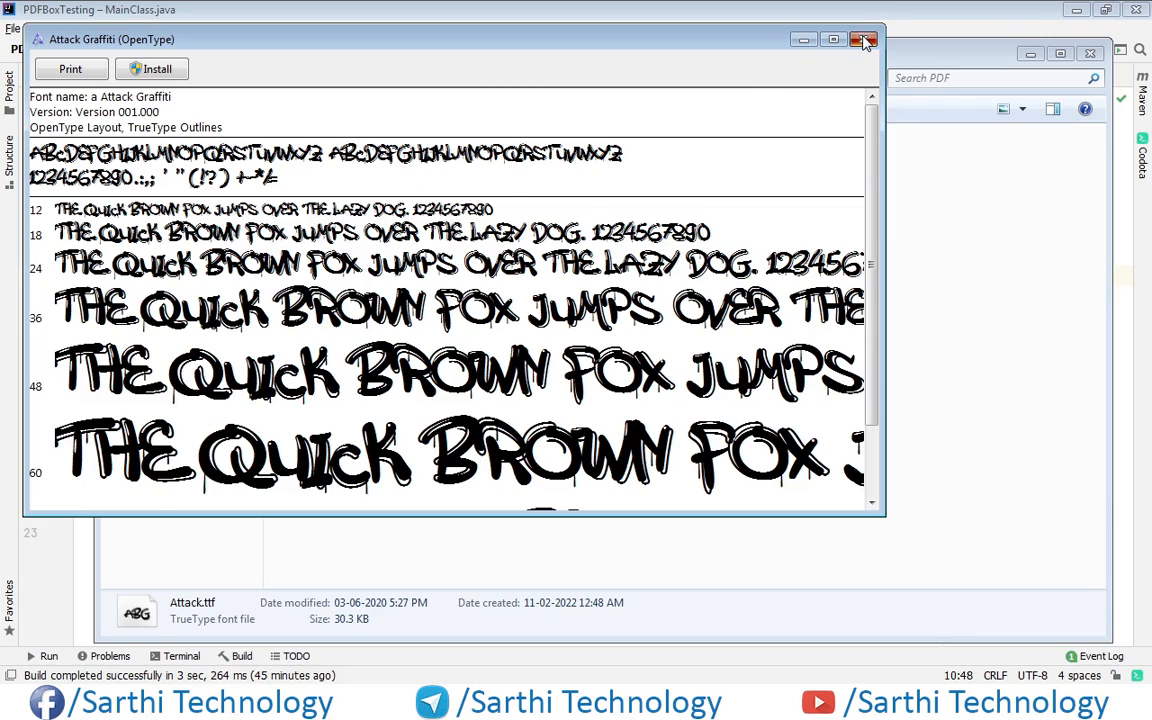
click(866, 40)
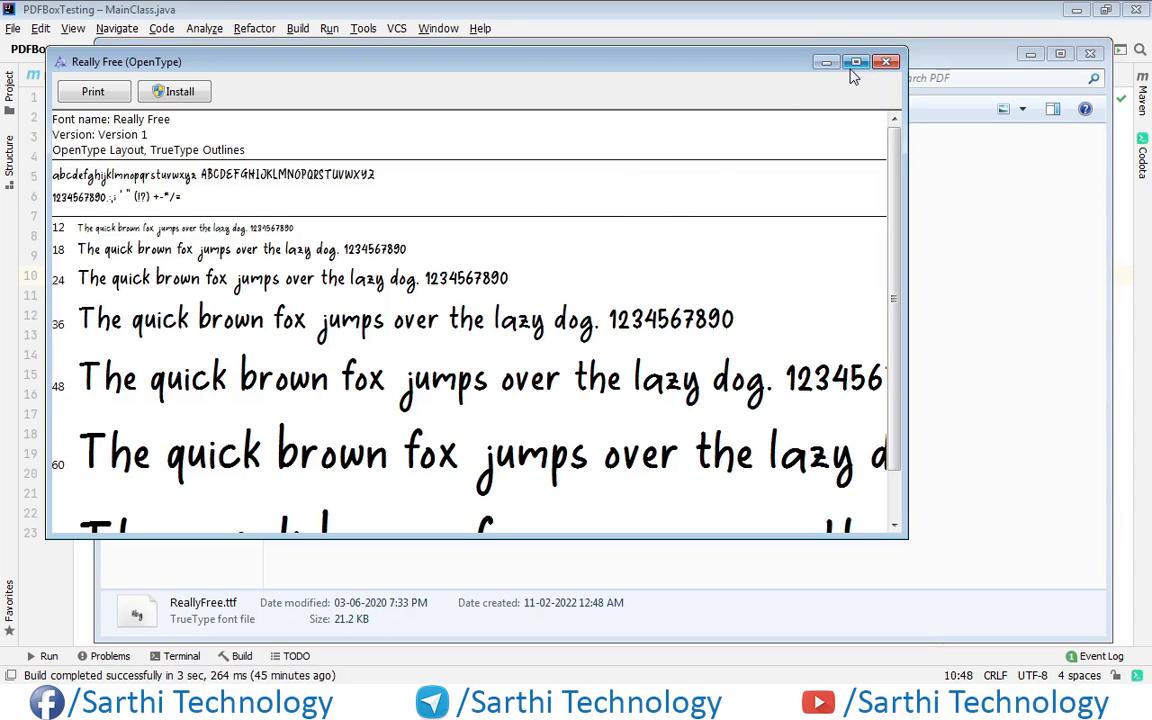
click(884, 60)
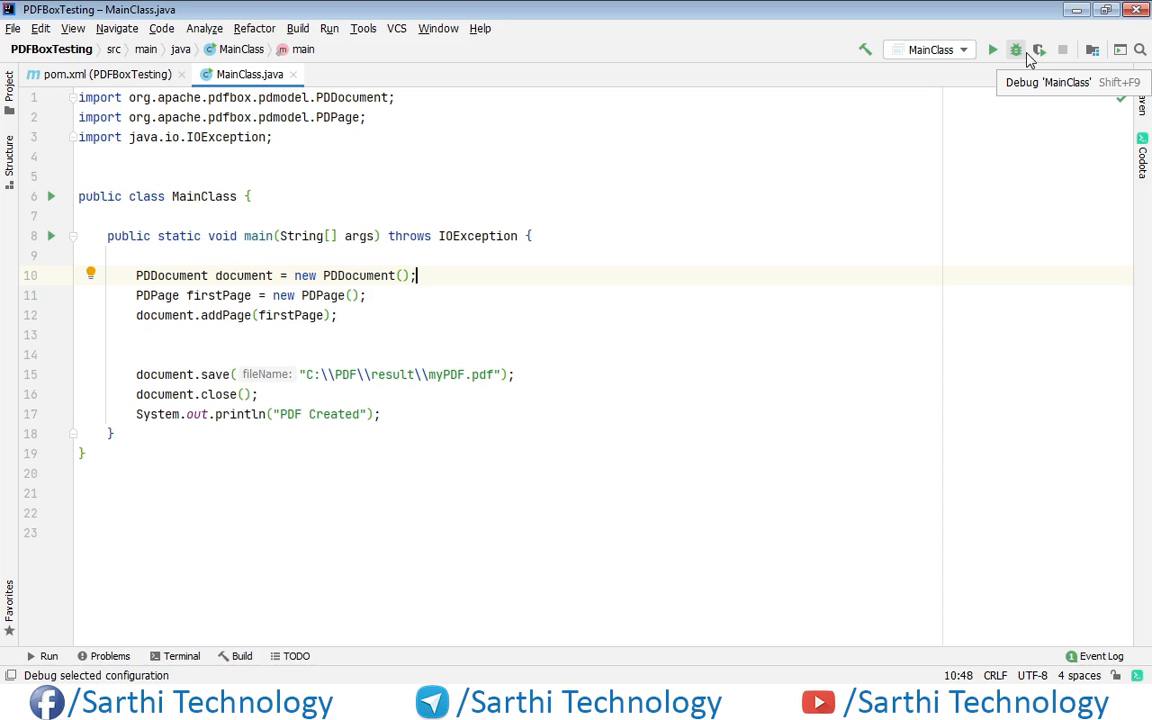
mouse_move(1030, 60)
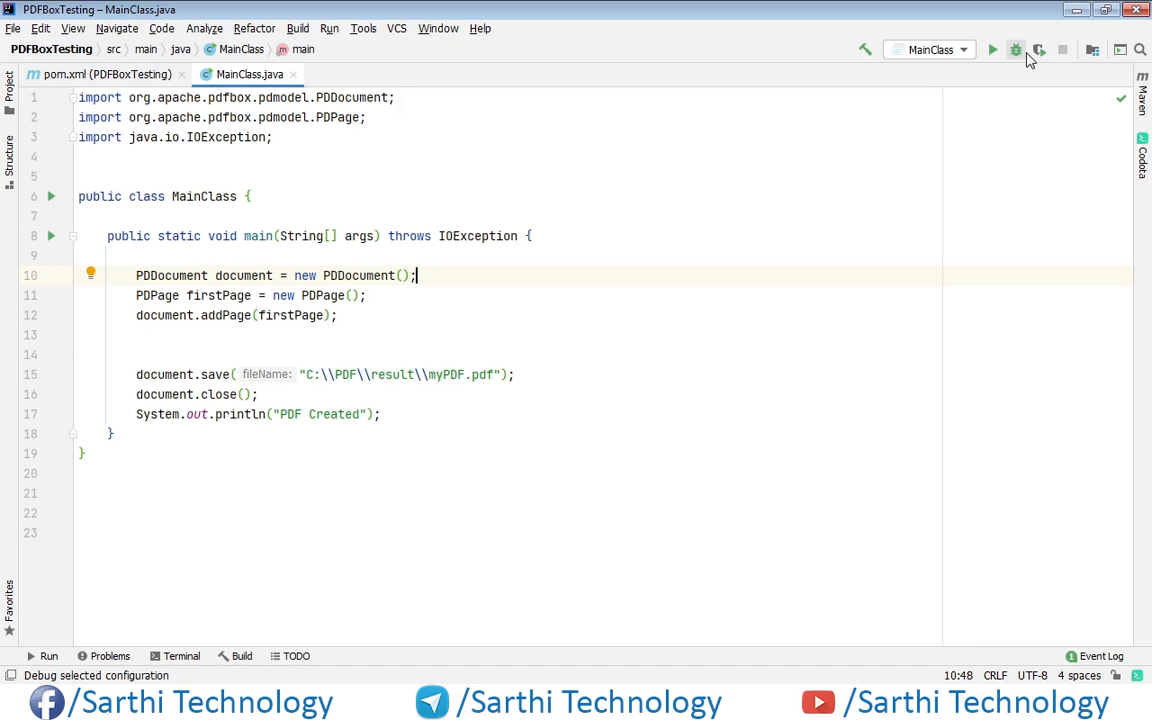
Write PDFont font1 = PDType0Font.load( on a new line with the font class auto-imported.
key(Return)
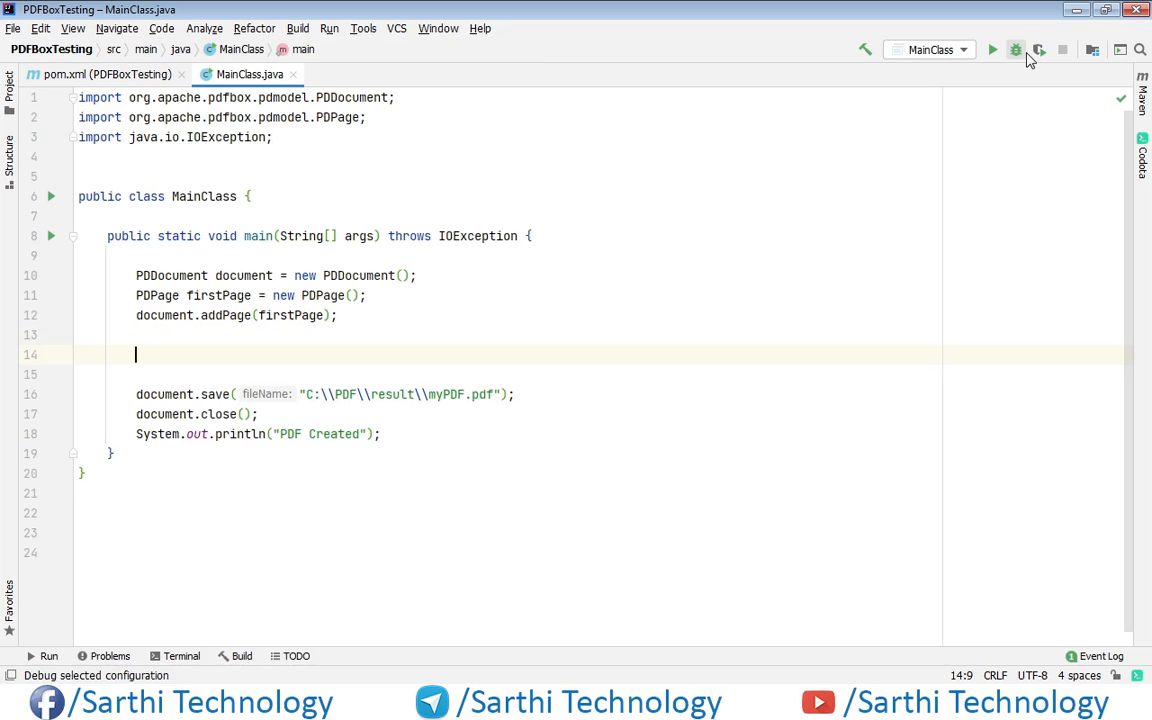
text(PD)
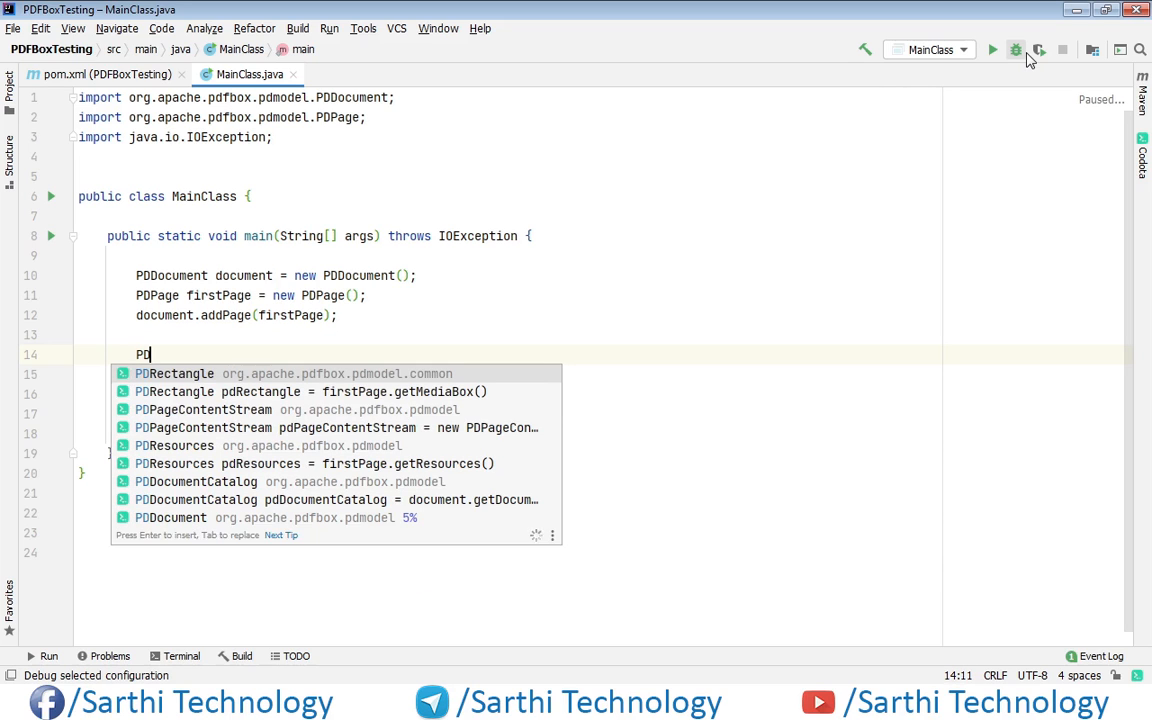
text(Font)
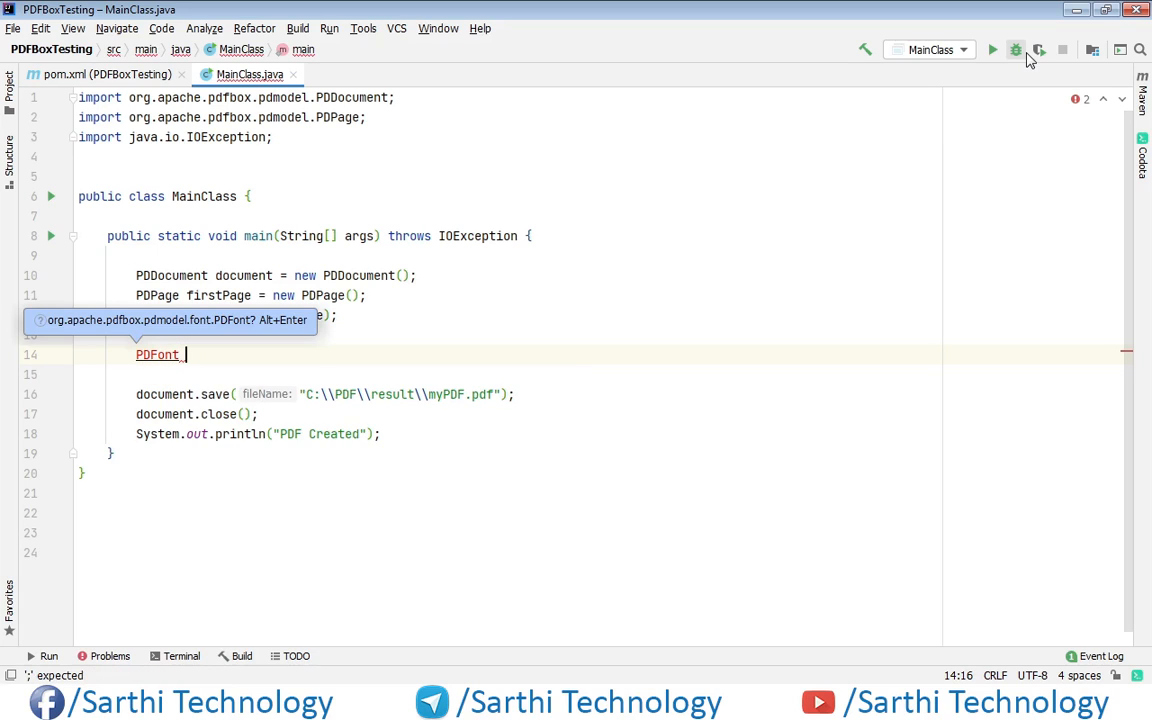
text(font1)
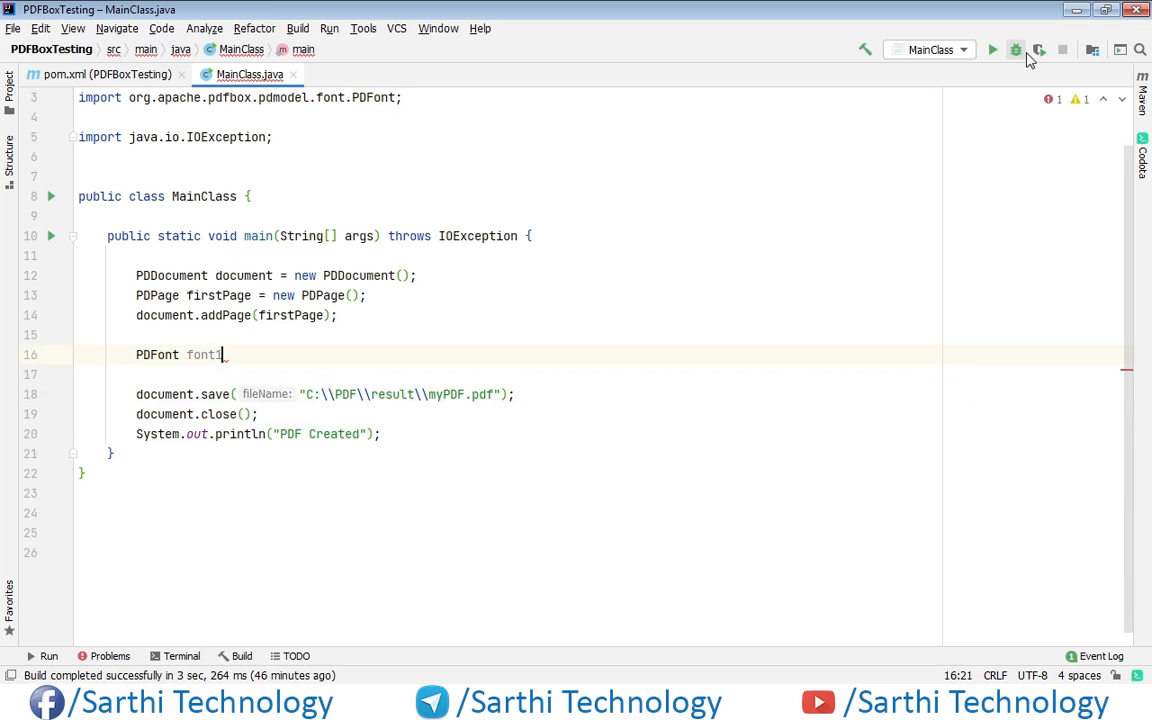
text(=)
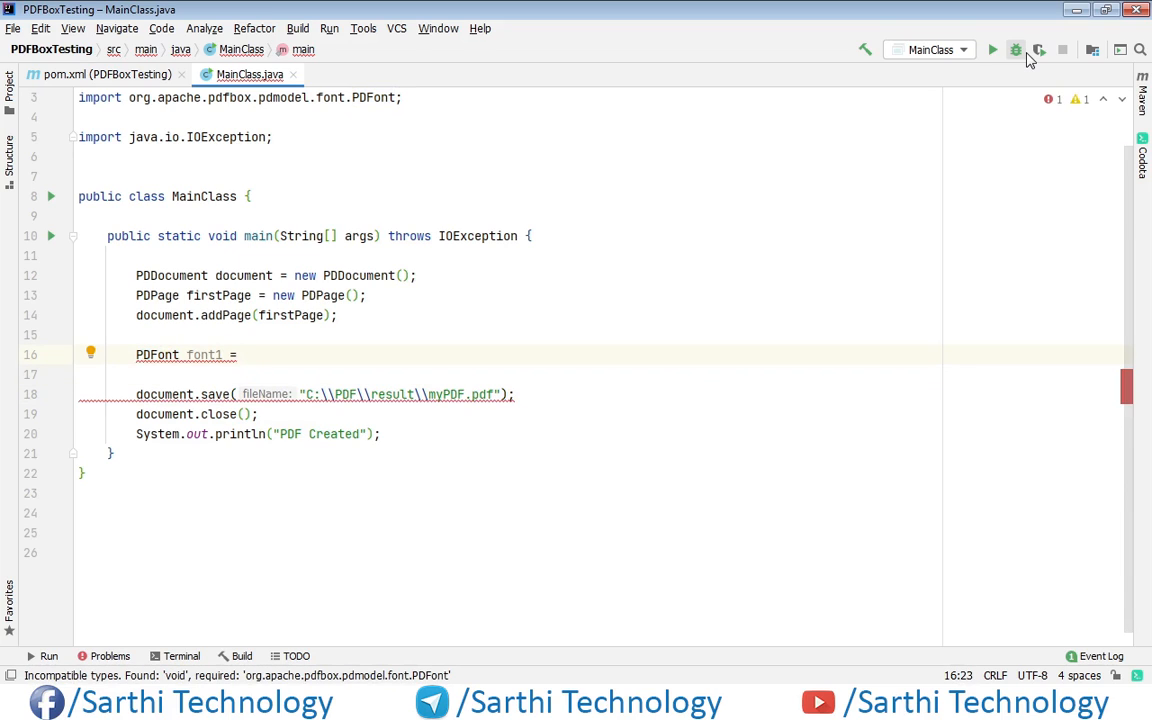
text(P)
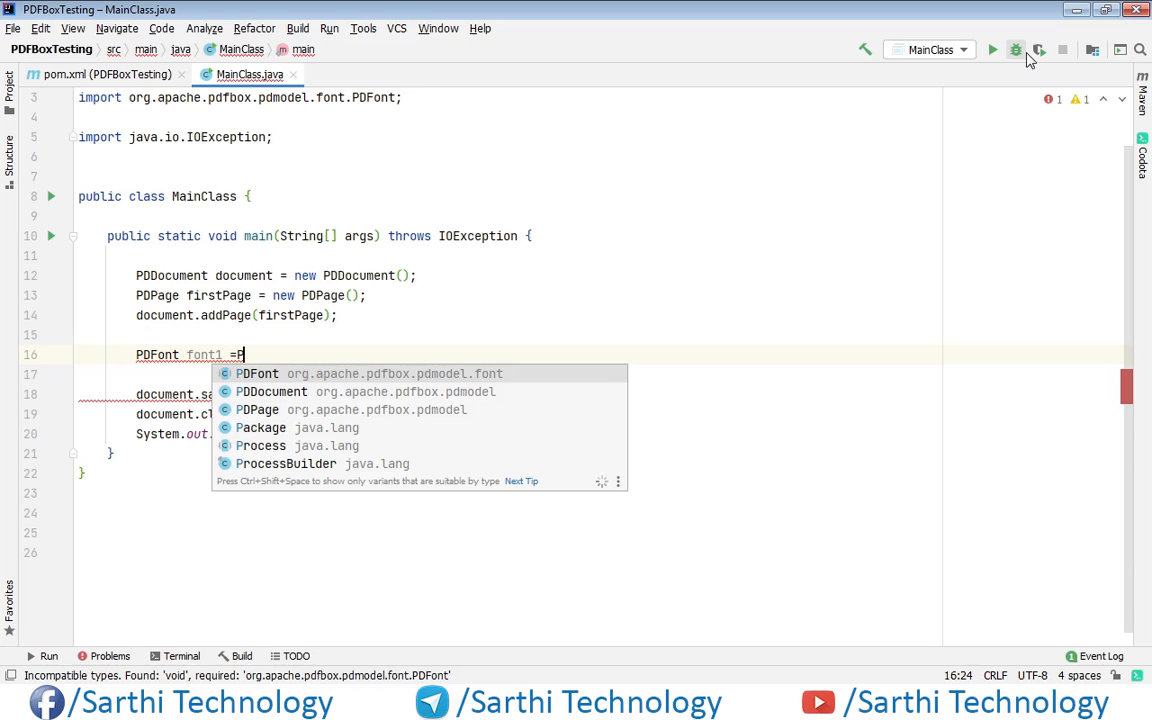
text(DType0Font)
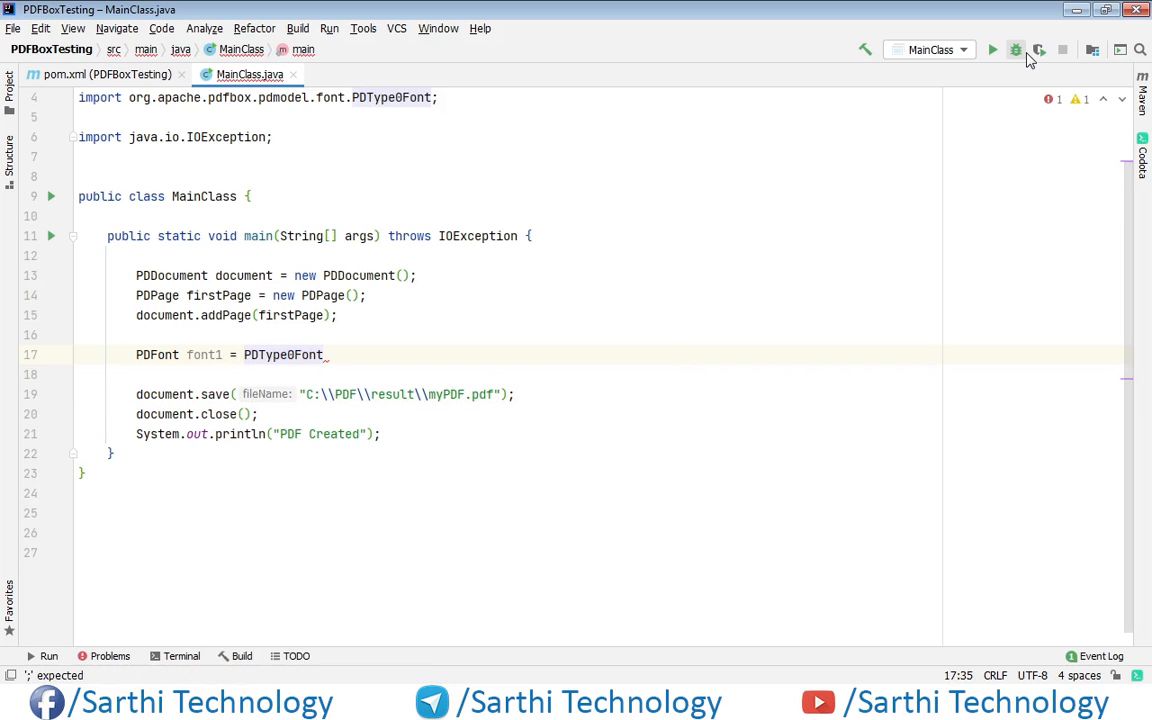
text(.load()
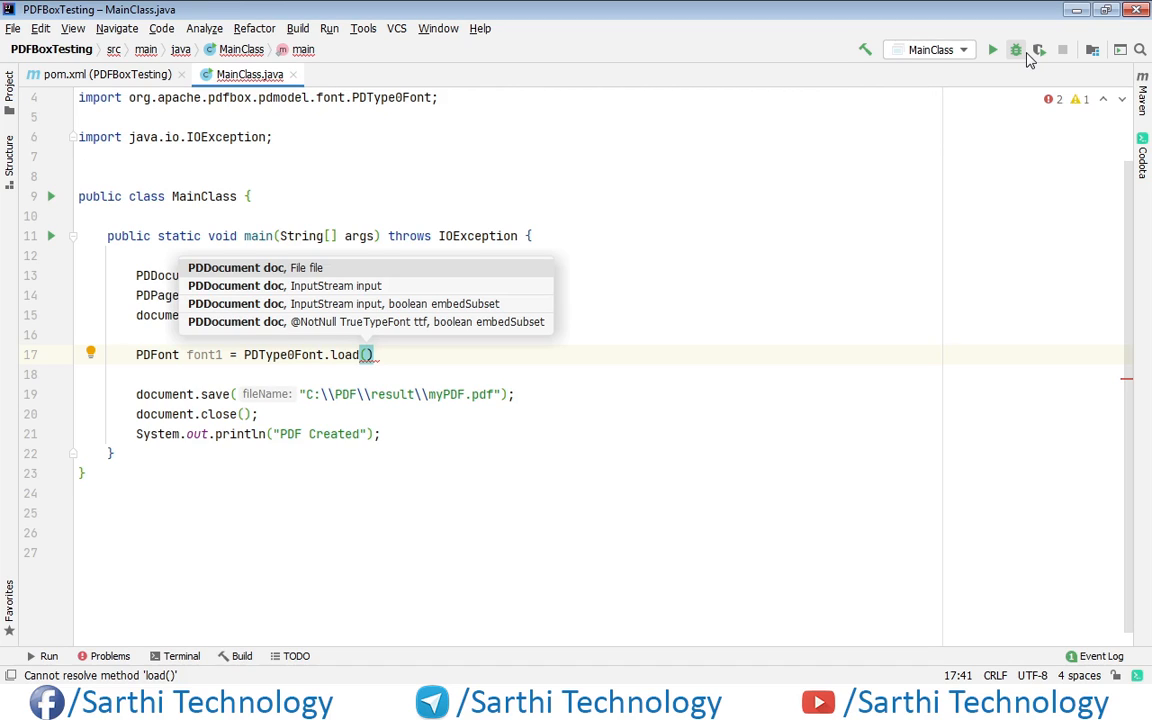
Pass document to load and declare File myFont1 = new File(String pathname) above it.
text(document,)
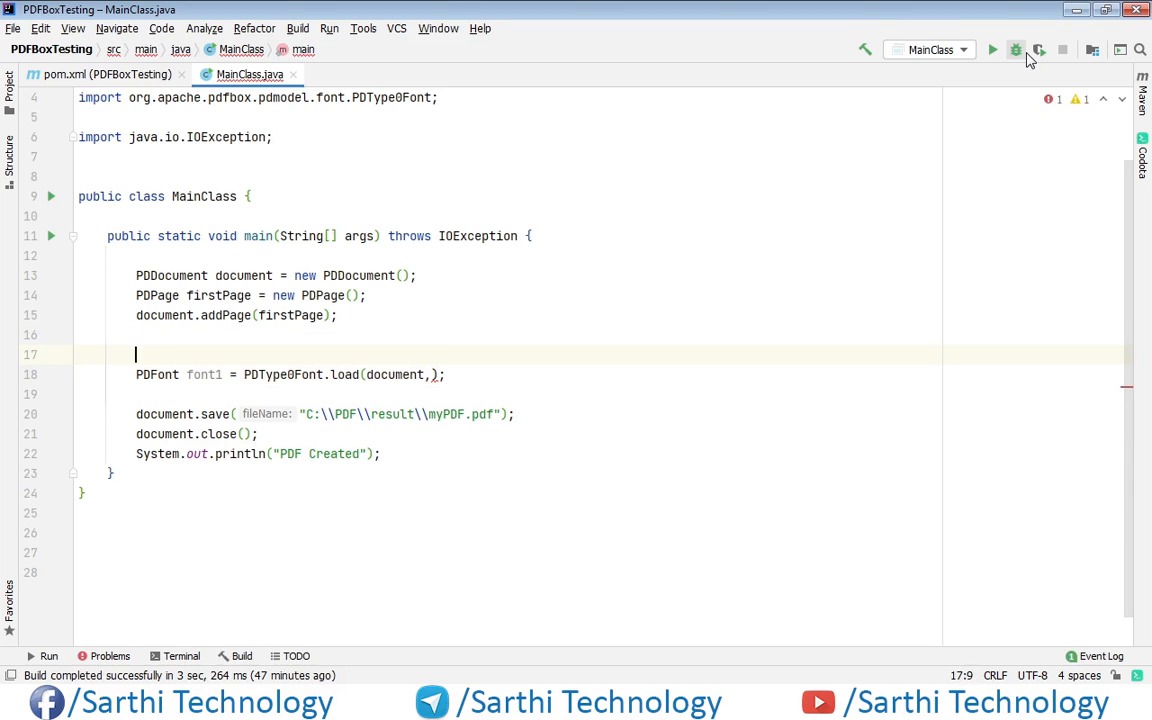
text(F)
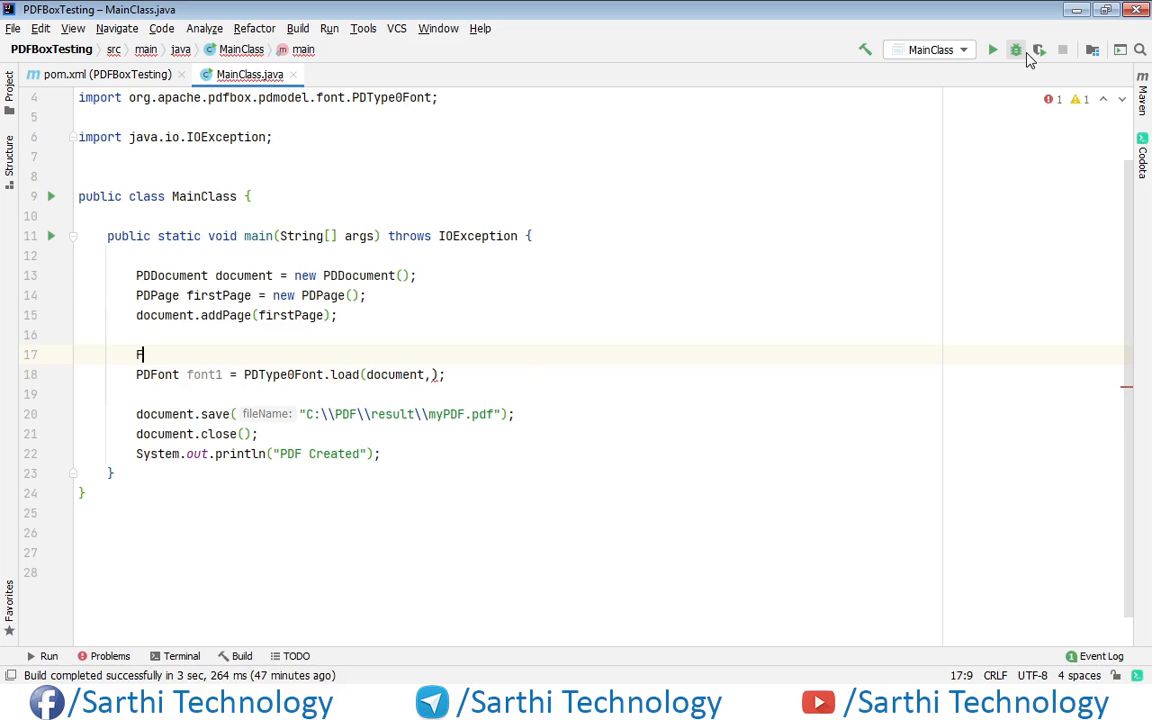
text(ile)
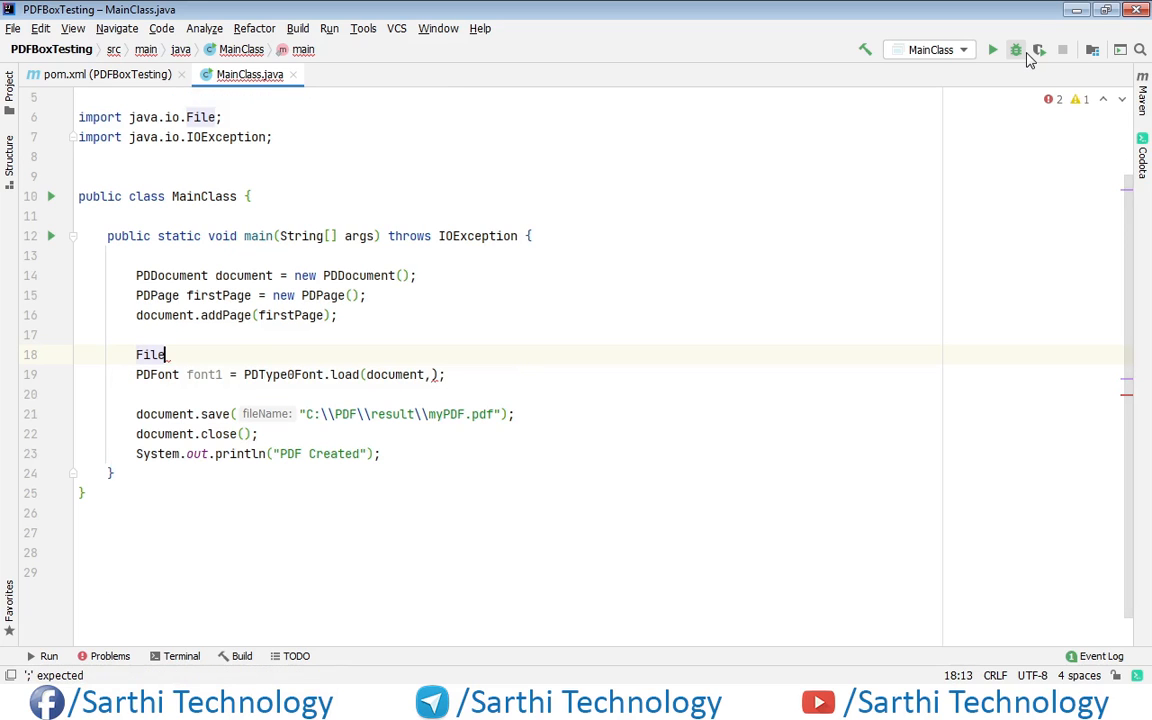
text(my)
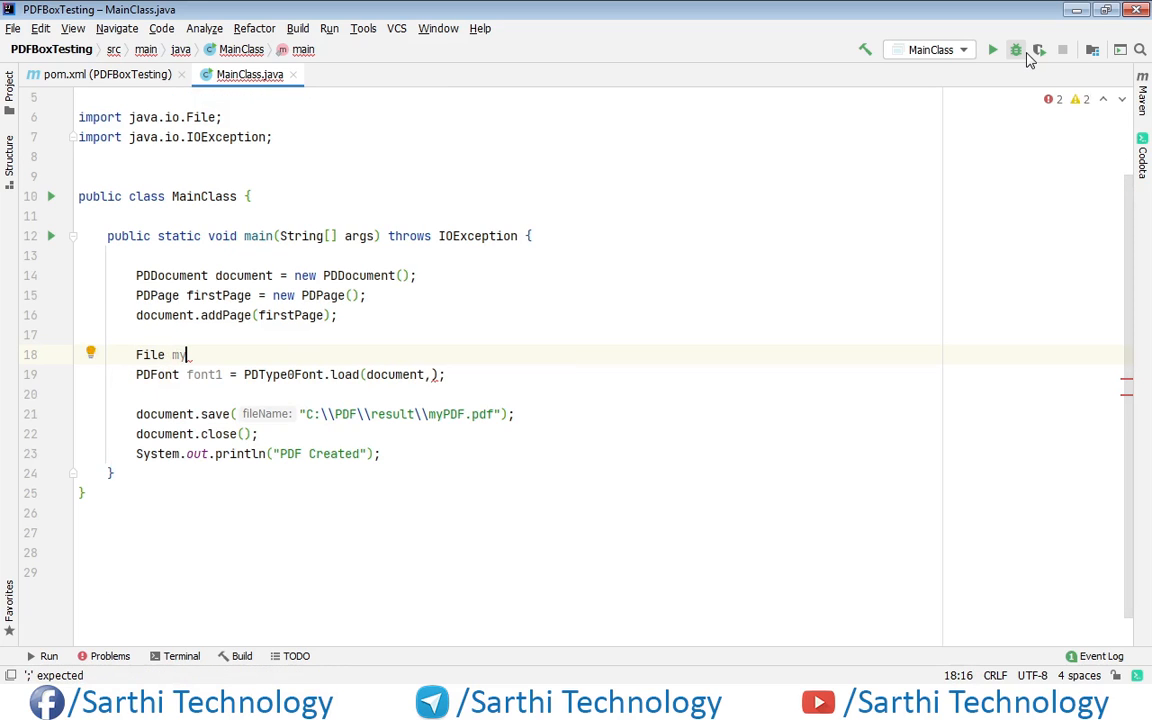
text(Font1)
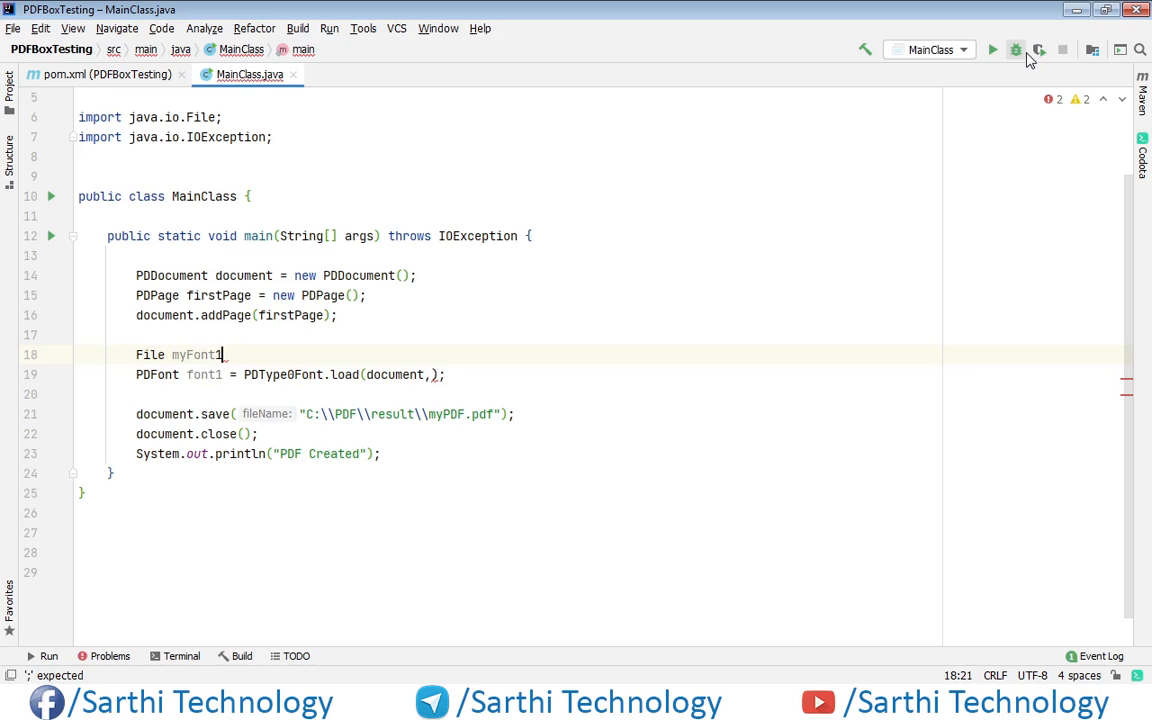
text(=)
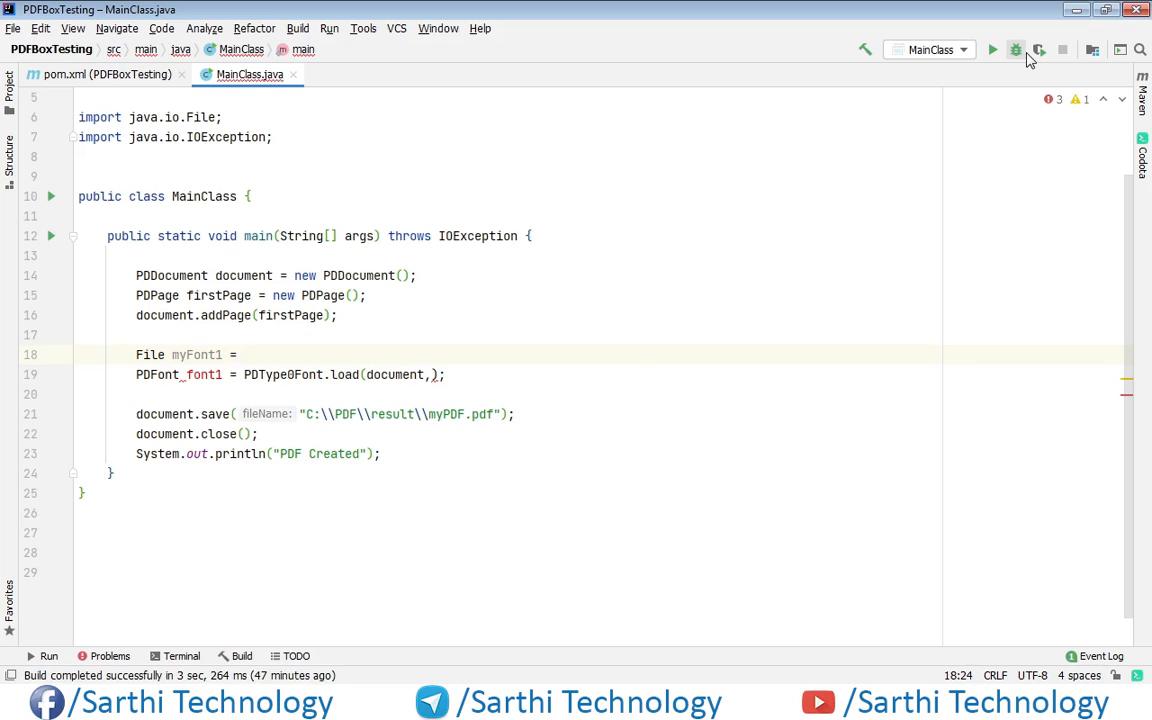
text(new F)
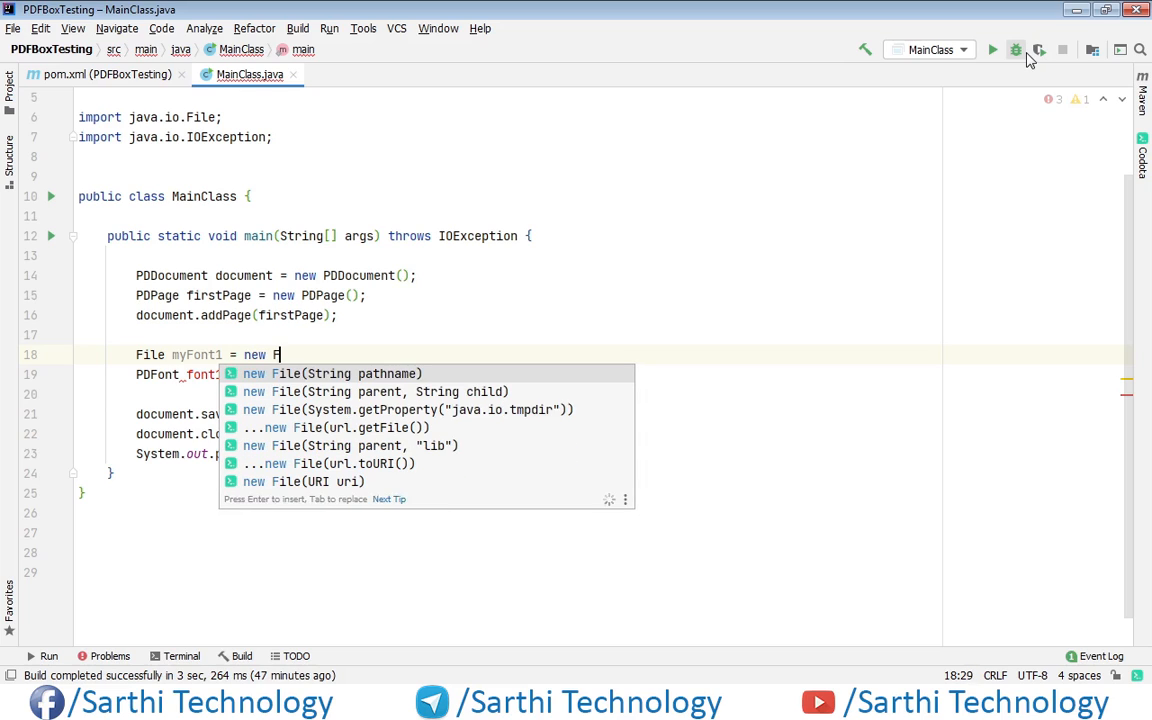
click(344, 374)
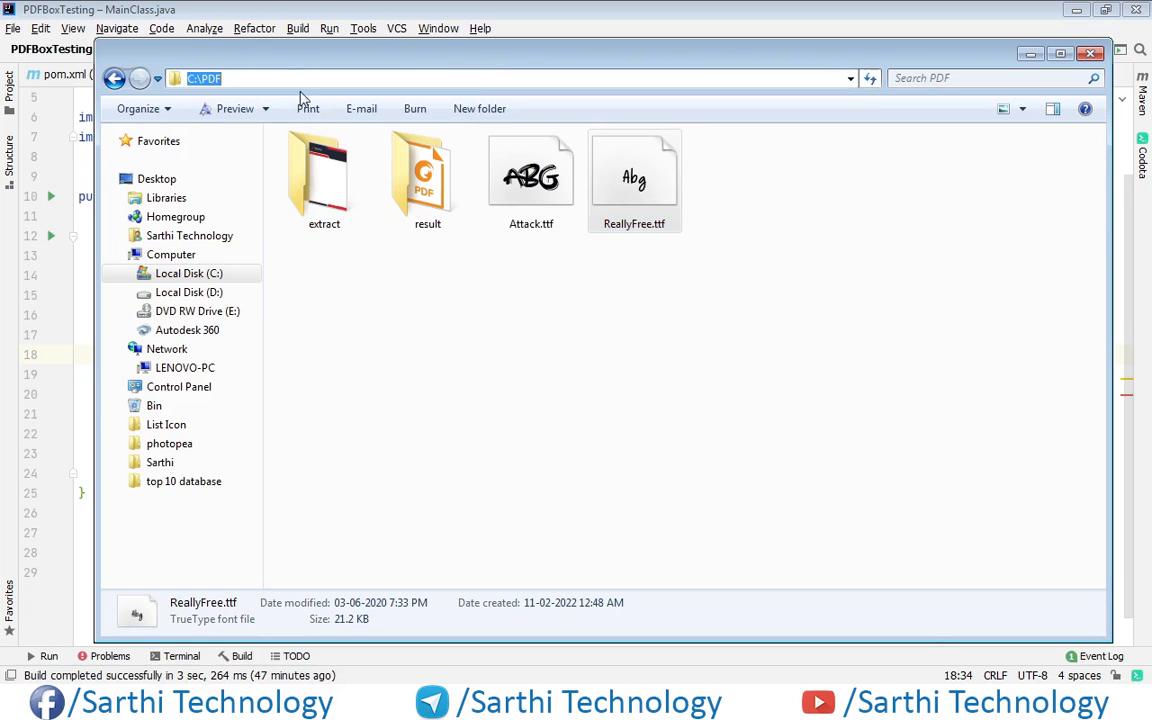
mouse_move(360, 108)
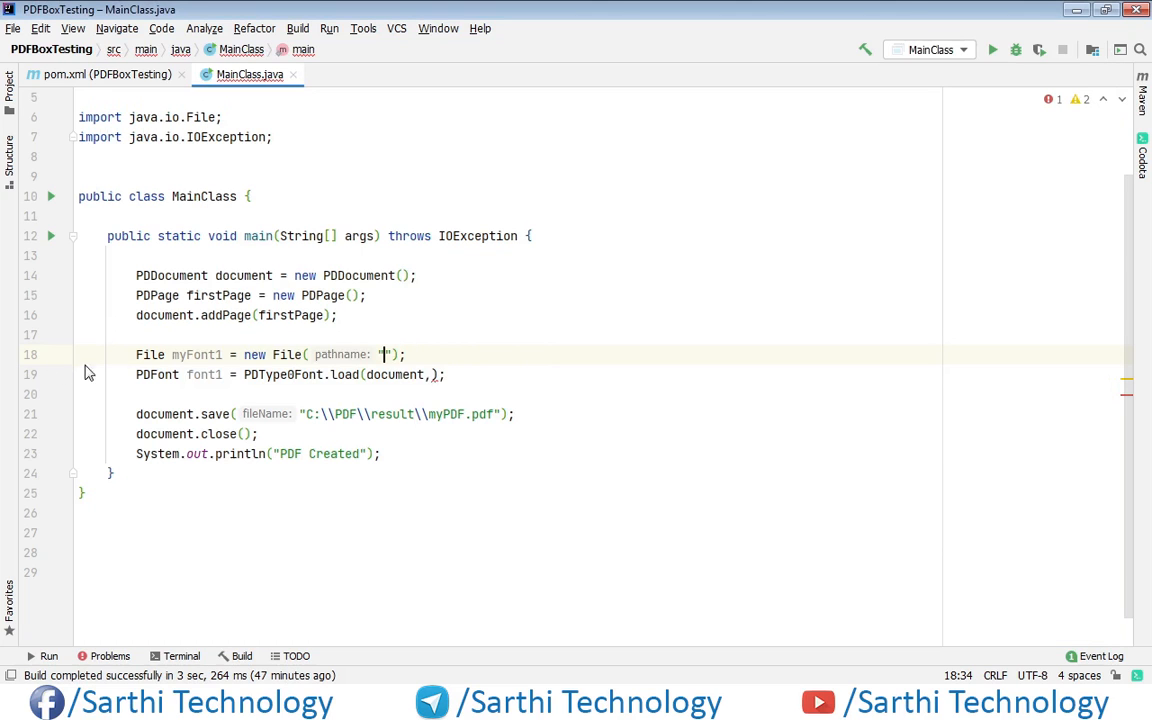
Point myFont1 at C:\PDF\Attack.ttf and pass myFont1 as the second load argument.
text(C:\\PDF)
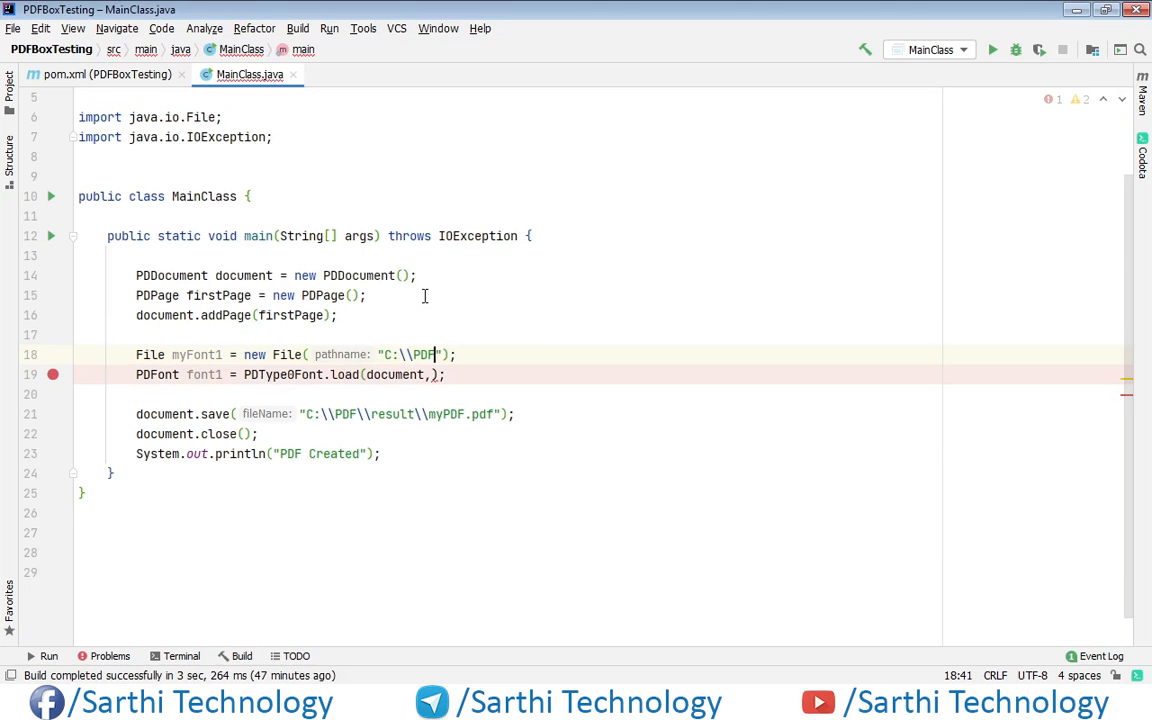
text(\\)
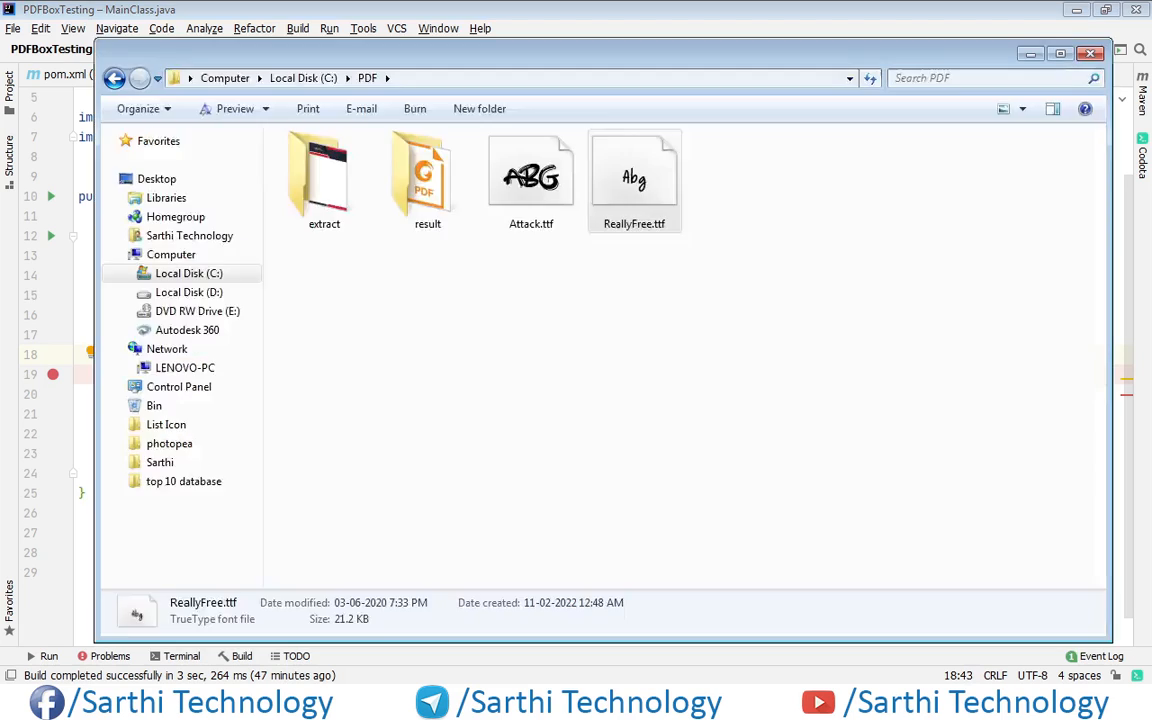
click(532, 180)
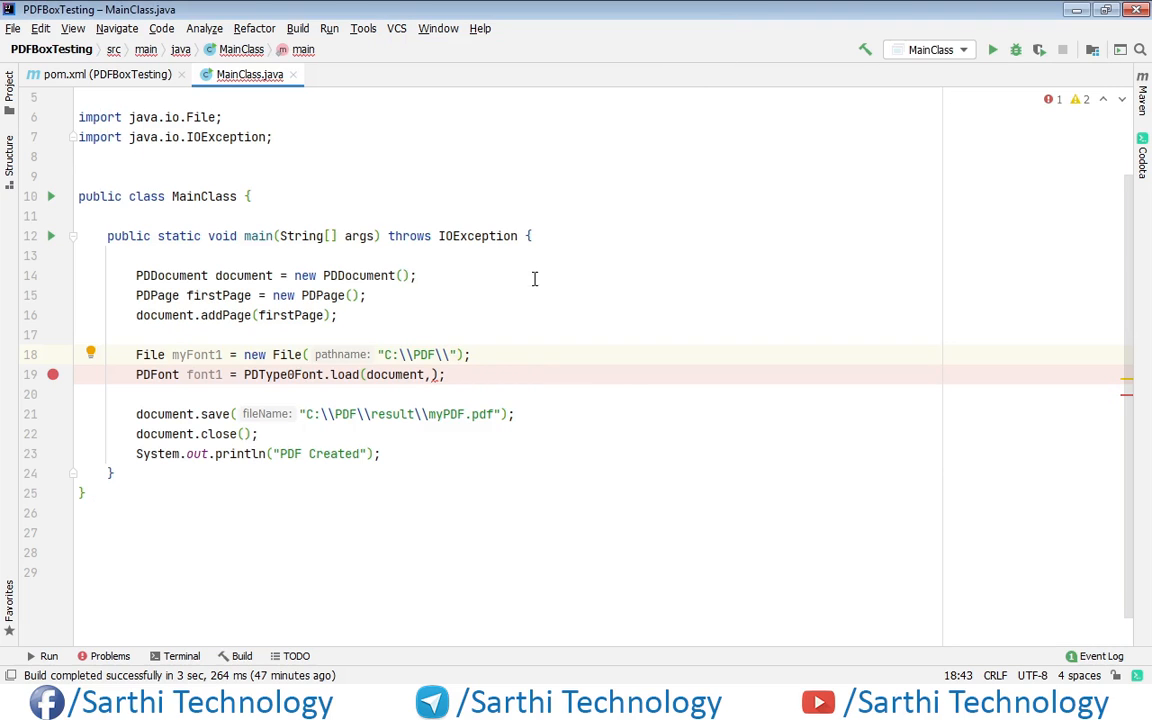
text(Attack.ttf)
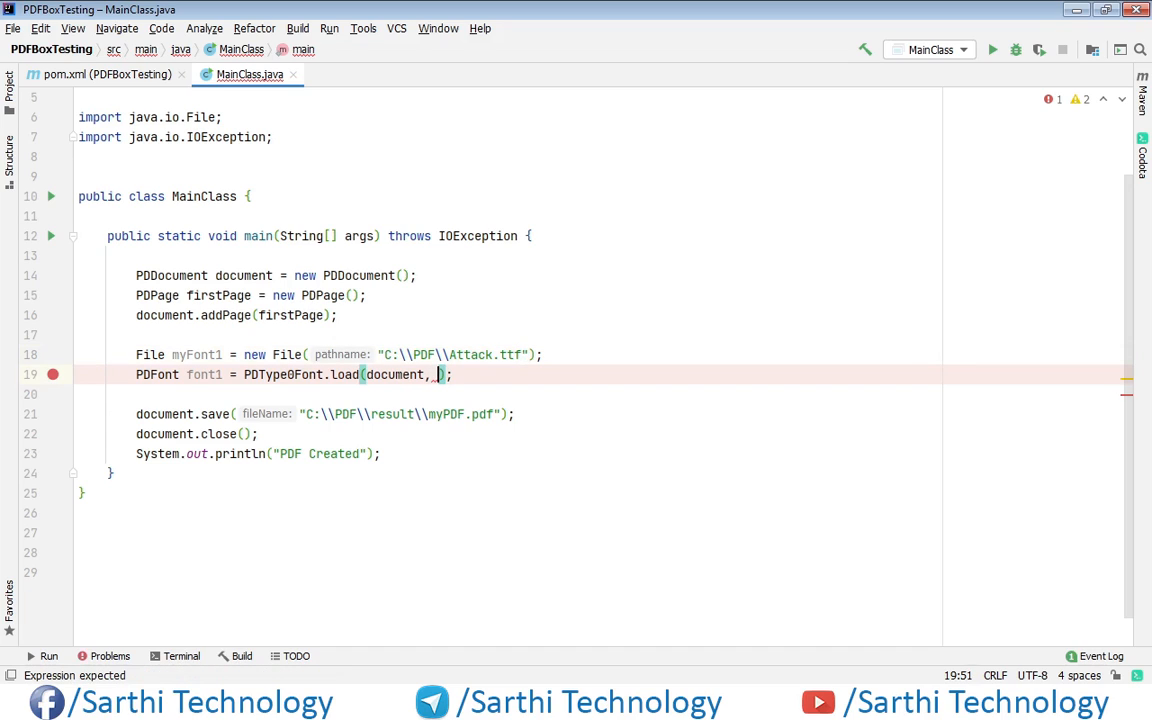
text(myFont1)
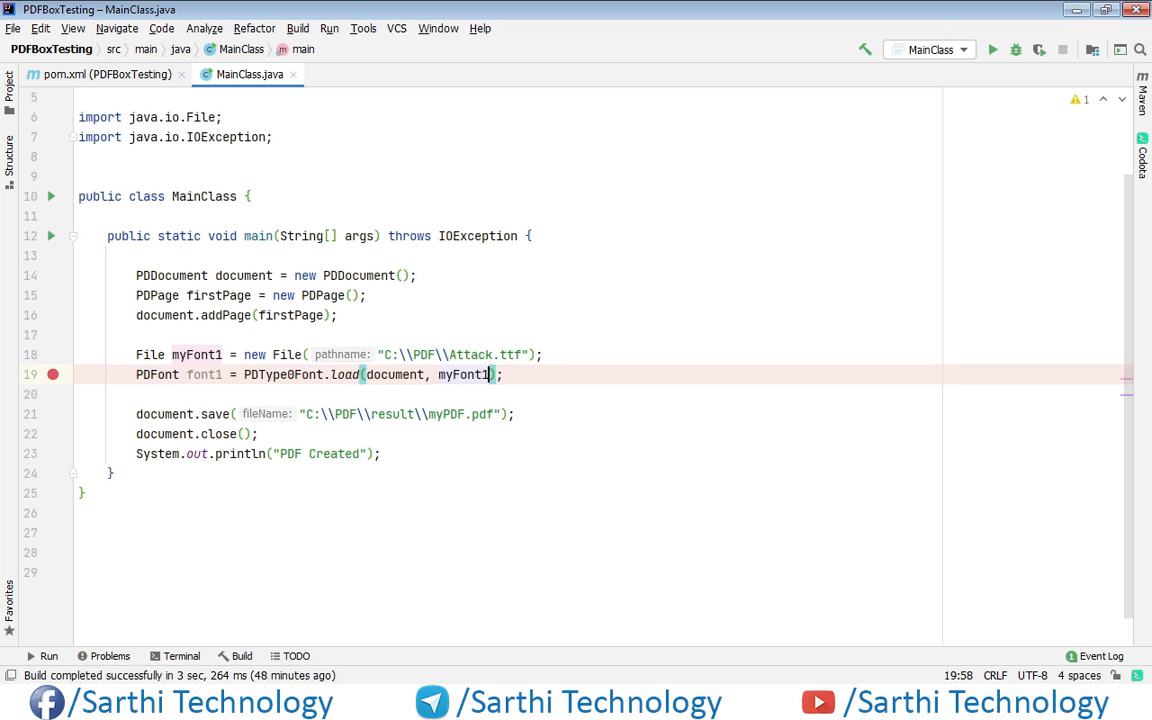
Copy the myFont1 line as myFont2 for C:\PDF\ReallyFree.ttf and load it as font2.
click(494, 354)
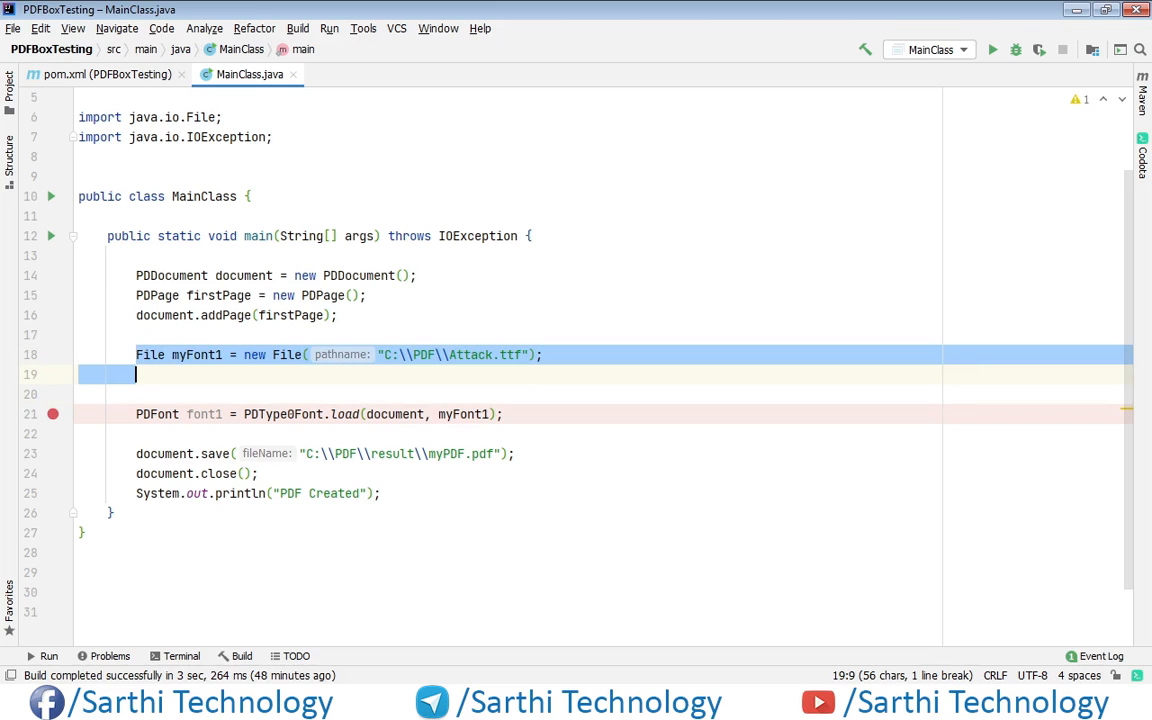
click(136, 374)
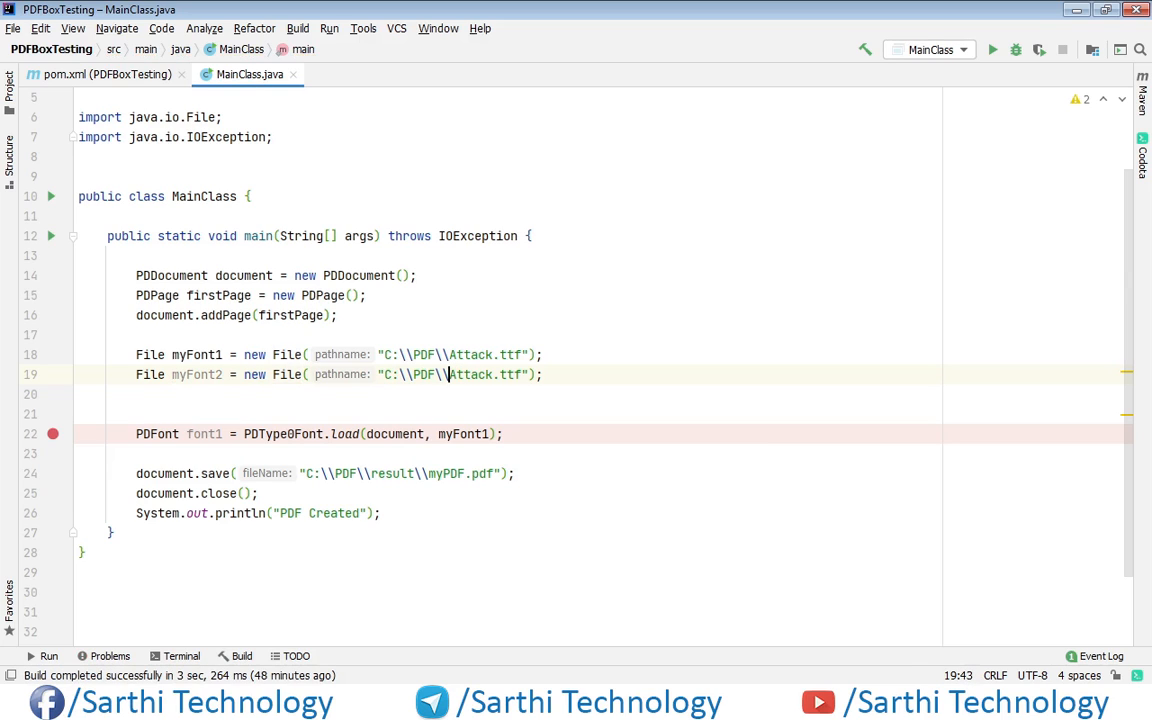
double_click(484, 374)
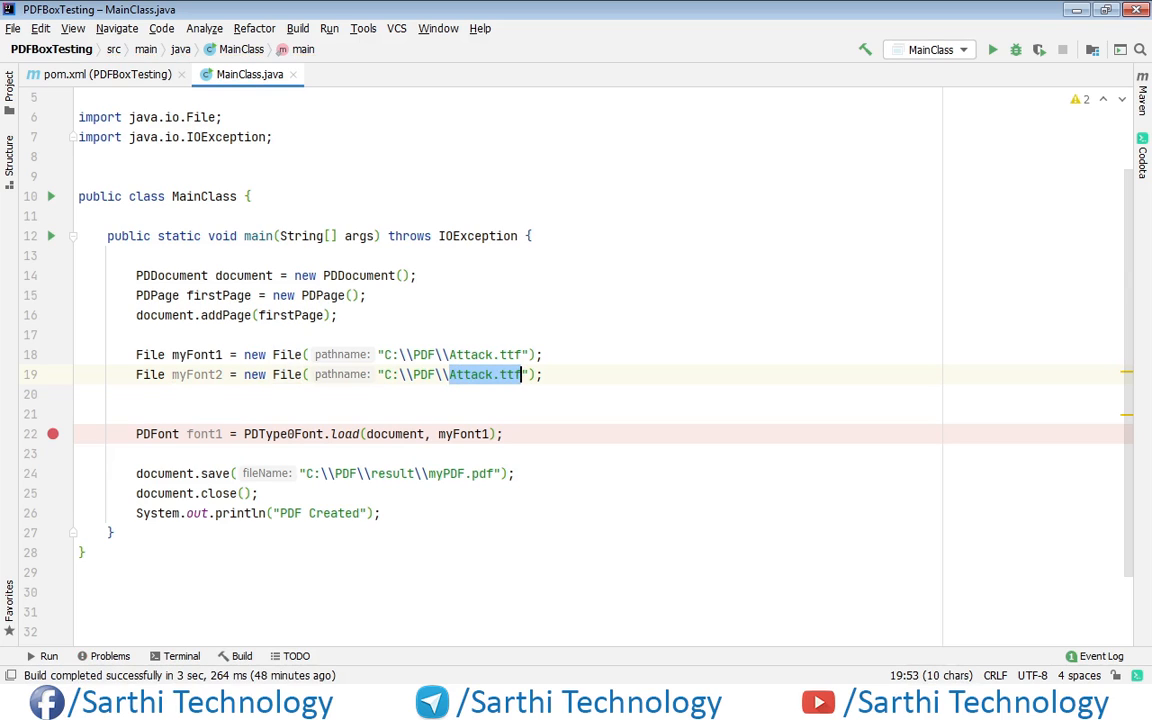
click(634, 170)
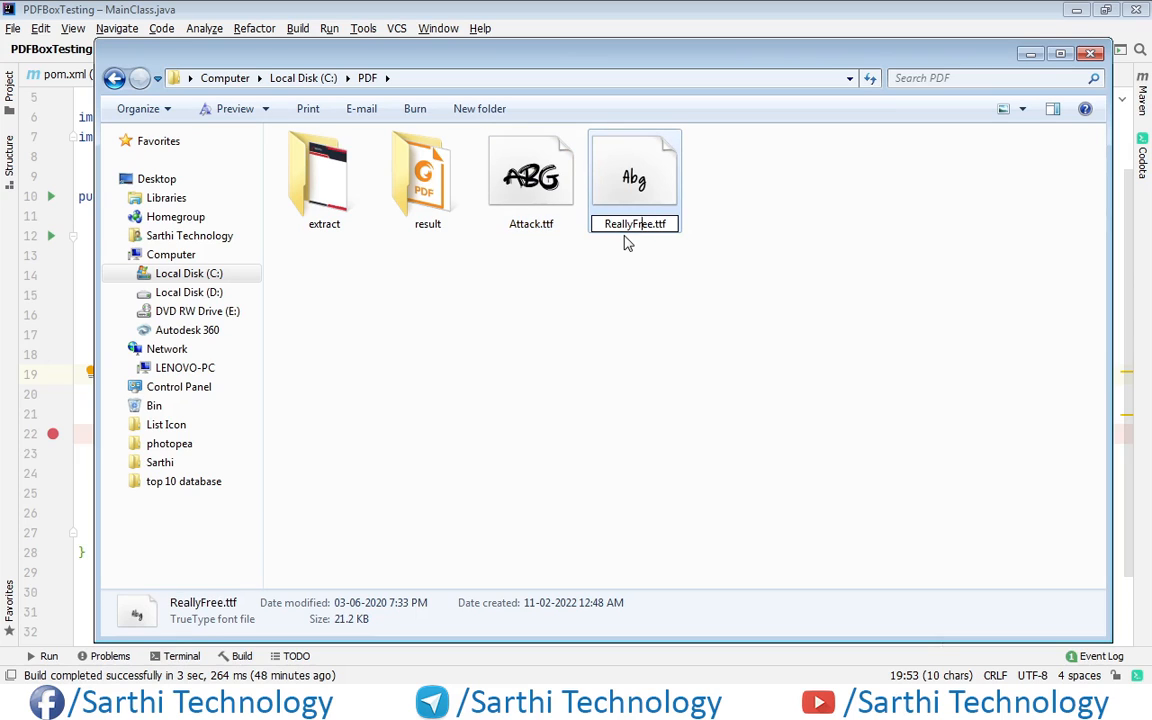
click(634, 224)
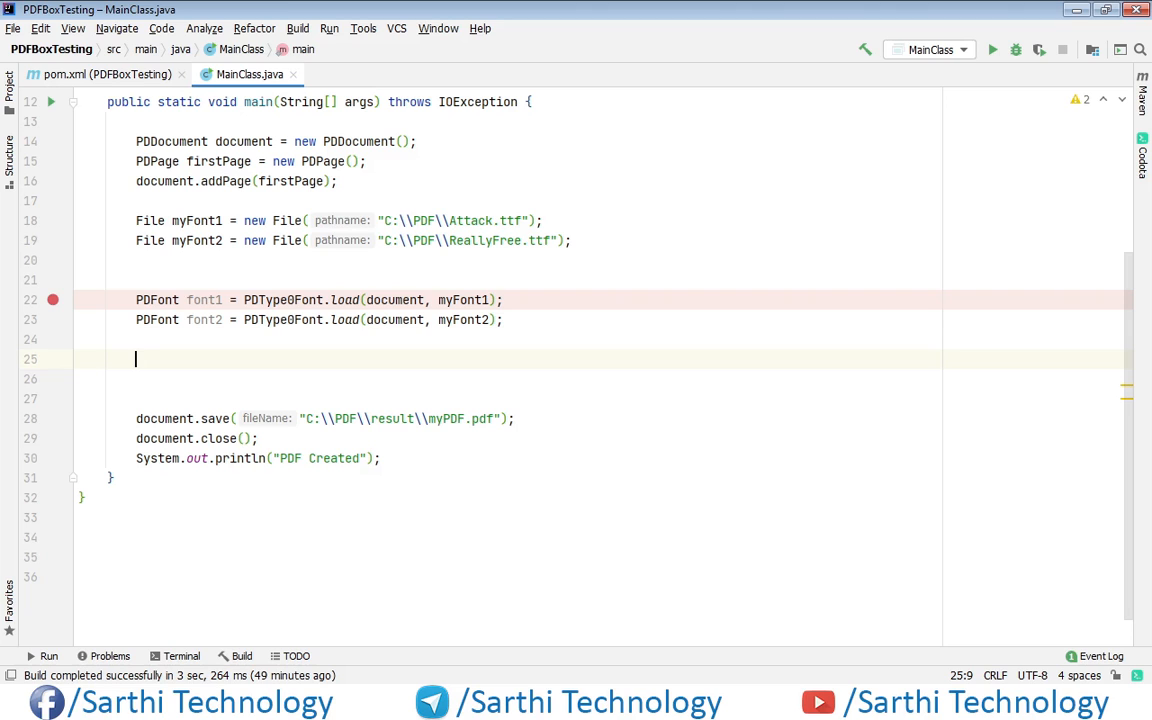
text(PD)
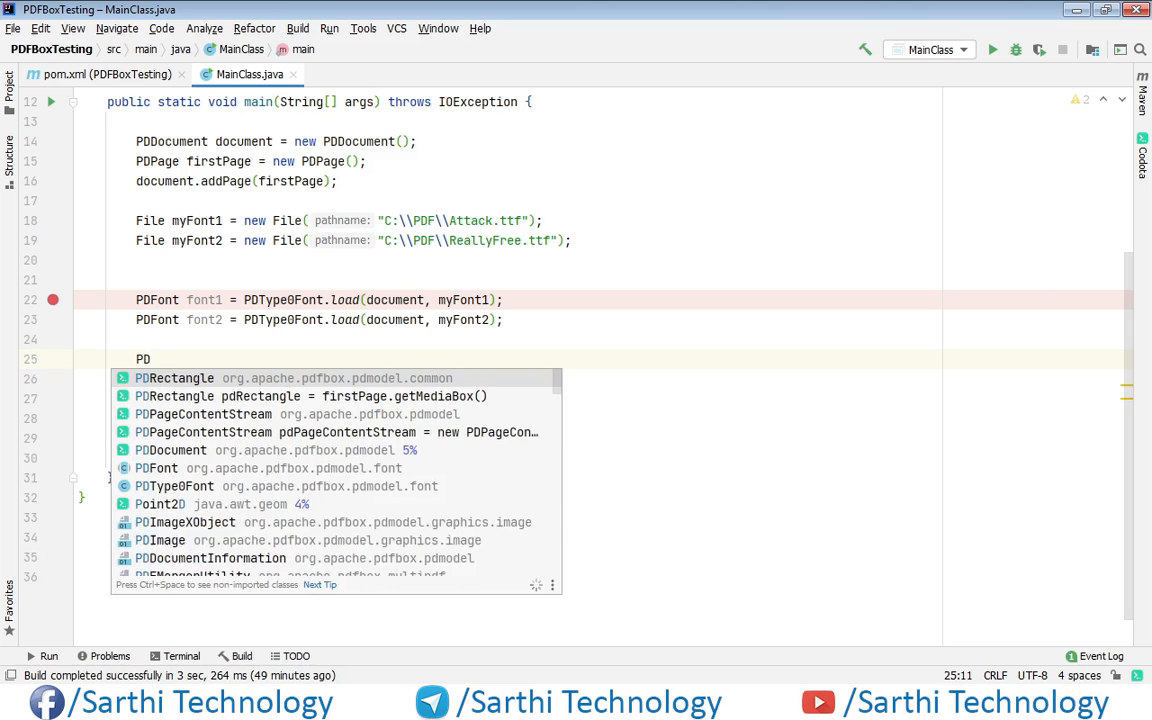
text(ageContentStream)
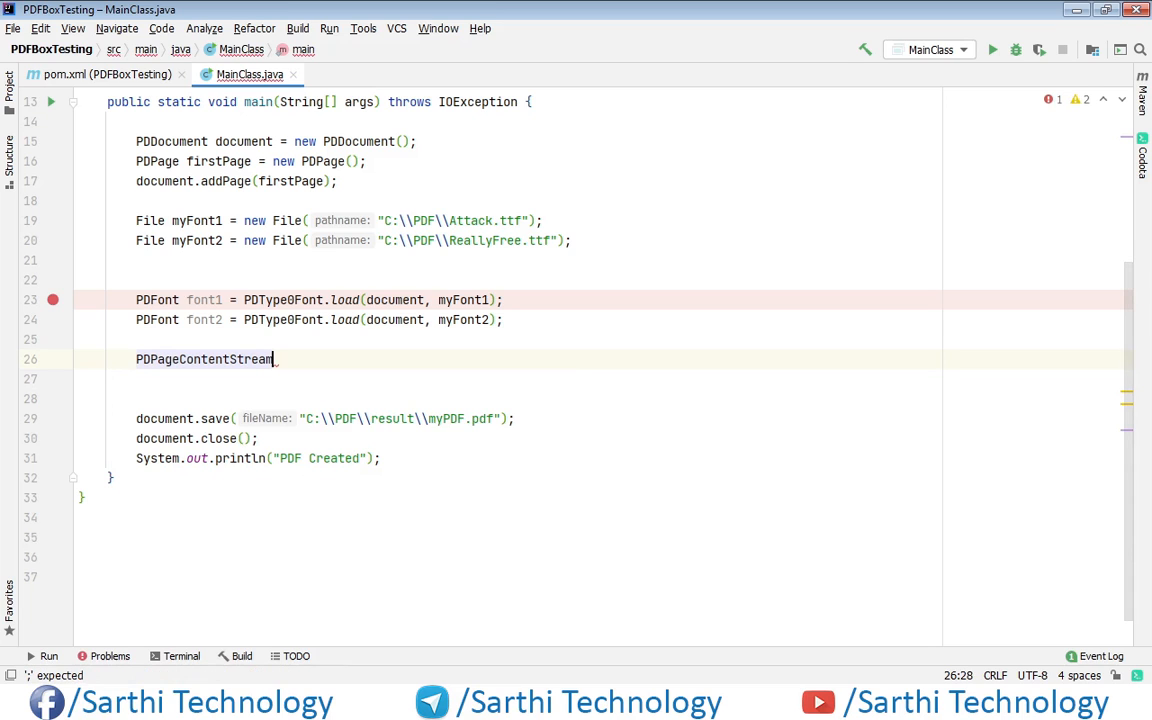
Create contentStream as new PDPageContentStream(document, firstPage).
text(contentStream =)
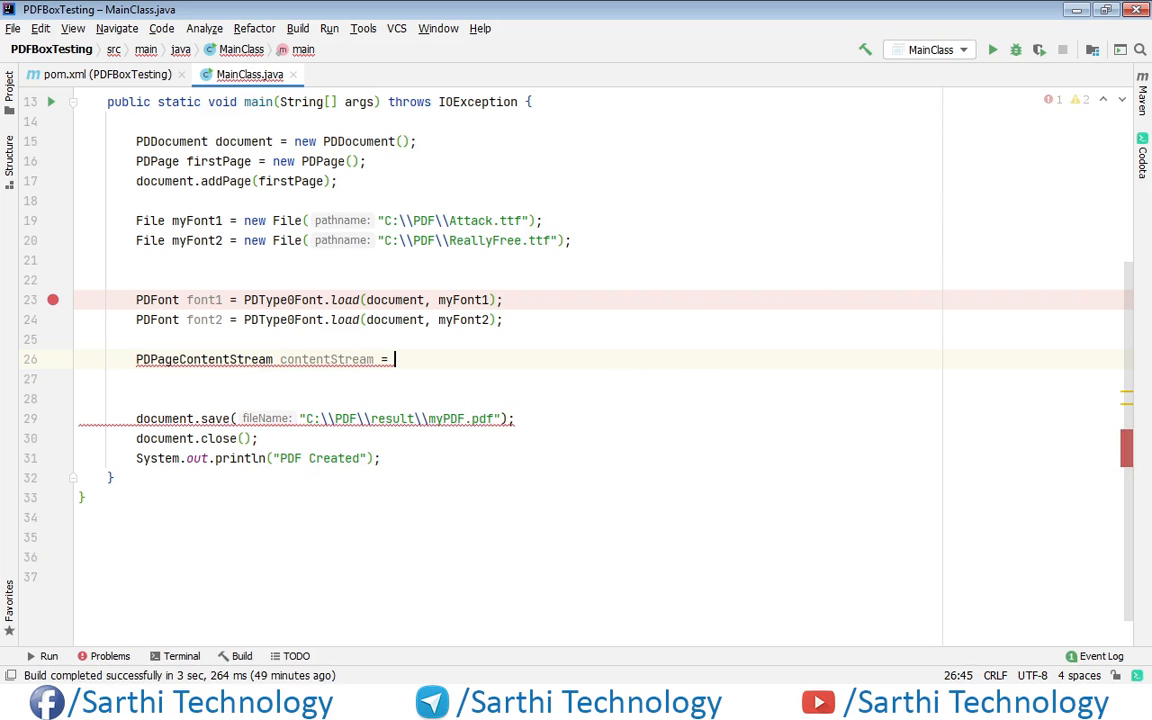
text(new)
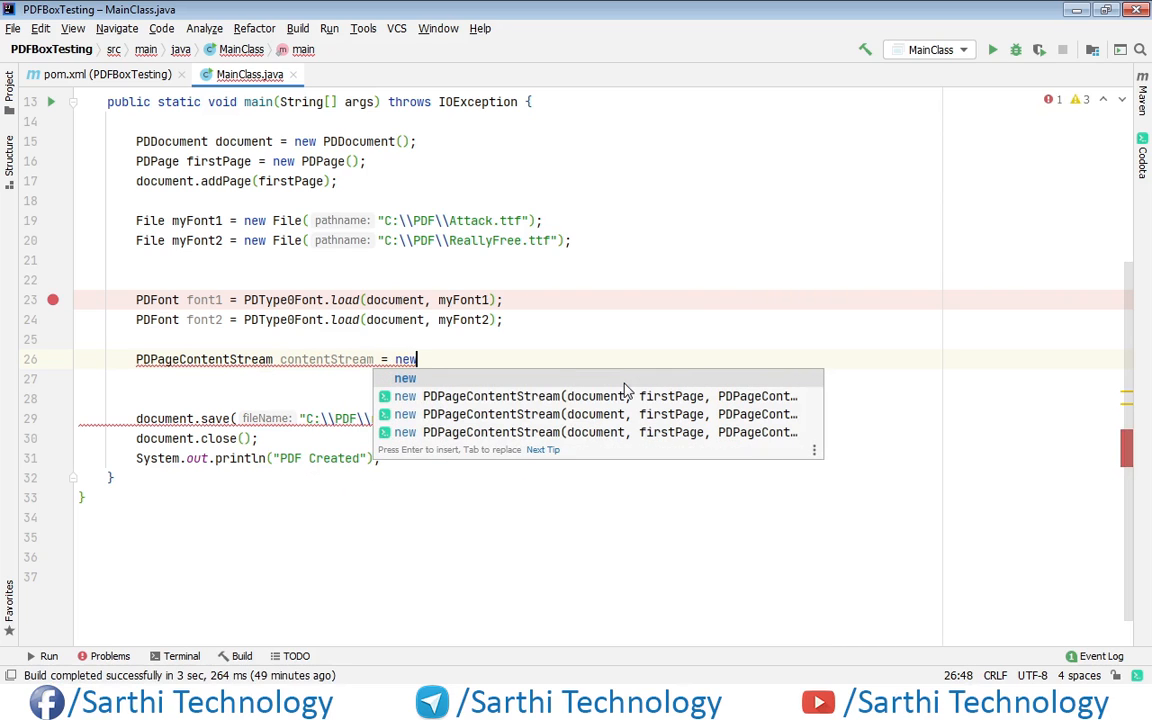
text(P)
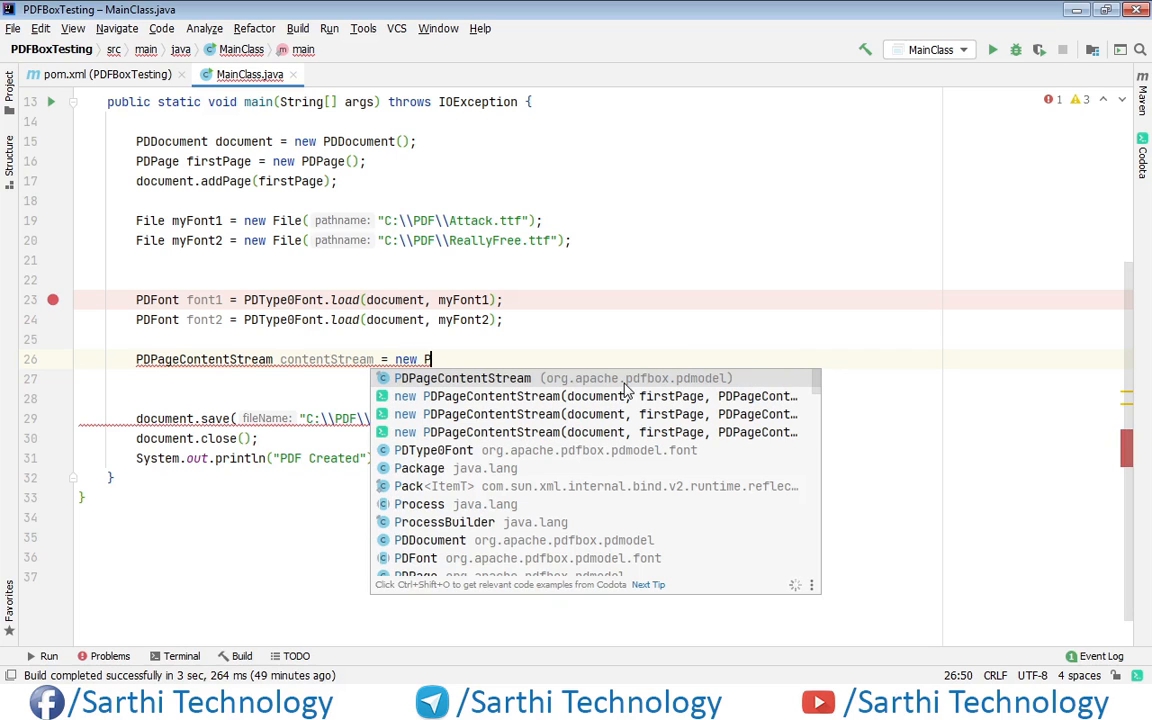
click(462, 378)
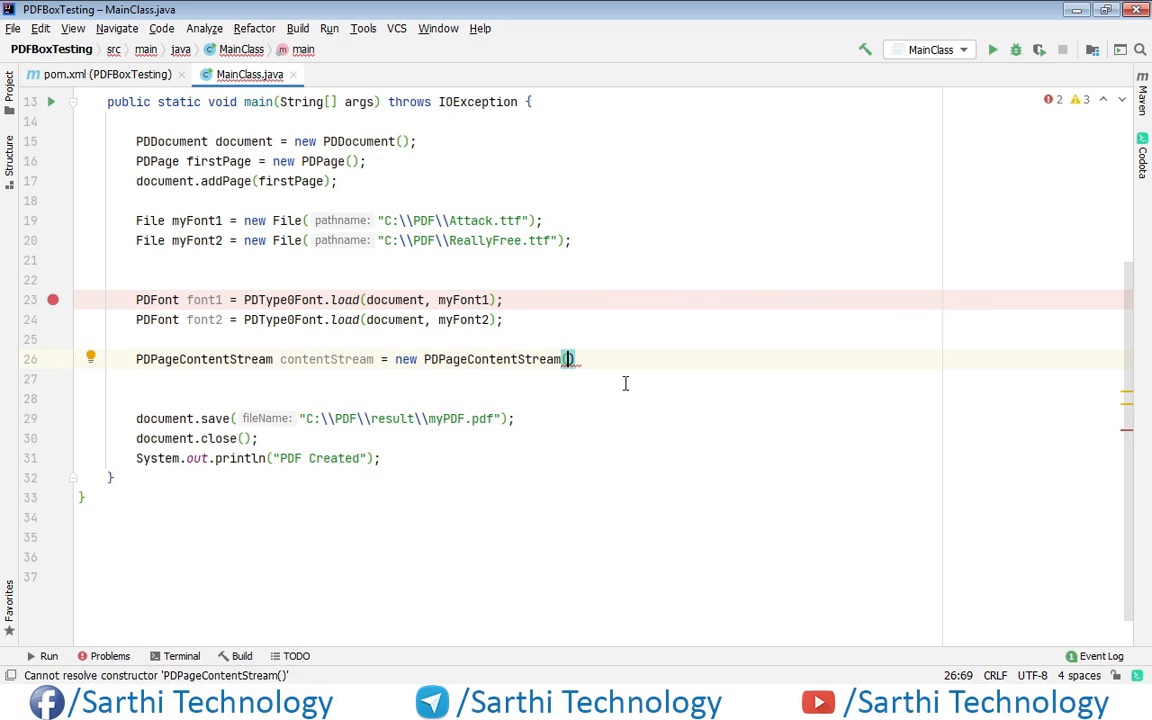
text(document,)
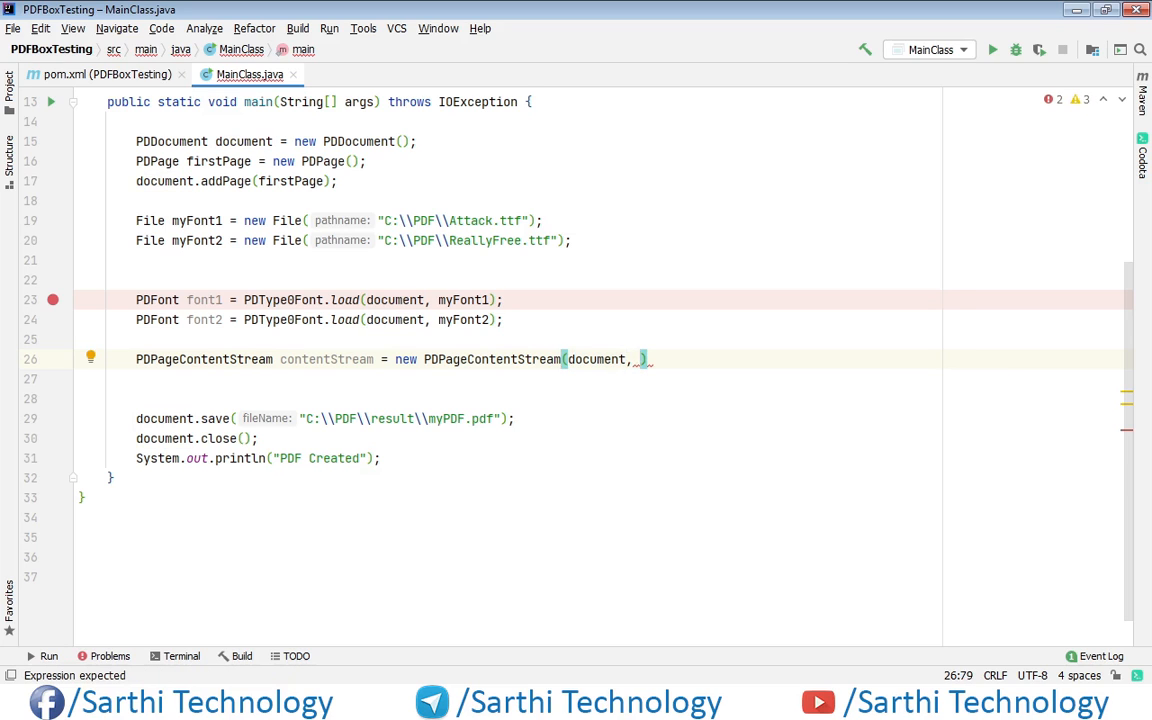
text(firstPage)
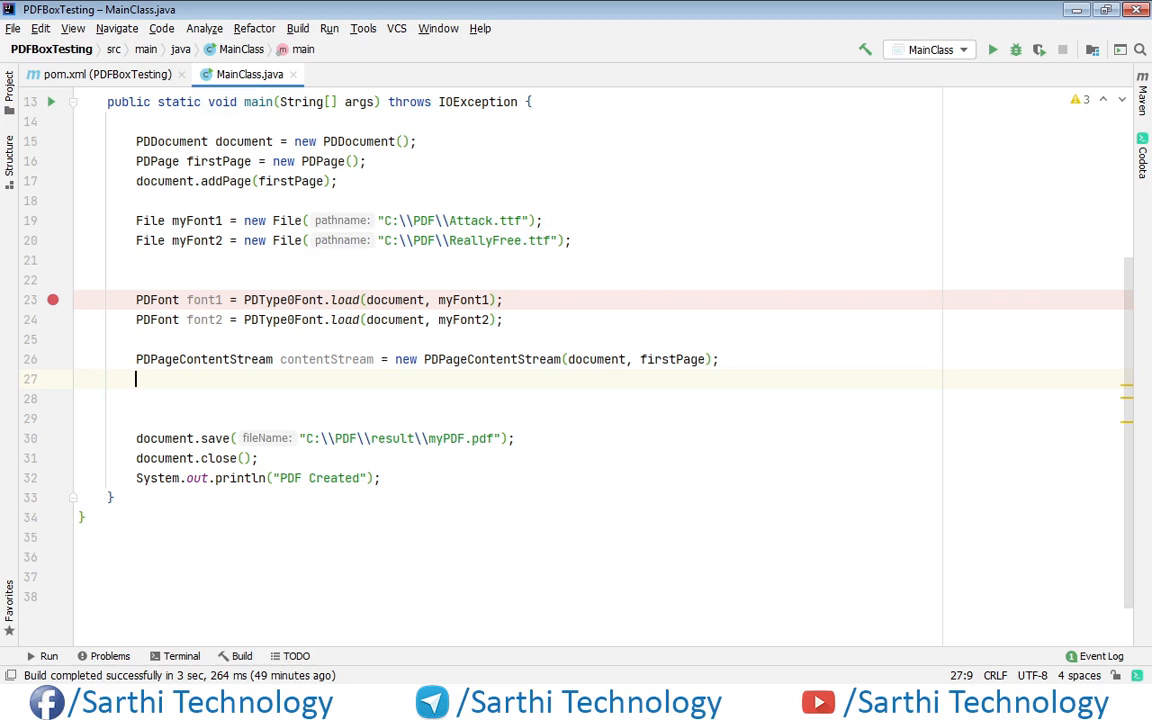
text(contentStream.beginText();)
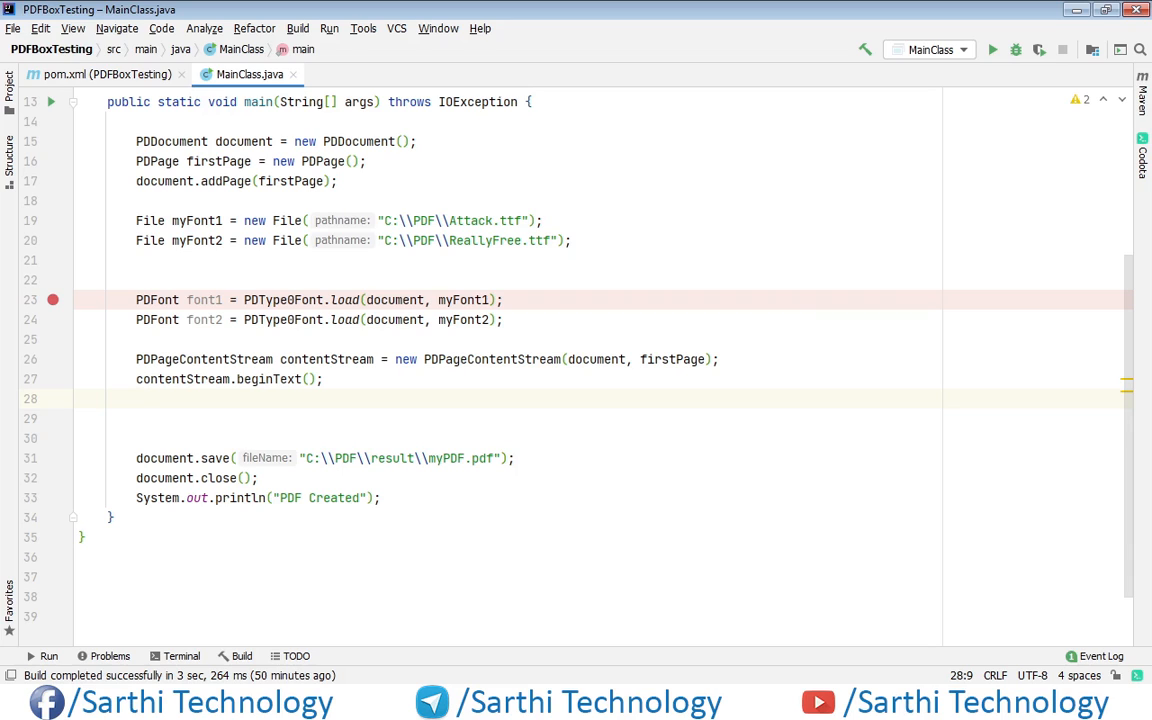
Add contentStream.beginText() and contentStream.setLeading(25).
text(c)
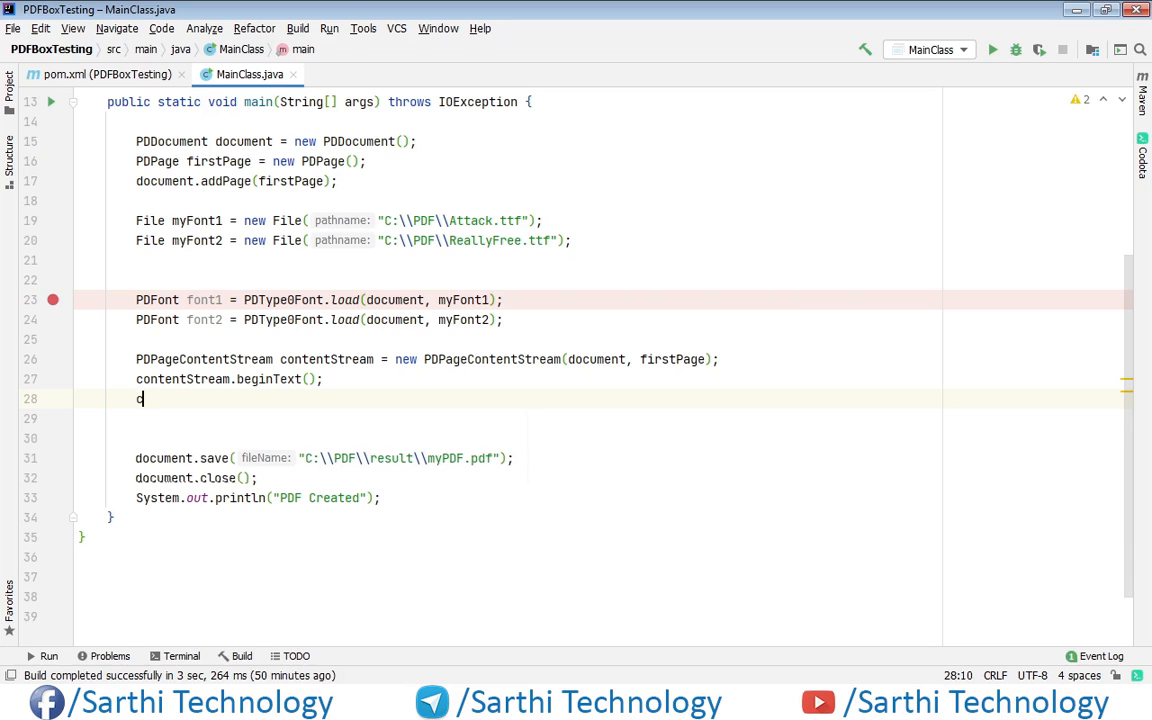
text(ontentStream.)
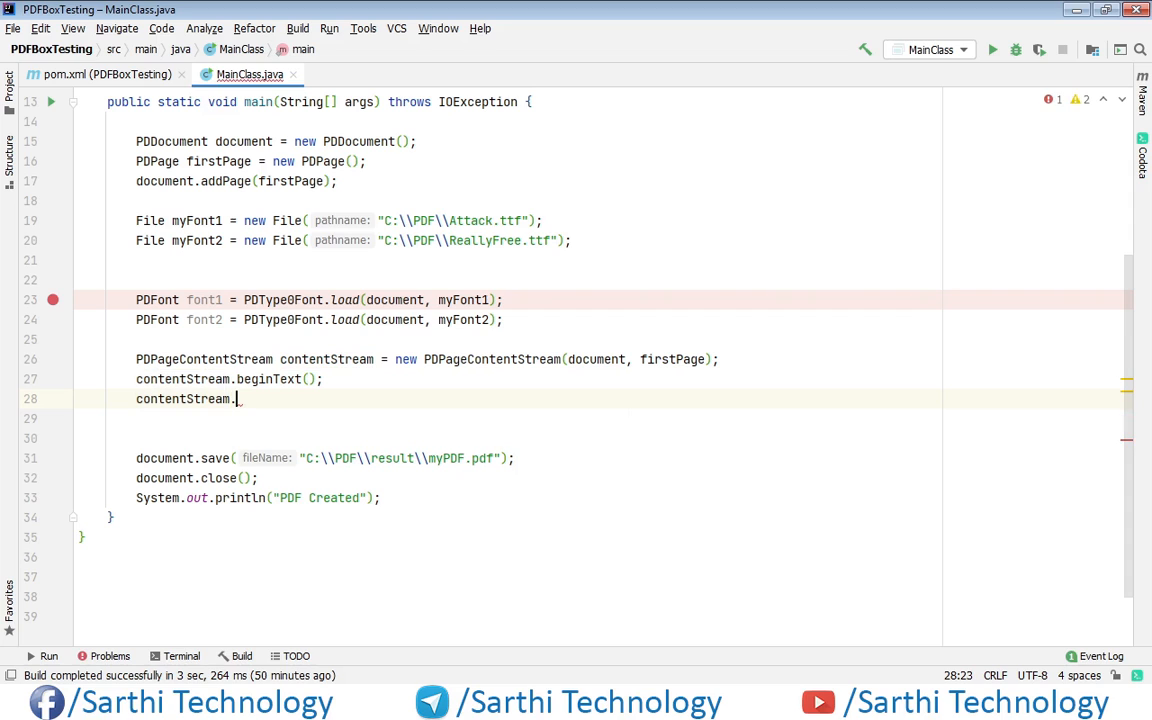
text(setLeading(2);)
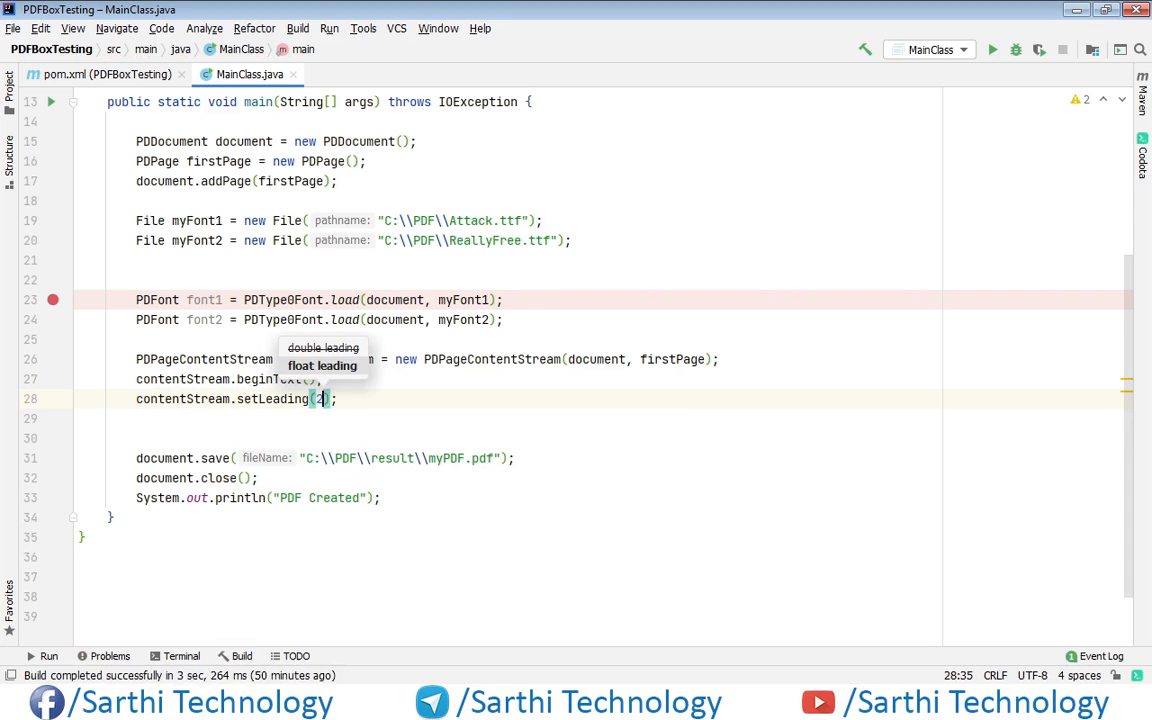
text(25.0f)
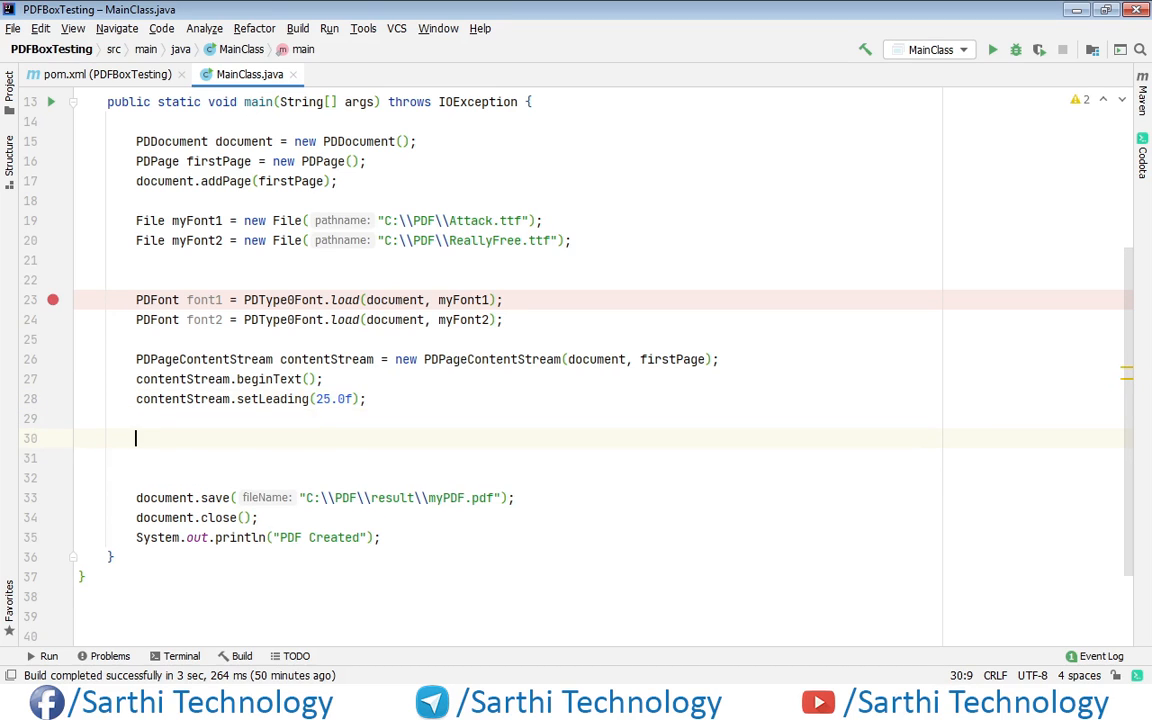
Call contentStream.newLineAtOffset(50, firstPage.getTrimBox().getHeight()-50).
text(contentStream)
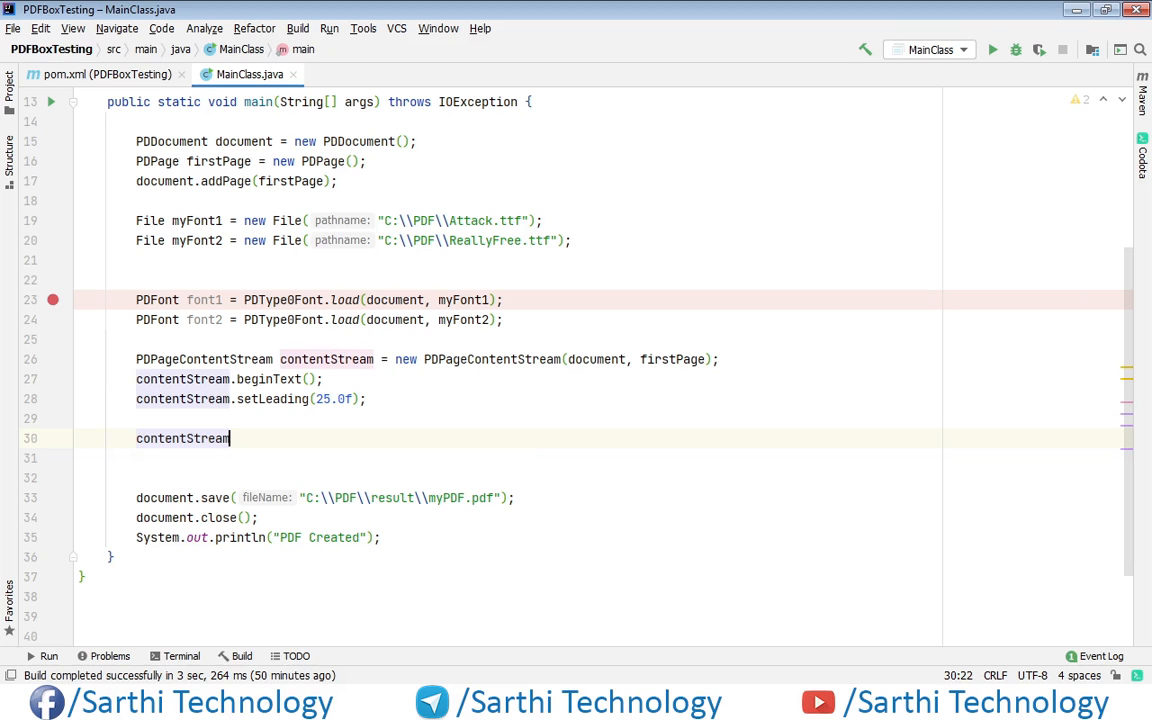
text(.)
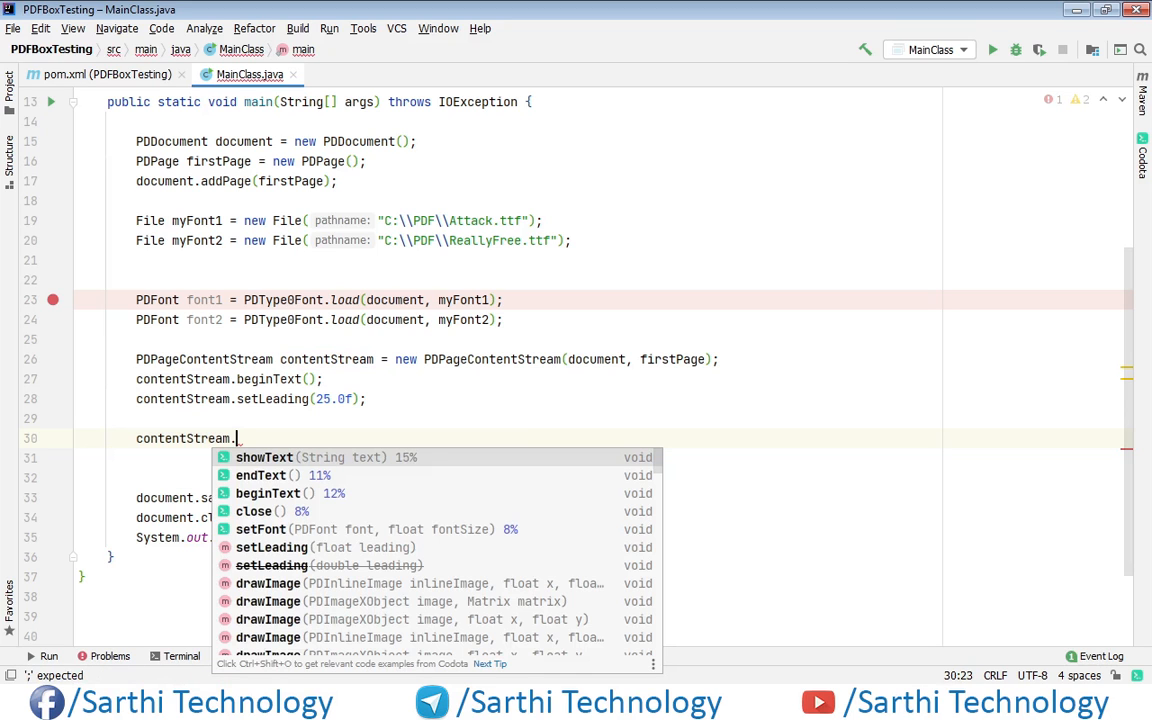
text(newLineAtOffset();)
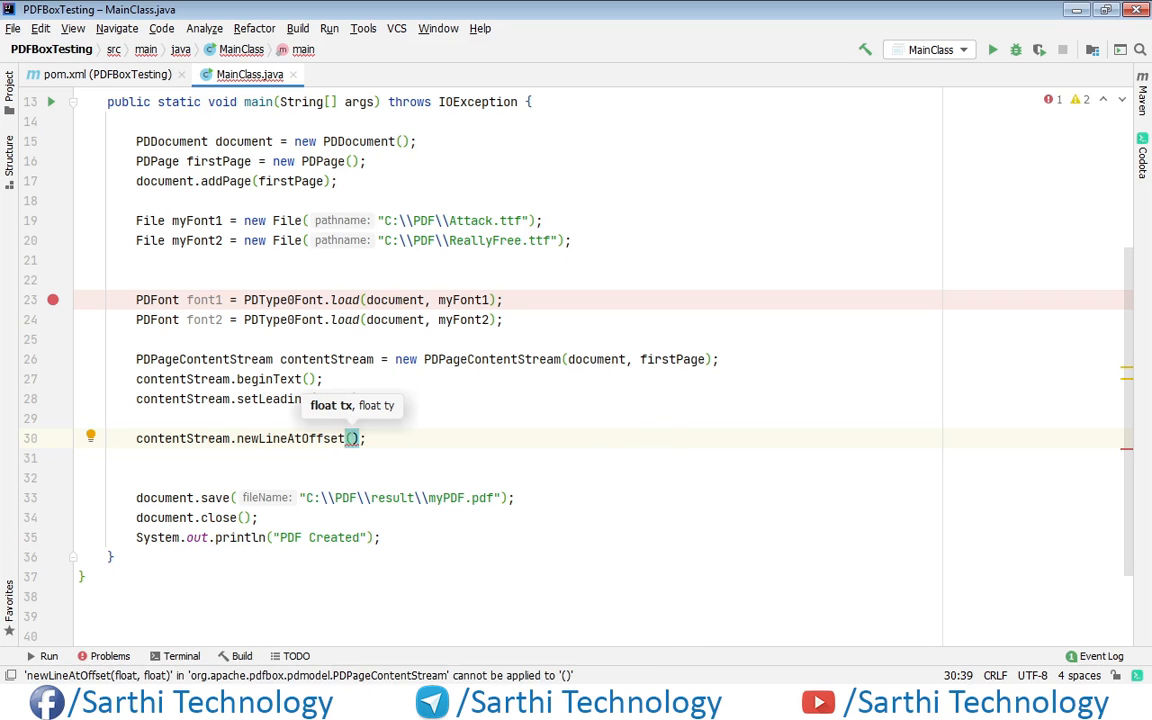
text(50,)
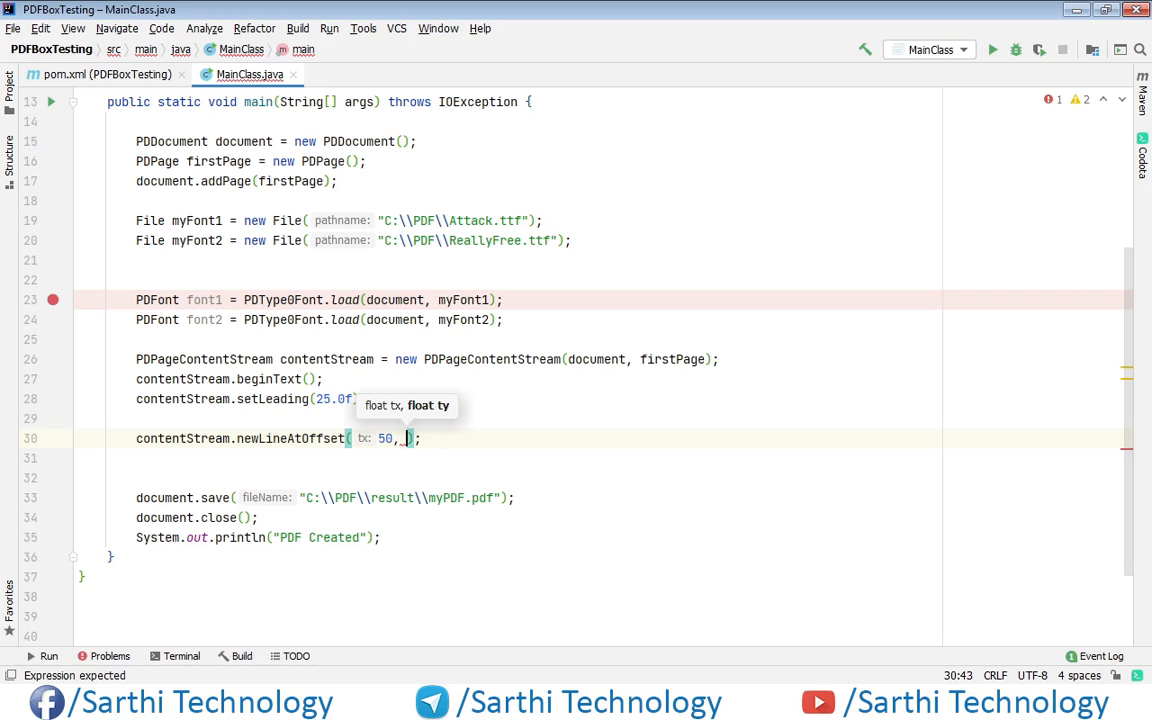
text(firstPage)
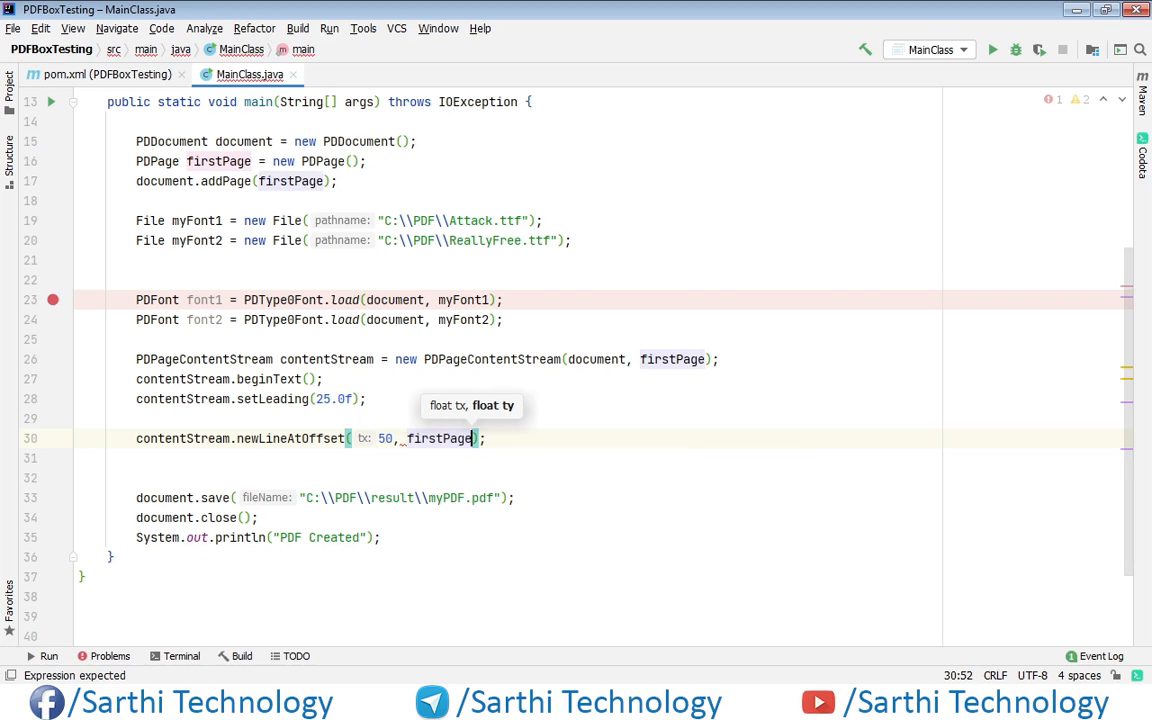
text(.getTrimBox()
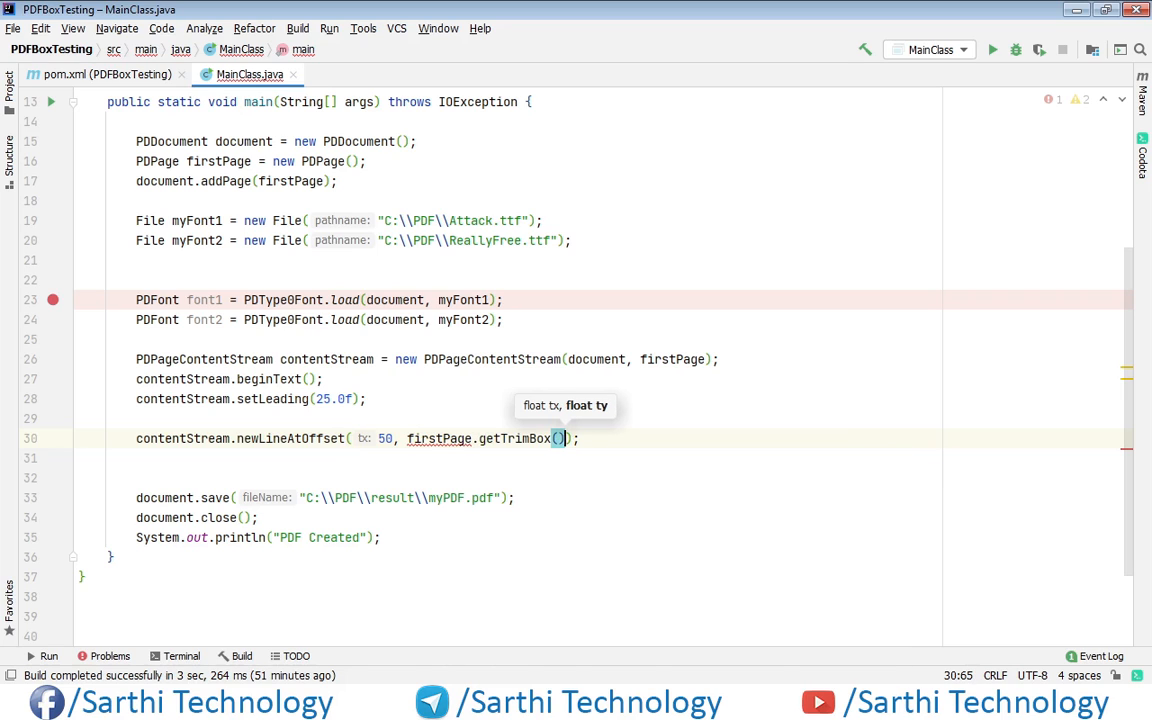
text(.)
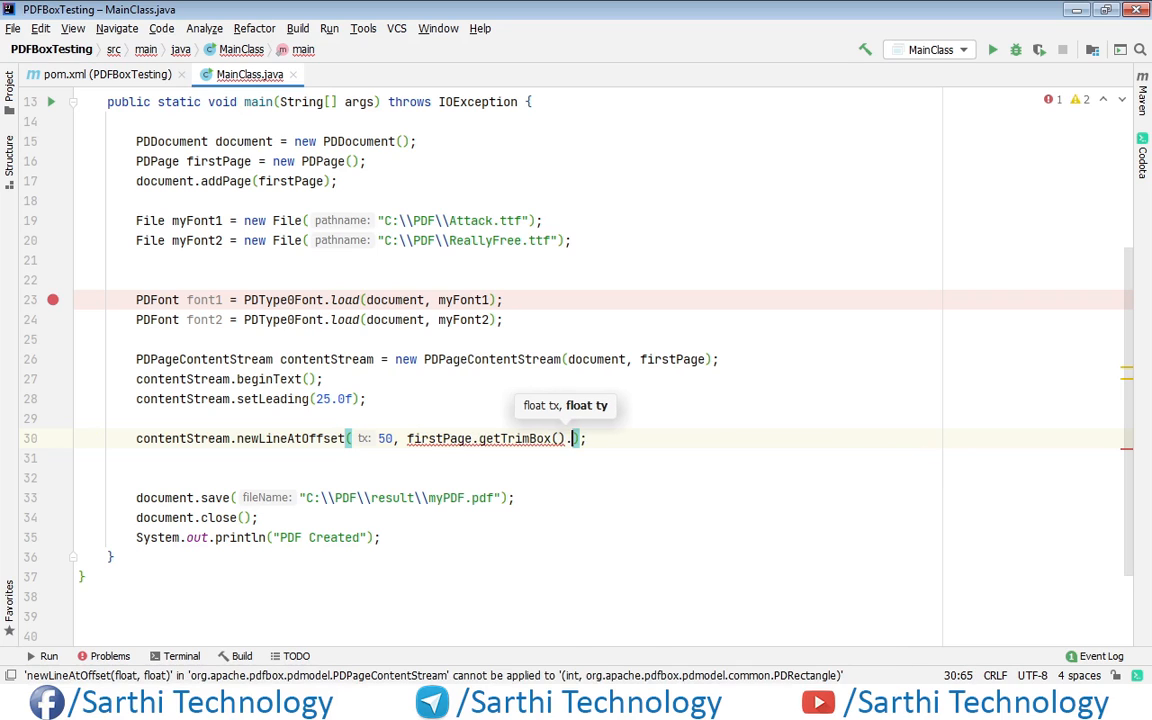
text(getHeight()-5)
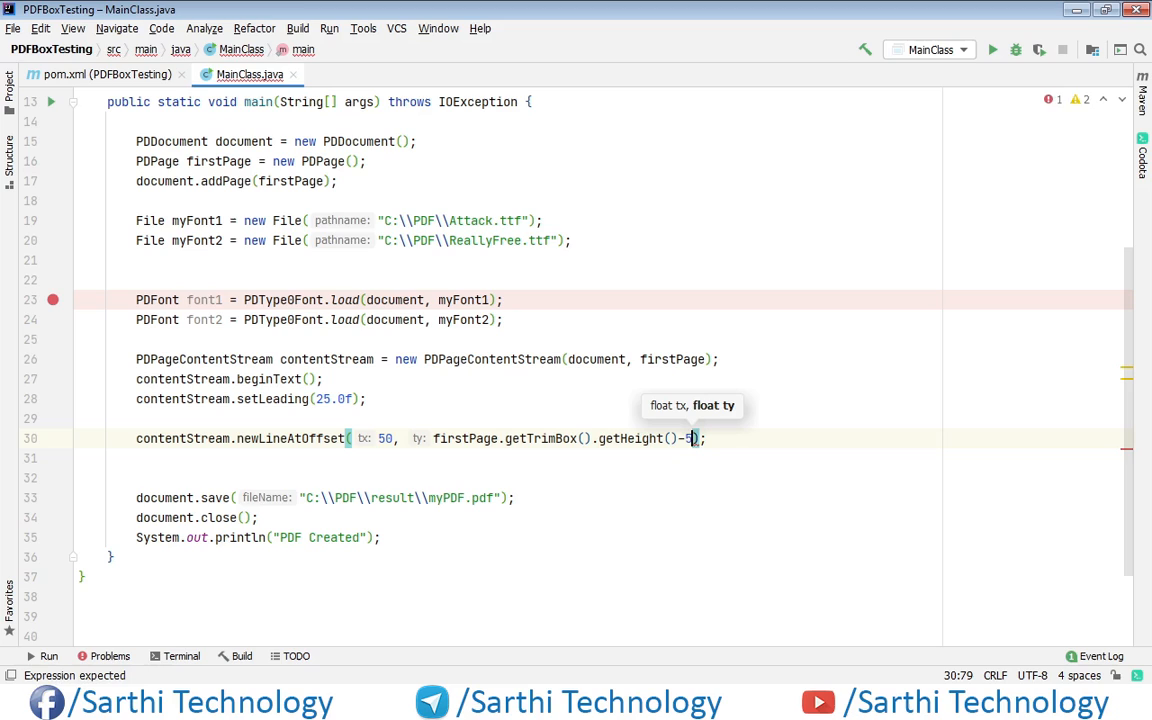
text(0)
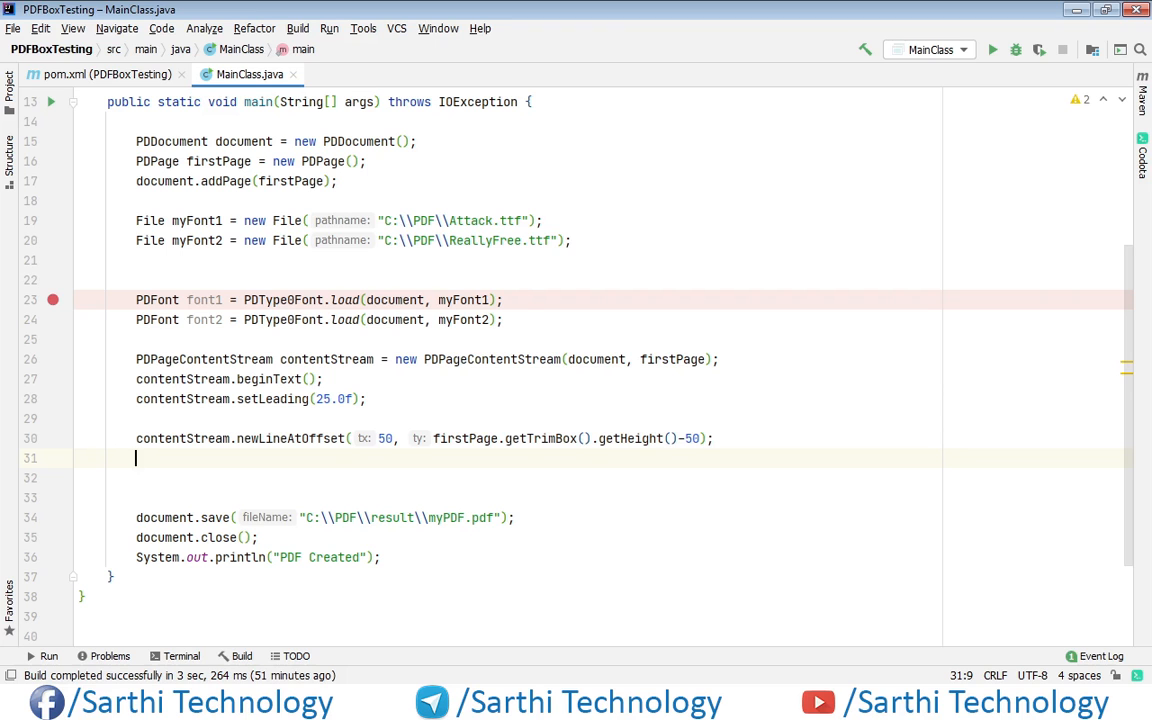
Declare String text1 = "This is text 1" and String text2 = "This is text 2".
text(String)
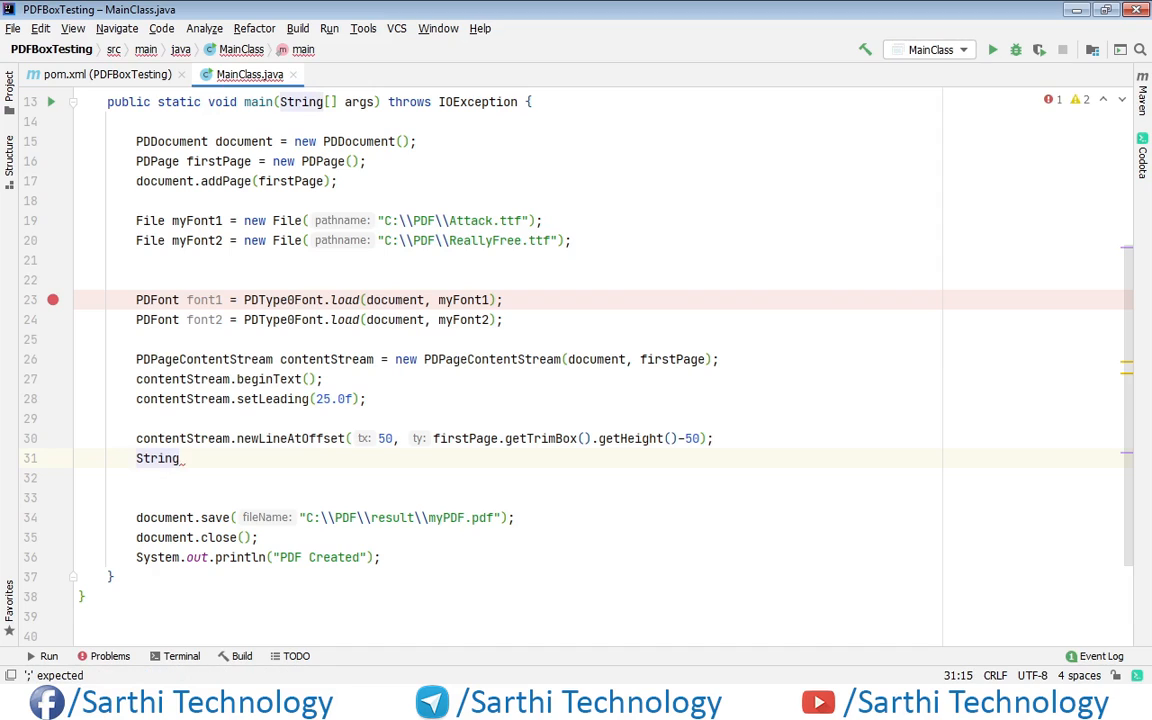
text(text)
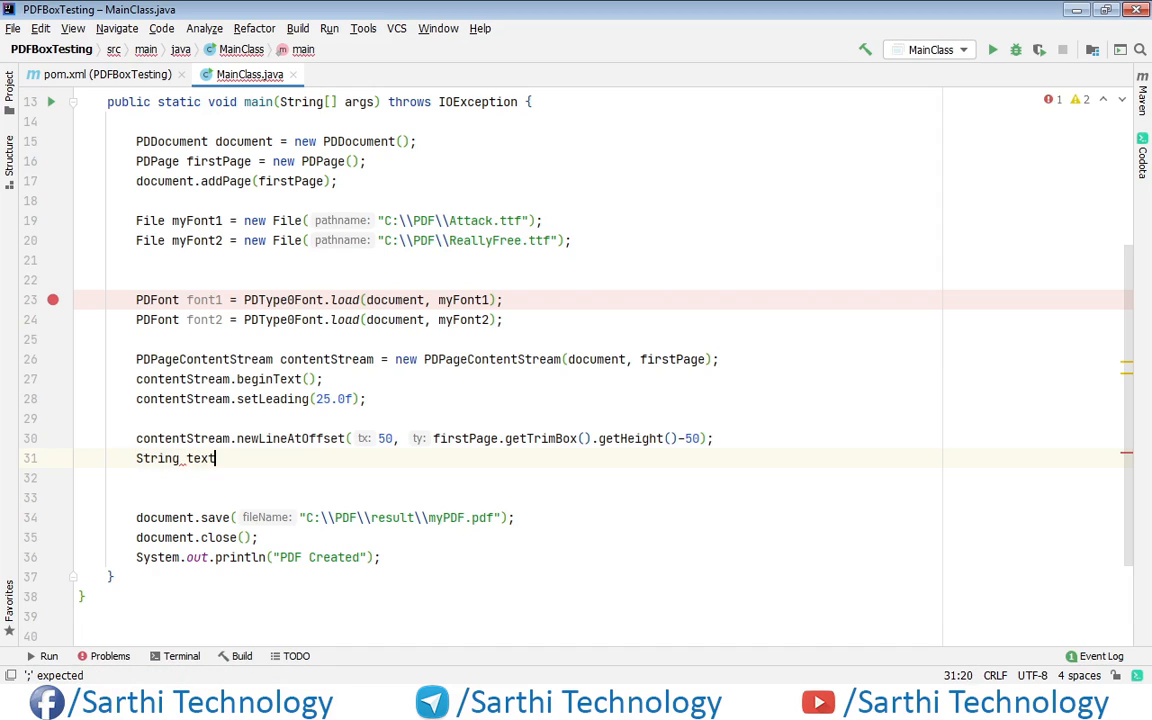
text(1 =)
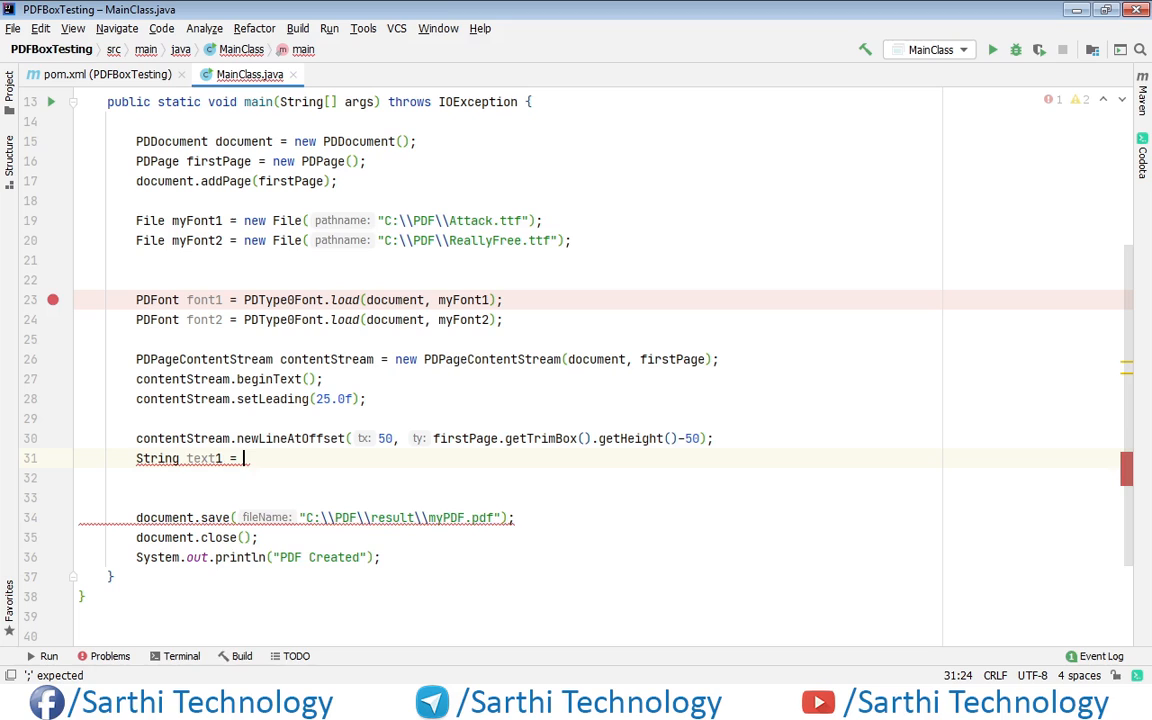
text("Th")
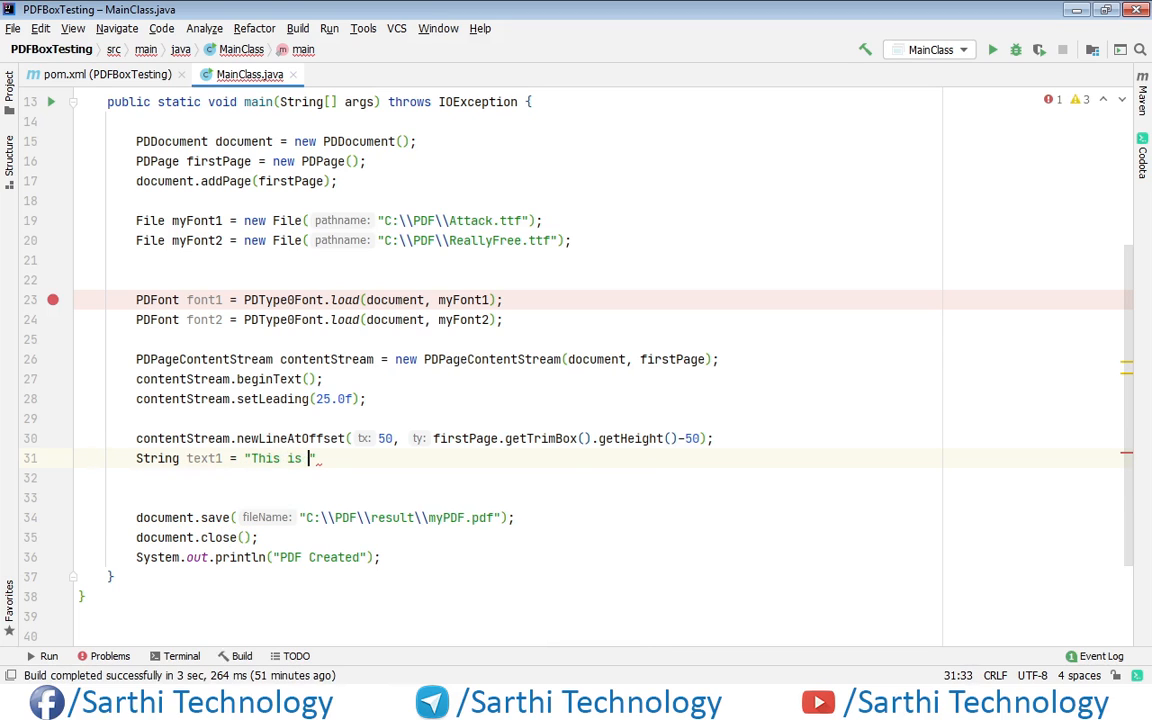
text(text 1)
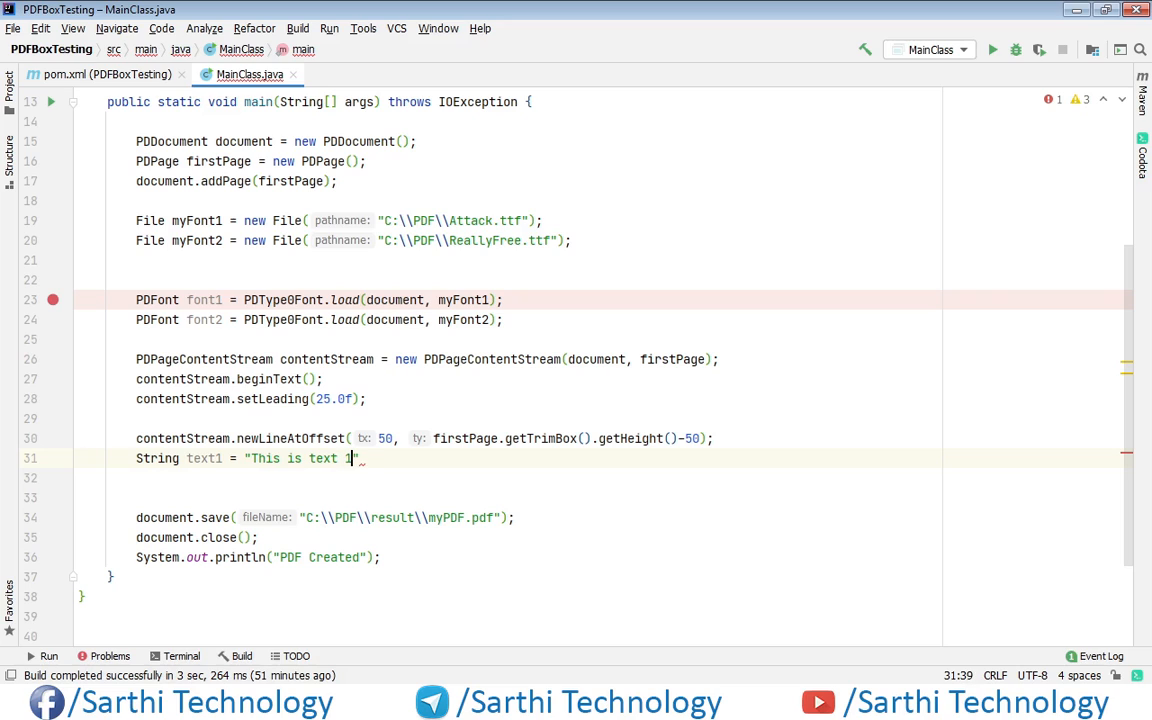
text(;)
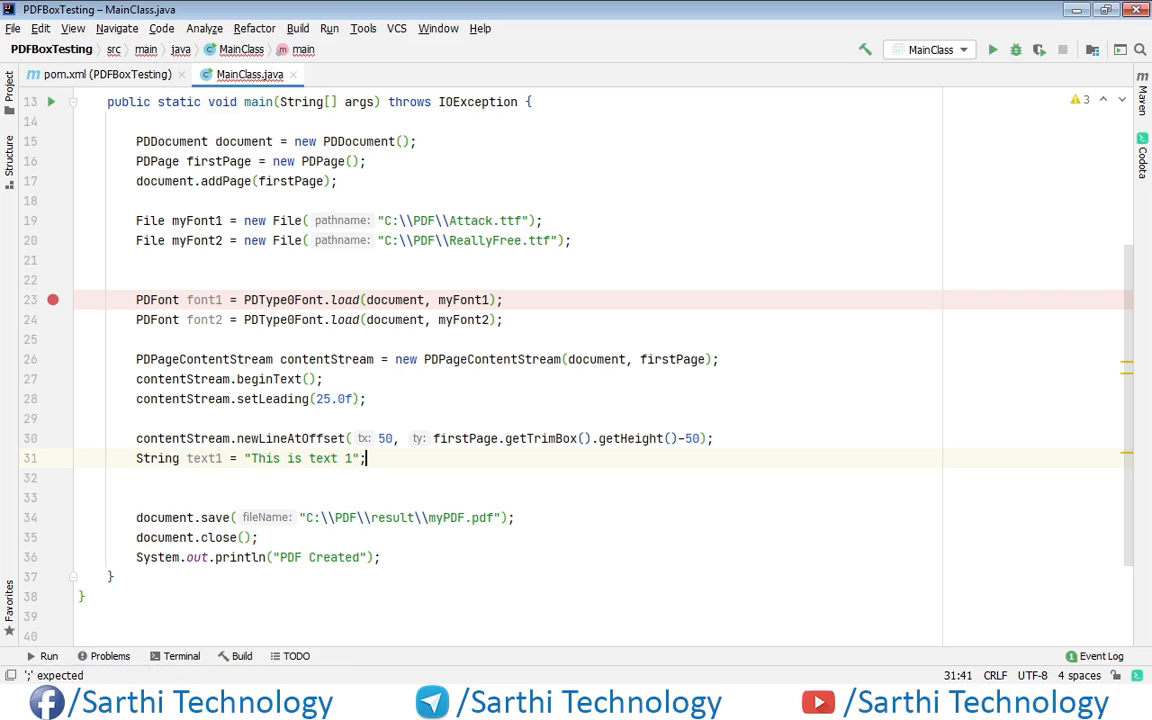
key(enter)
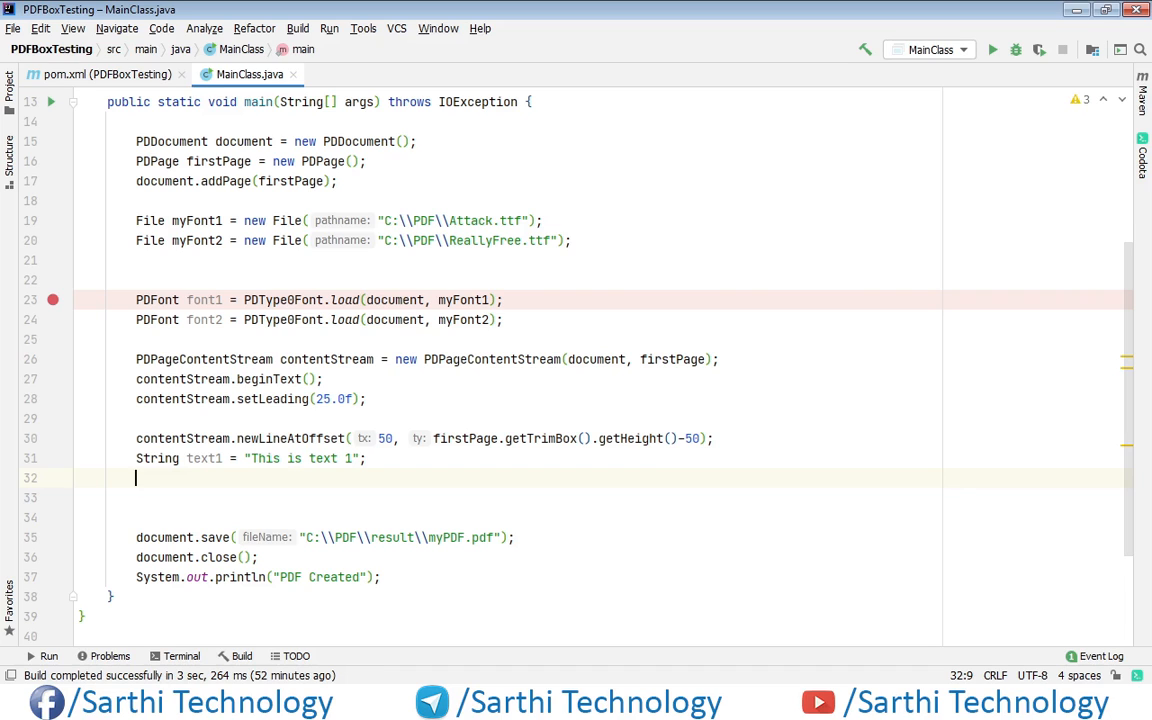
text(S)
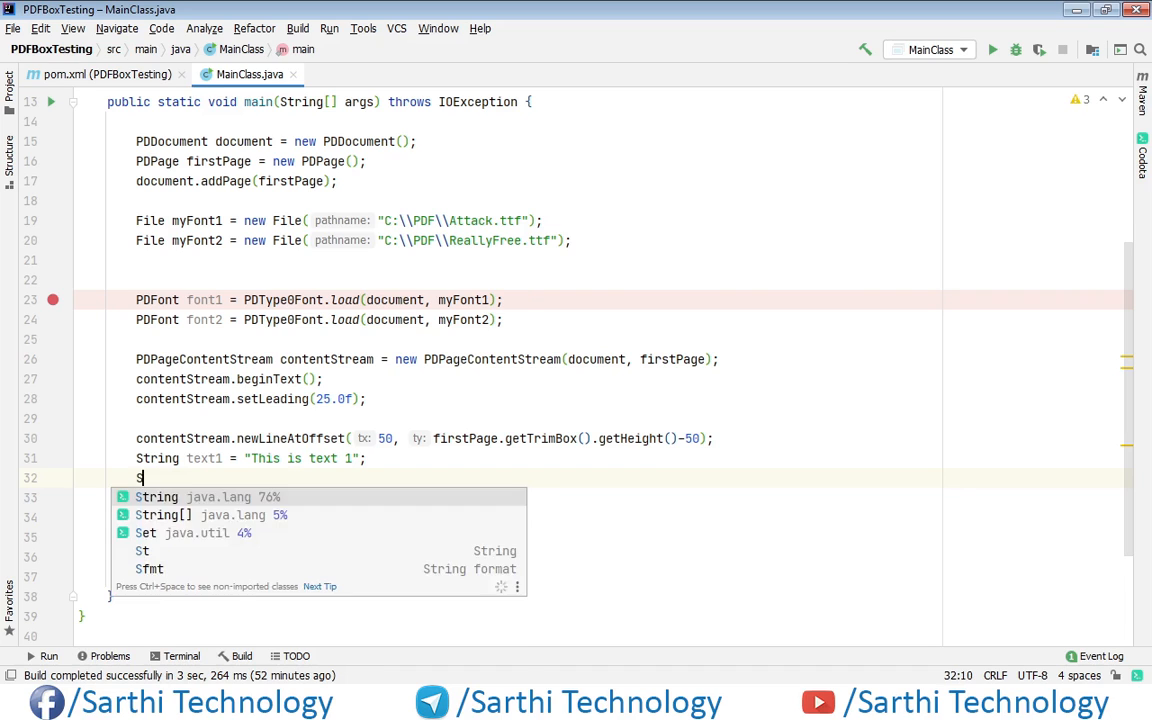
text(tring text2)
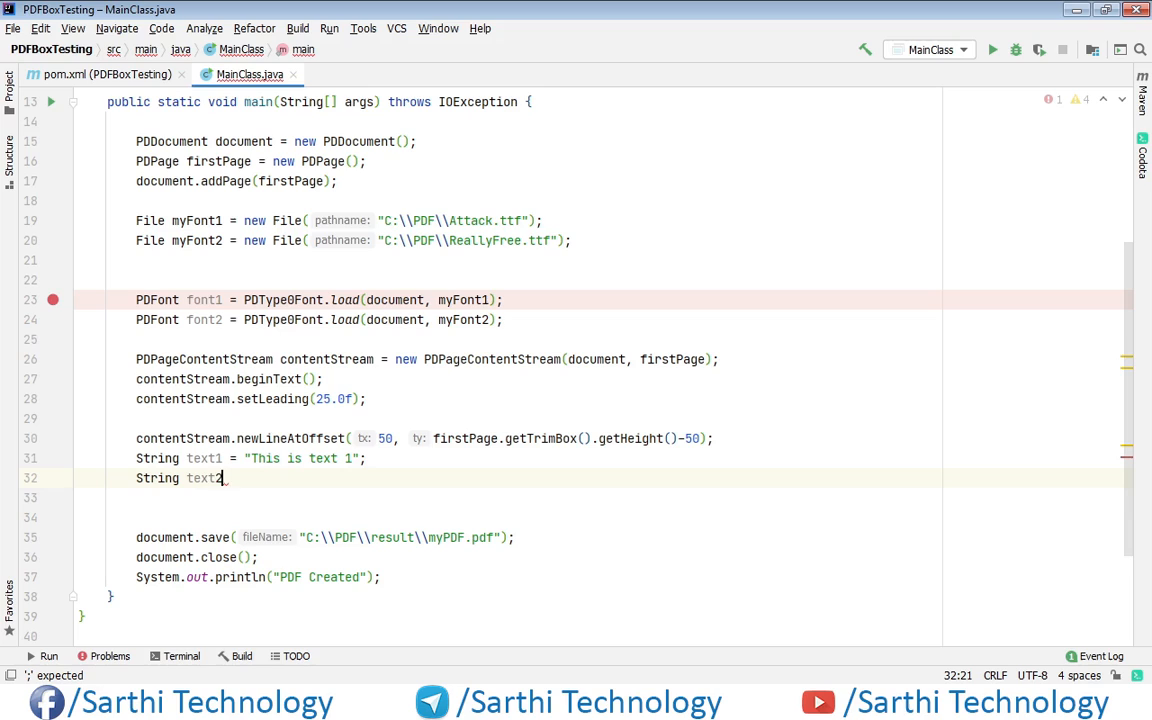
text(= ")
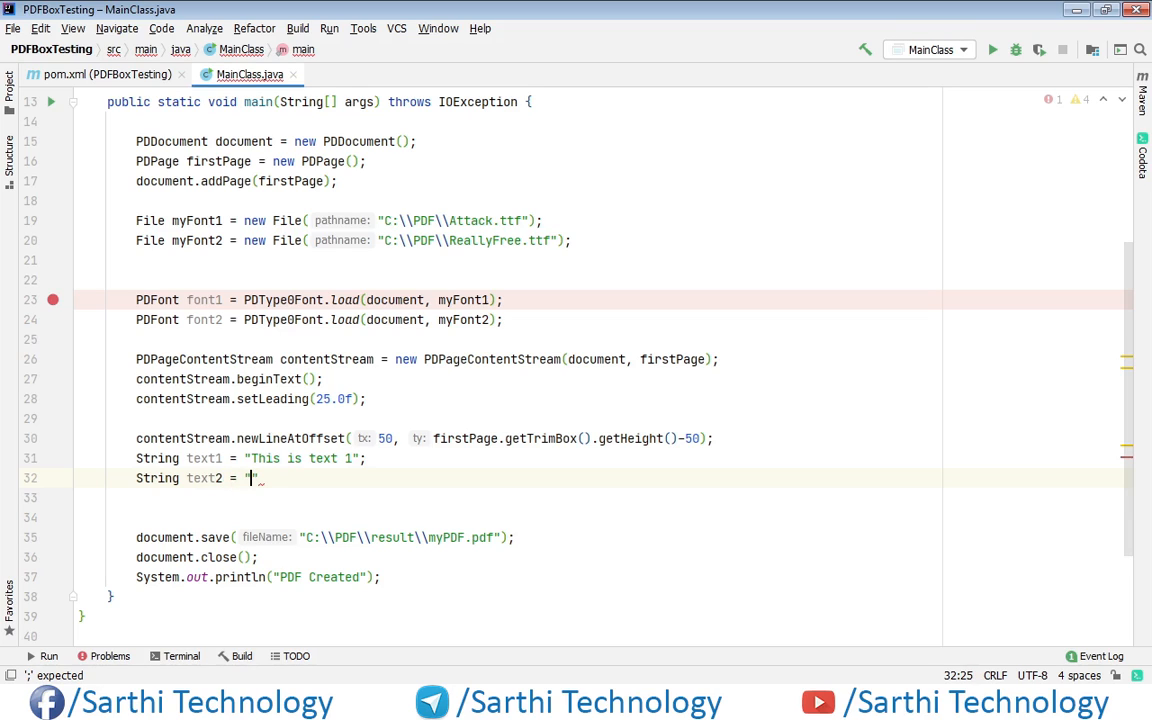
text(This is text 2)
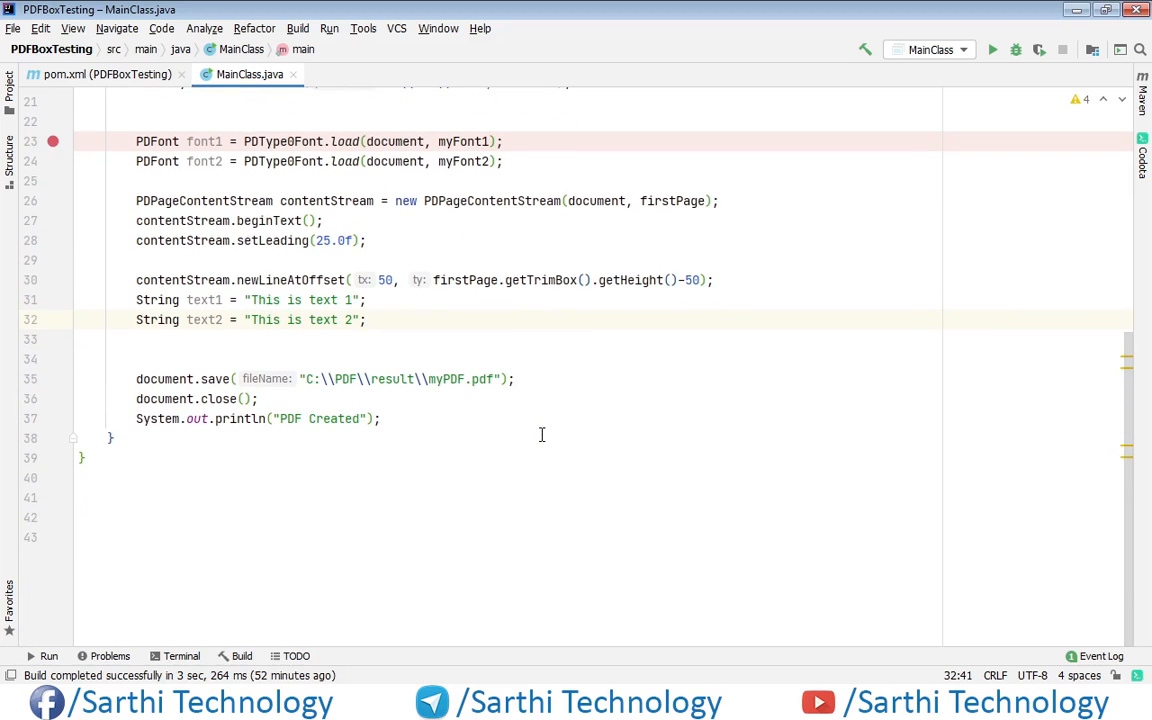
Add contentStream.setFont(font1, 18); on a new line below the text declarations.
key(enter)
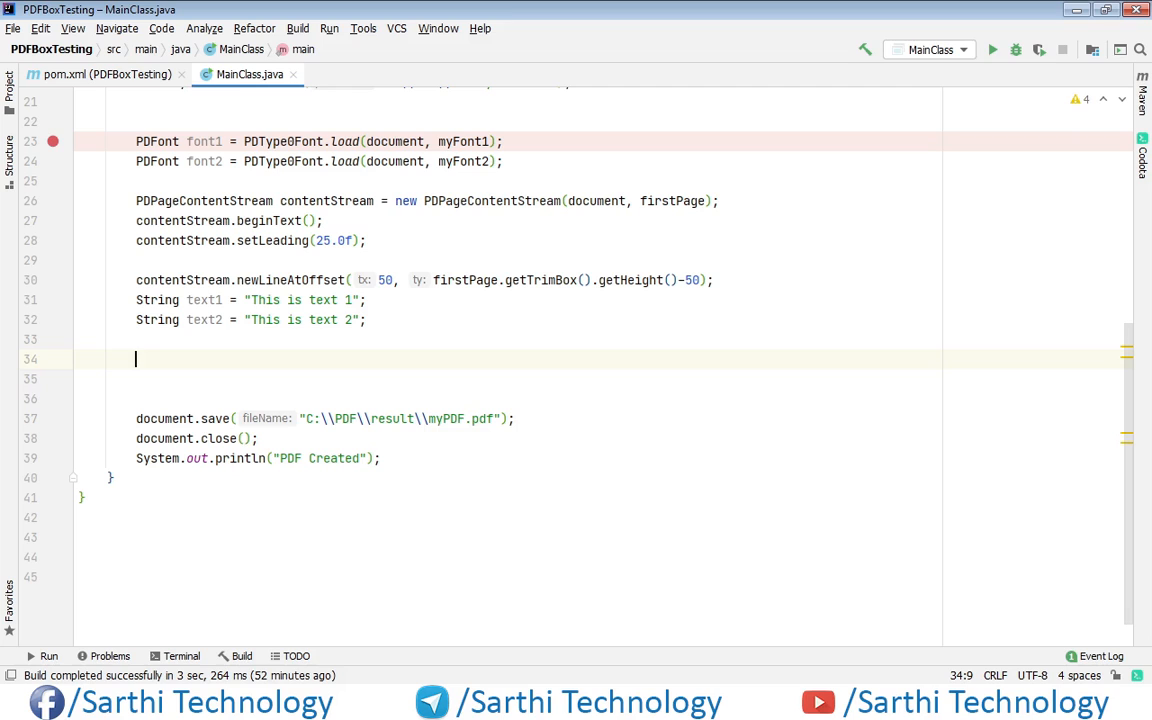
text(contentStream)
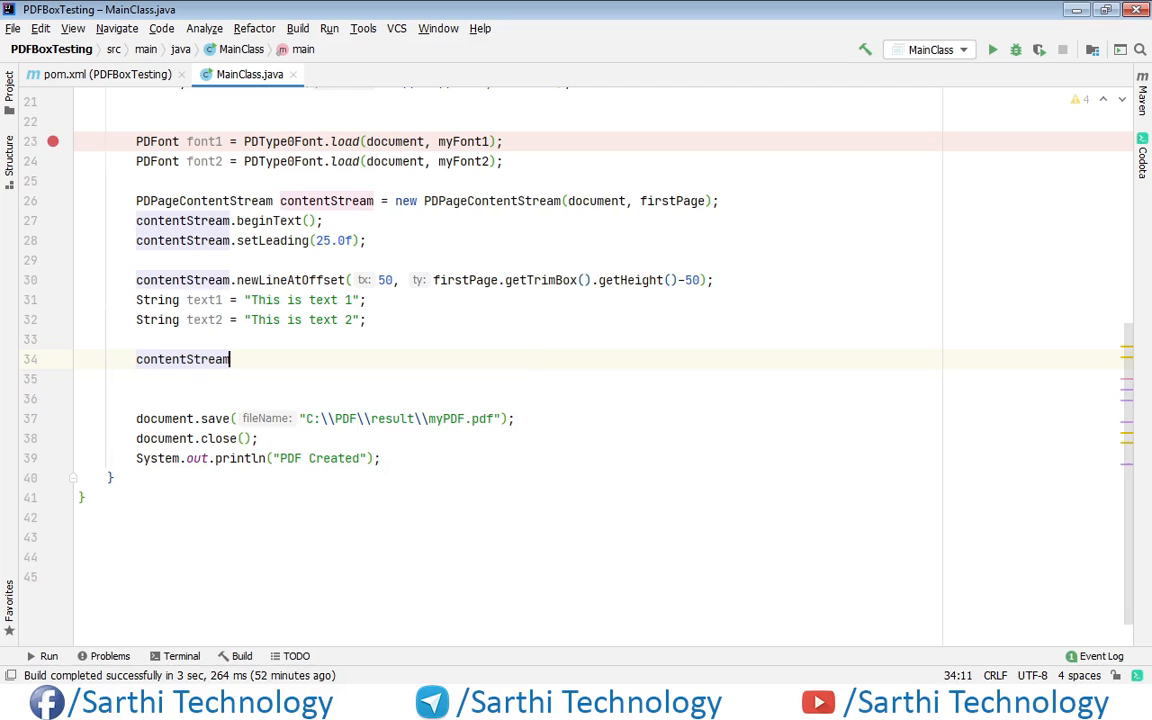
text(.se)
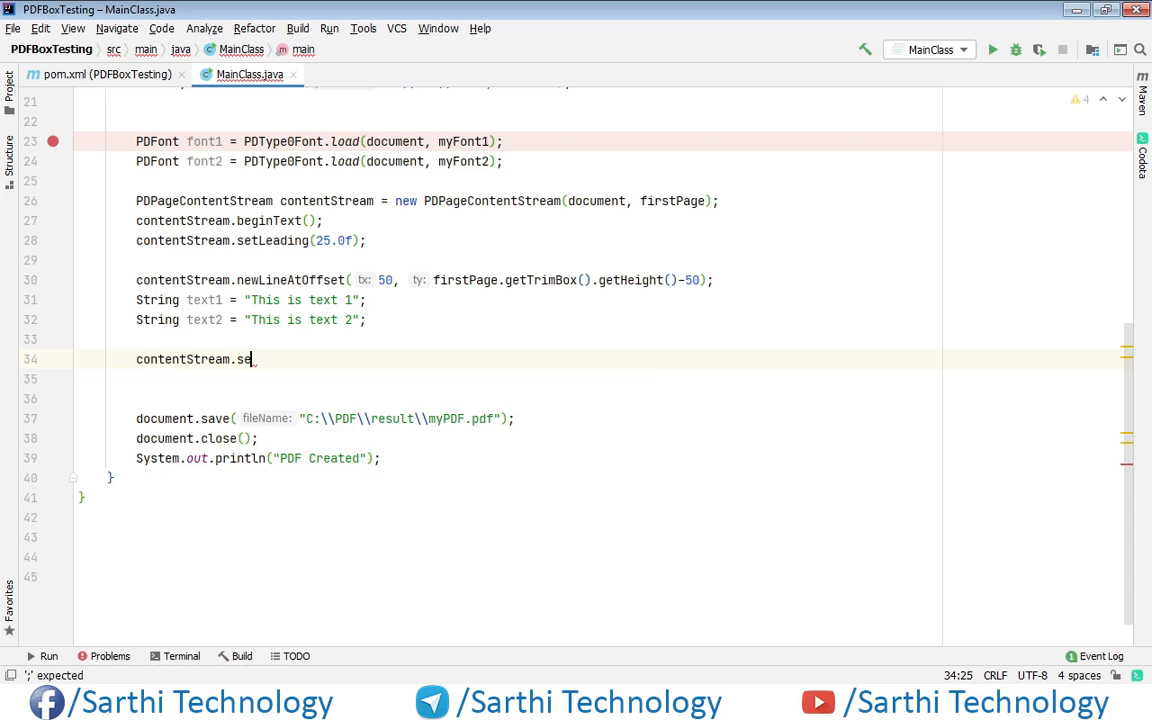
text(tFont();)
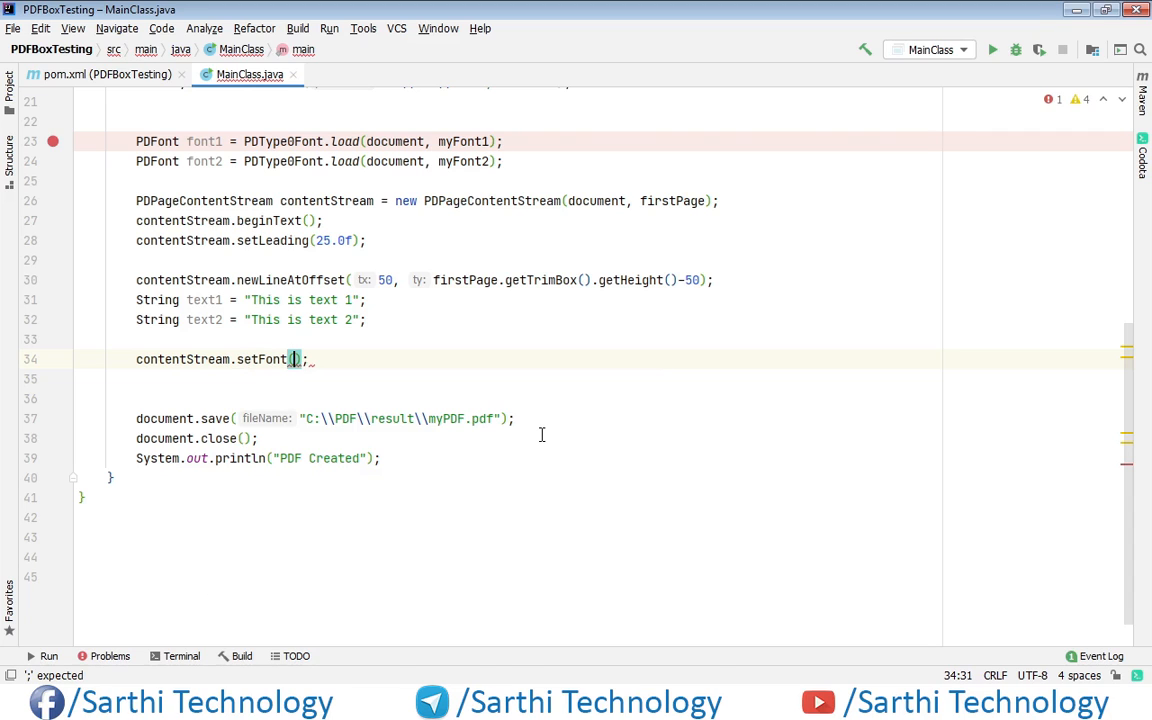
text(font1,)
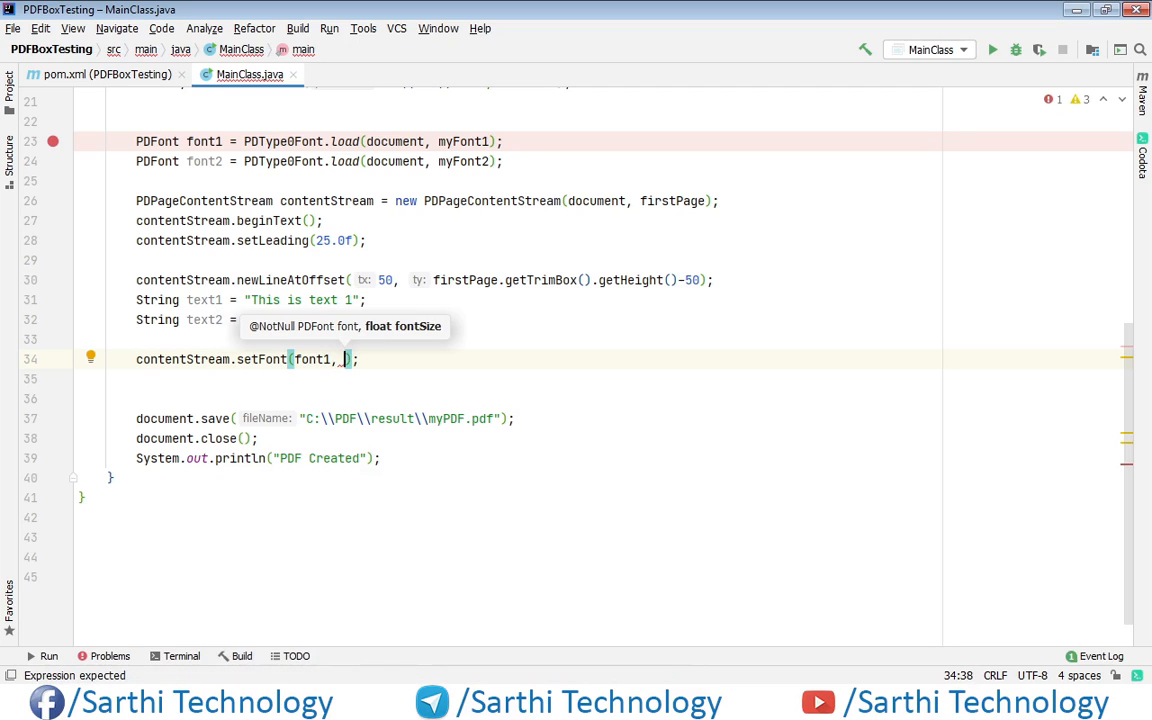
text(18)
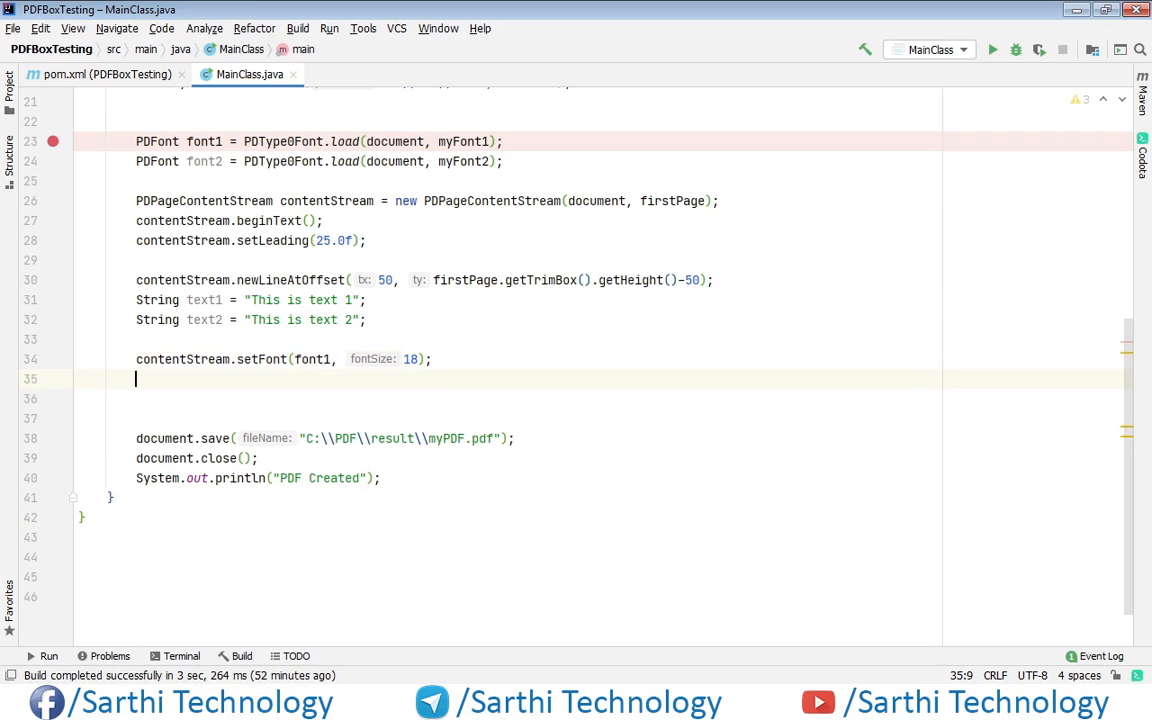
Add contentStream.showText(text1); followed by contentStream.newLine(); via completion.
text(contentStream)
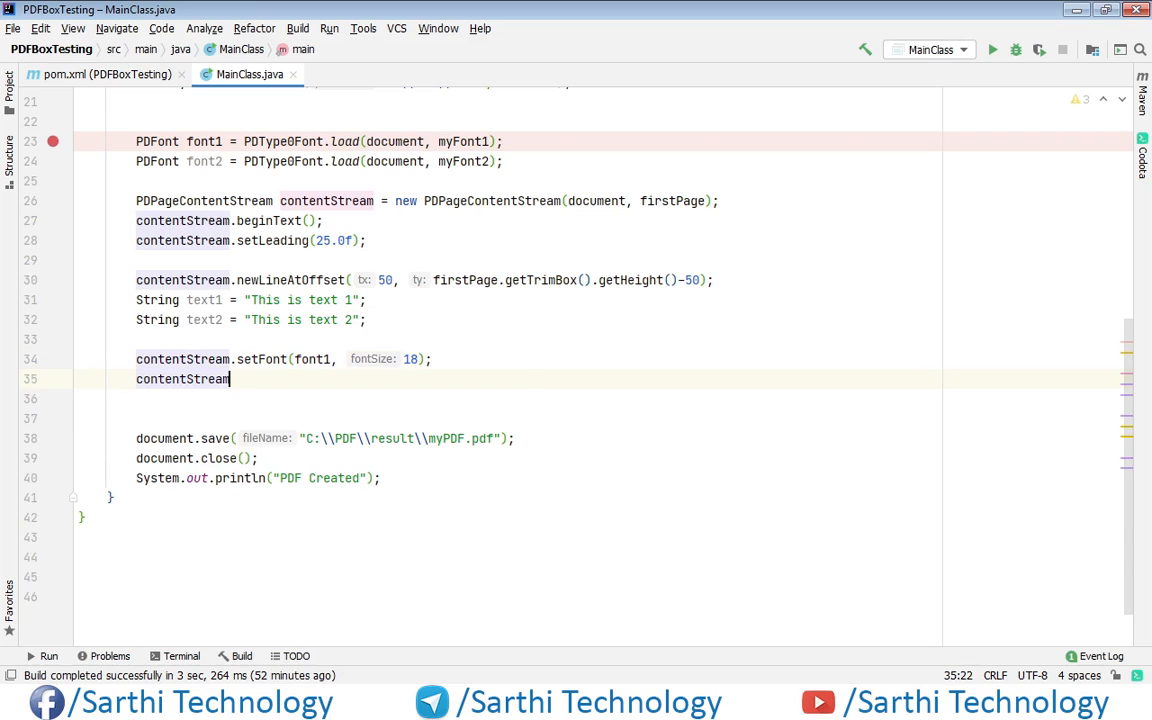
text(.s)
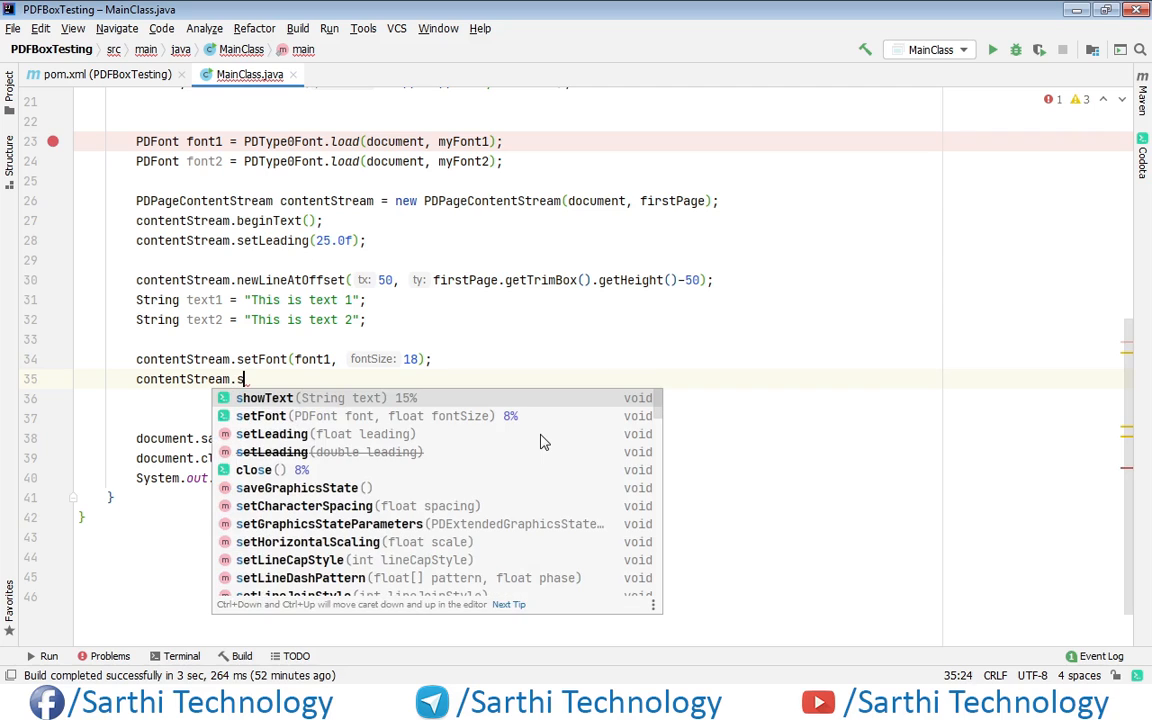
click(266, 396)
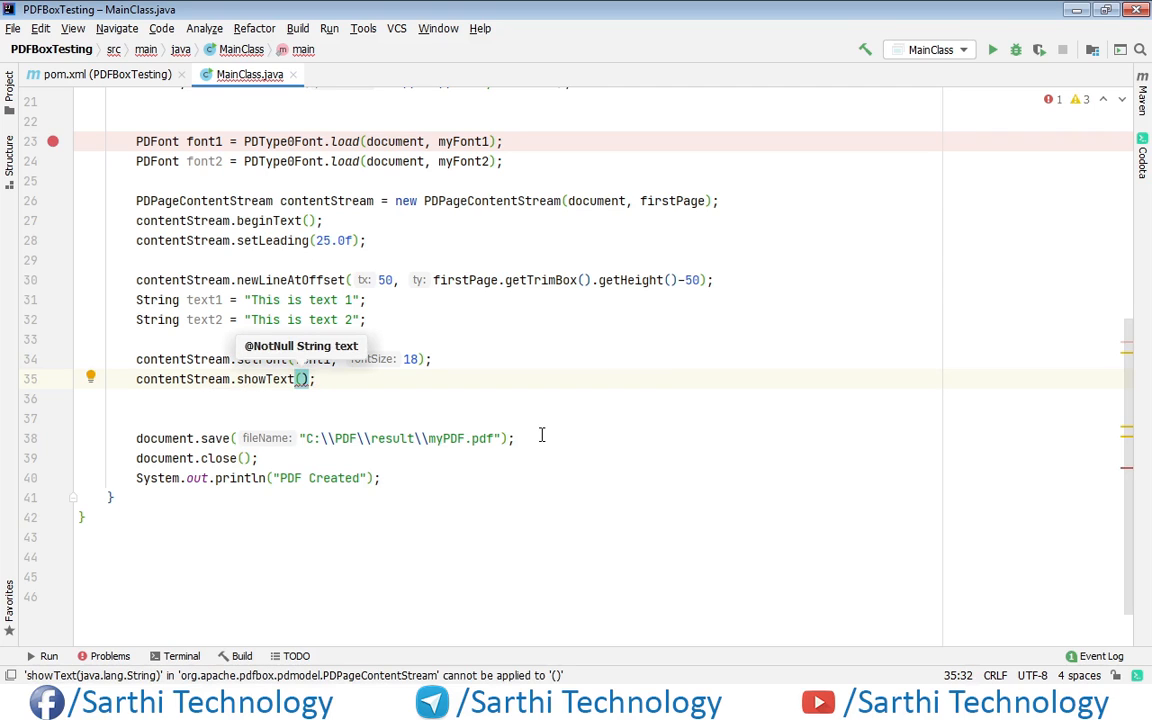
text(text1)
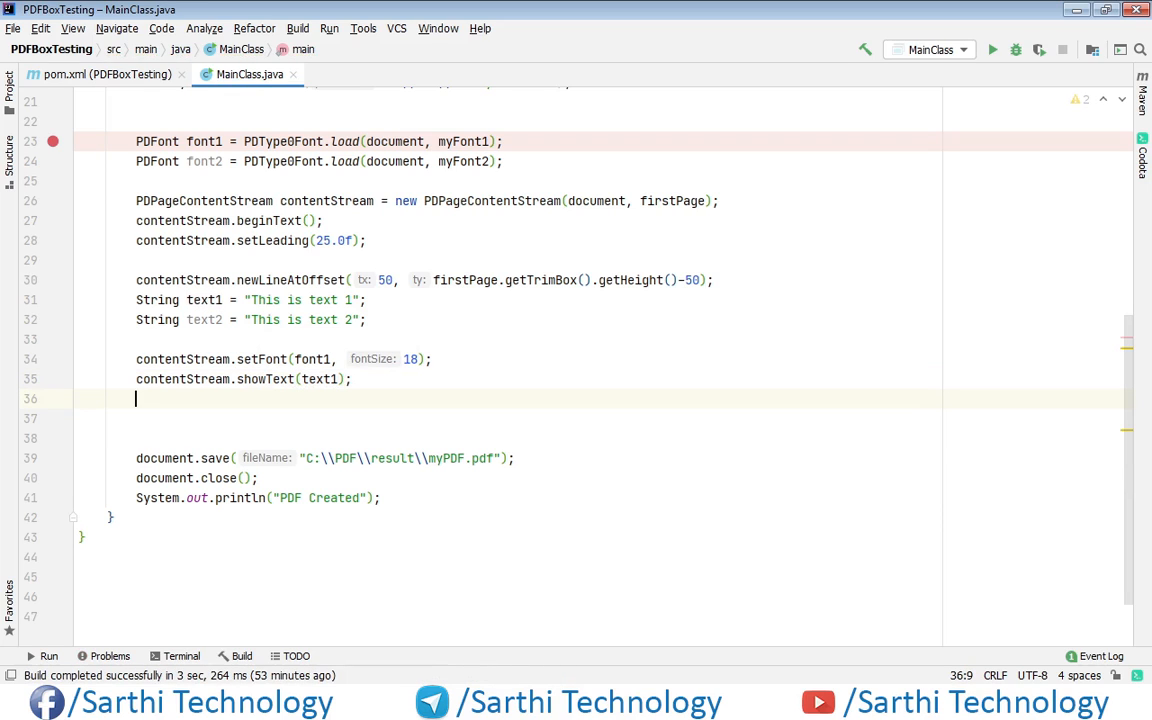
text(contentStream.)
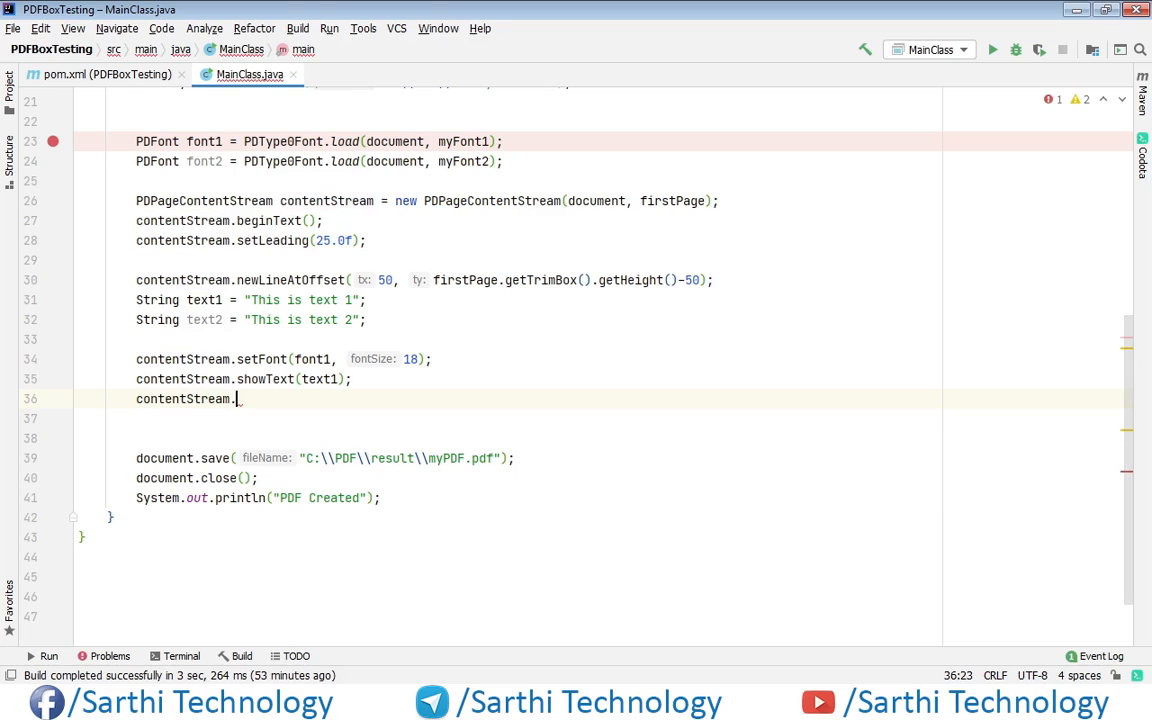
text(n)
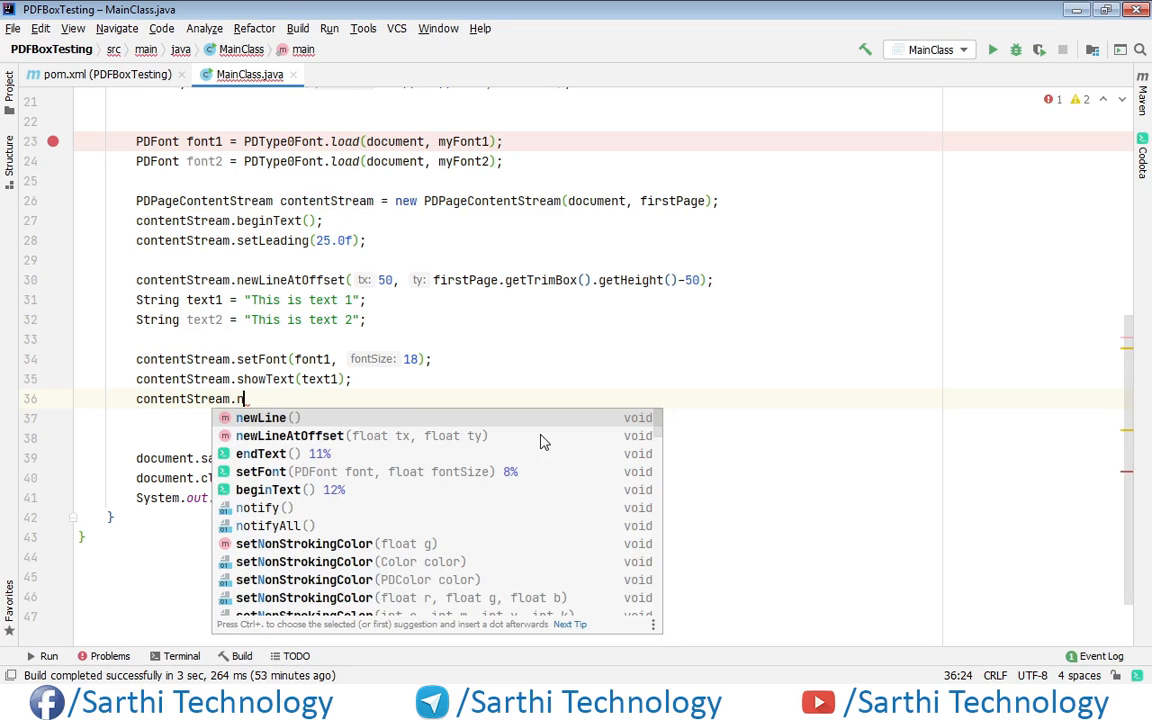
click(260, 418)
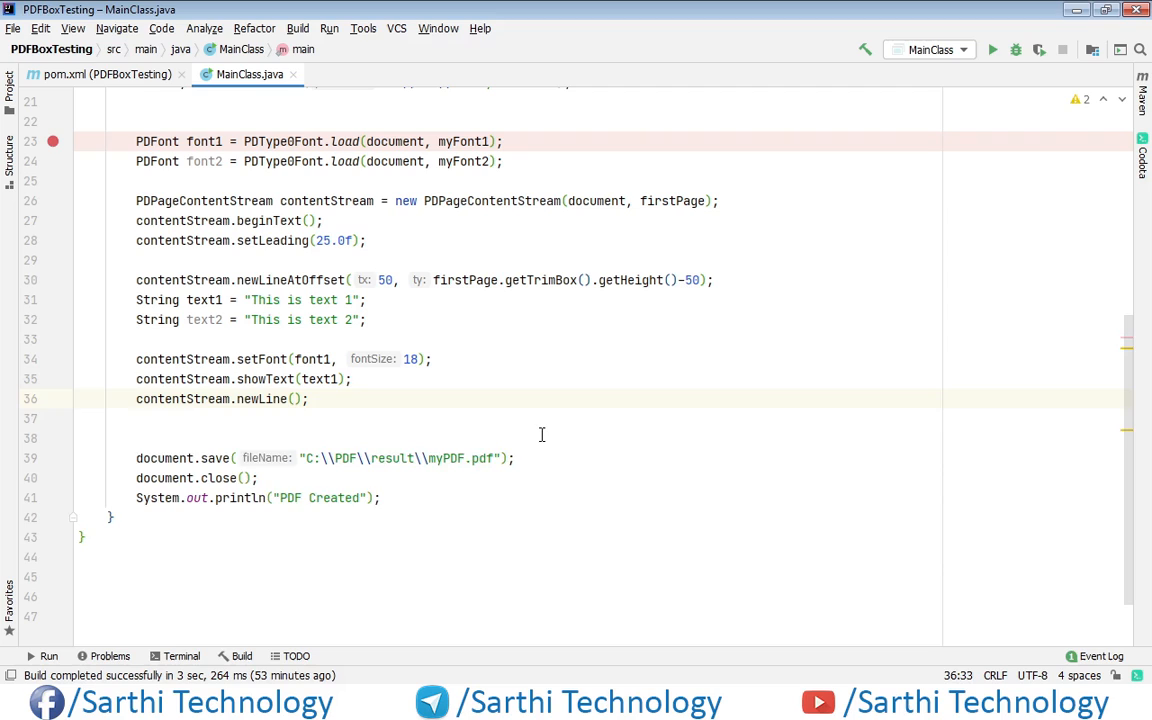
key(enter)
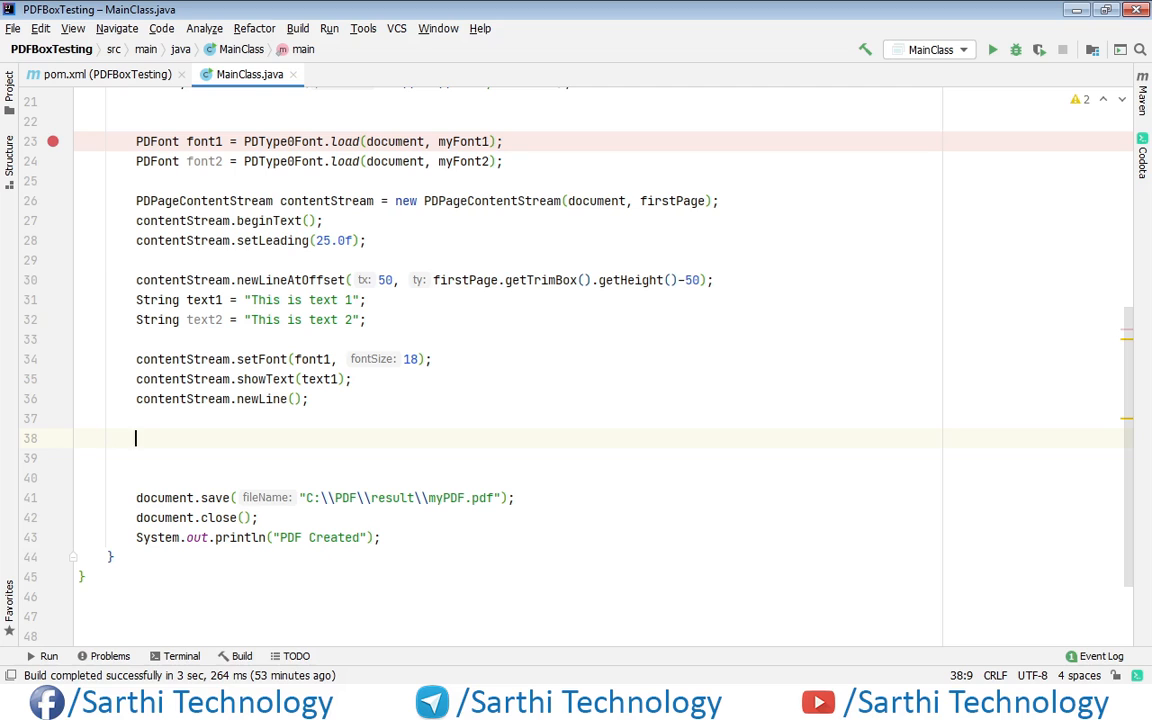
Add contentStream.setFont(font2, 24); and contentStream.showText(text2); then begin the next contentStream call.
text(contentStream)
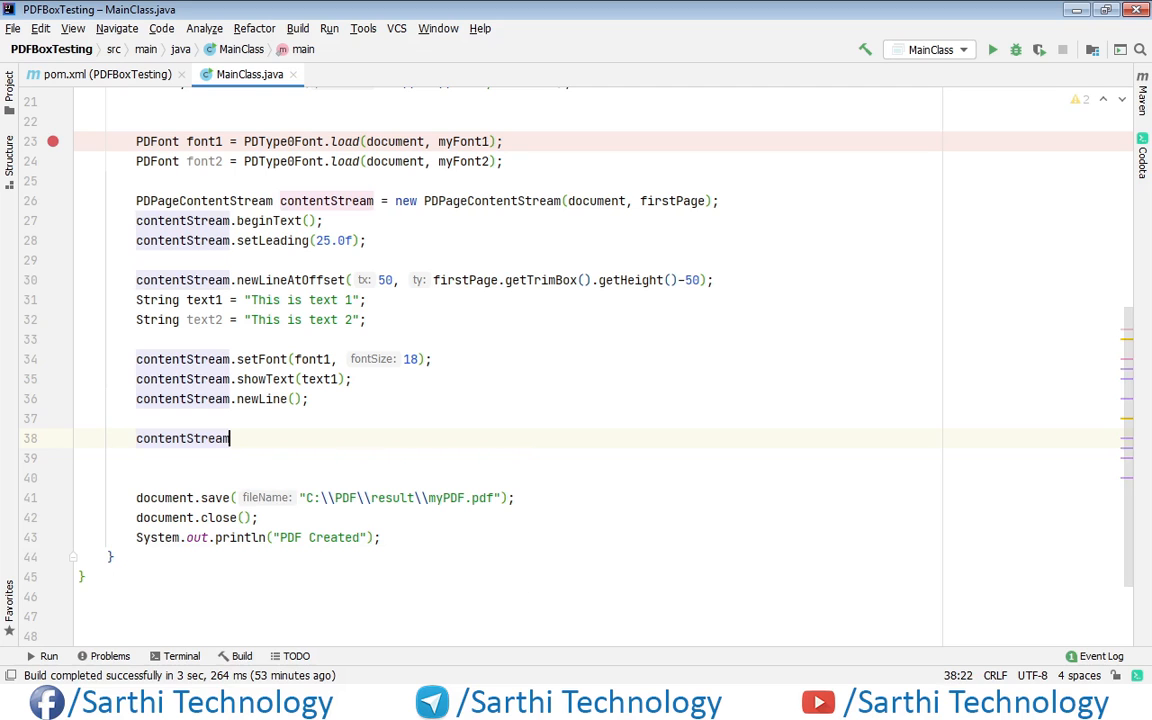
text(.setFont();)
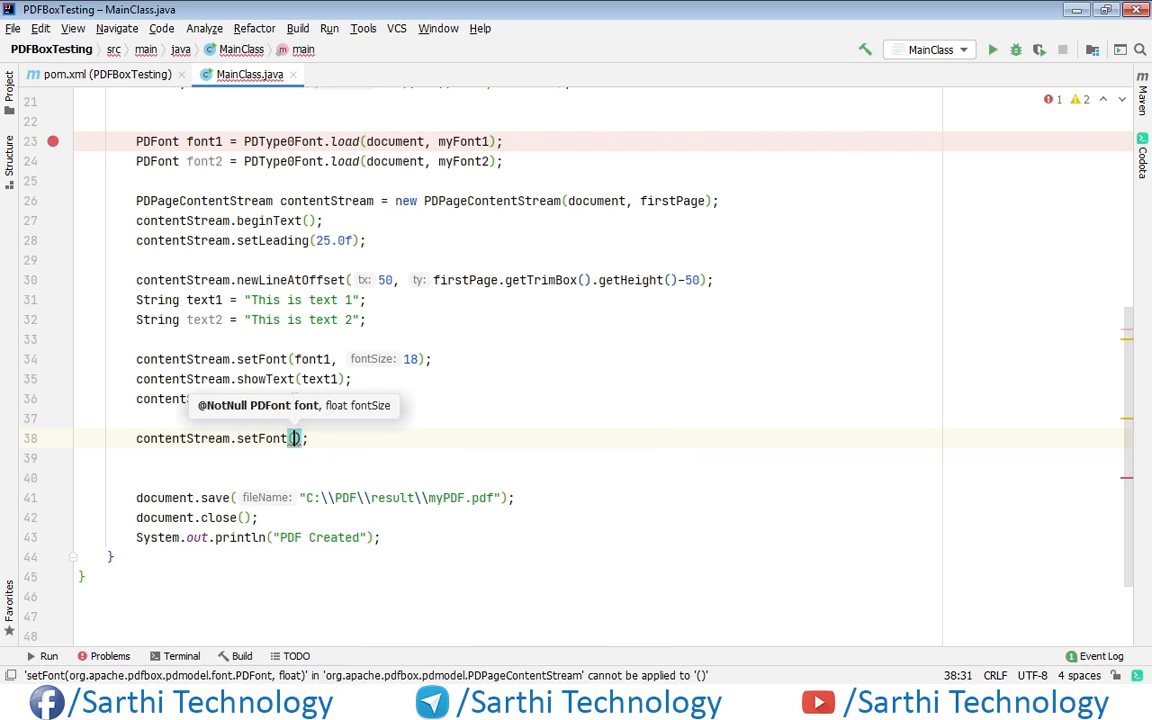
text(font2, 24)
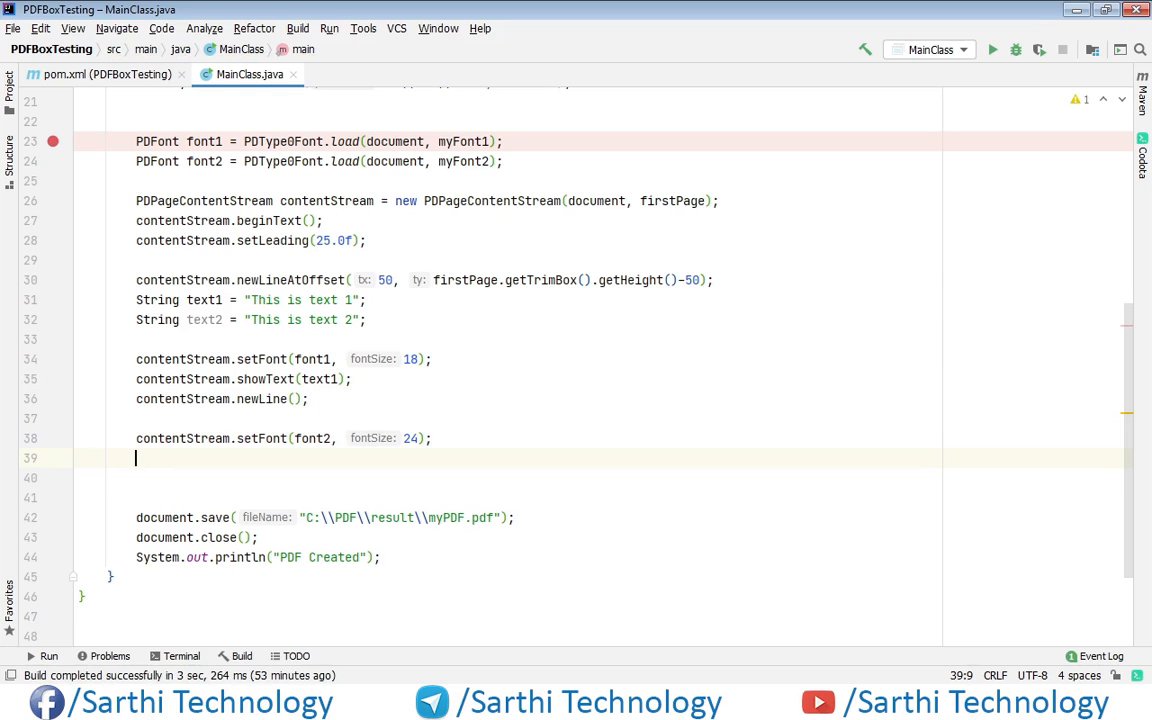
text(contentStream)
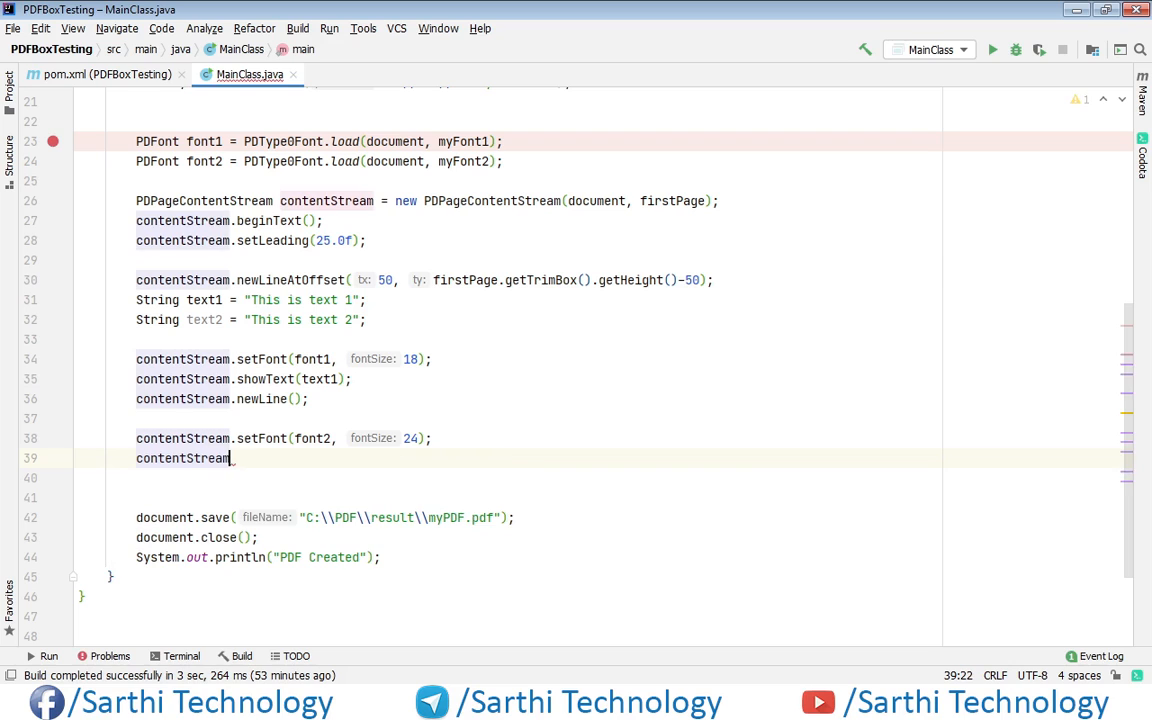
text(.showText(t);)
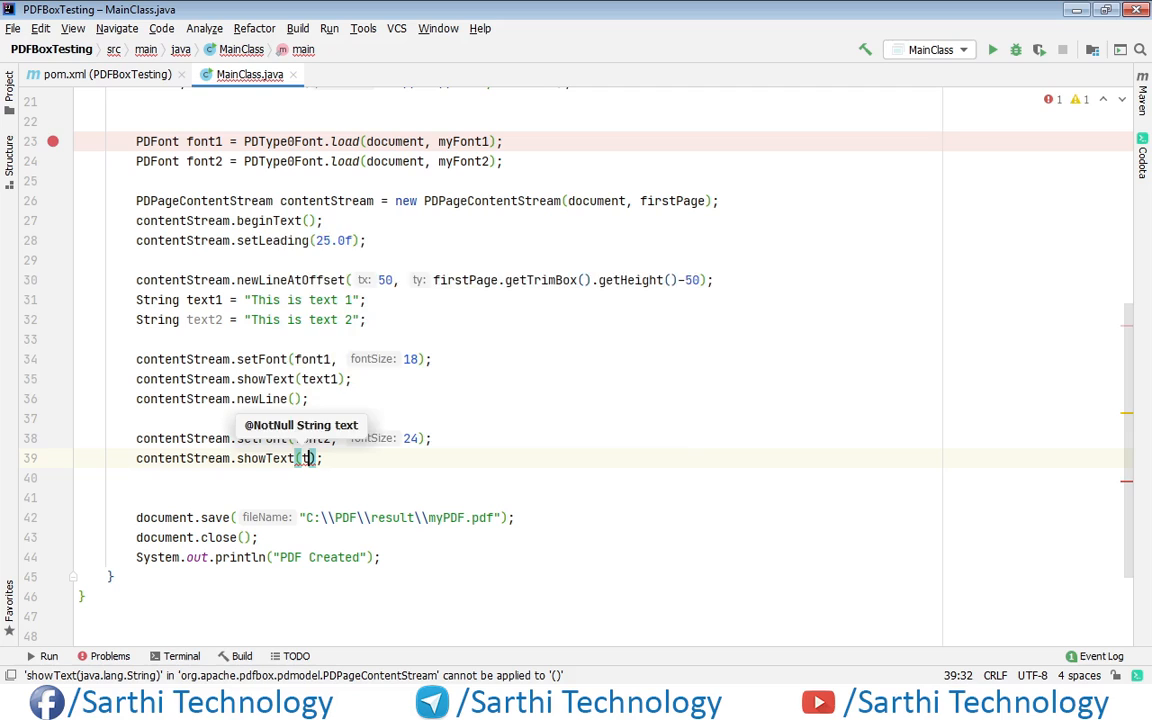
text(text2)
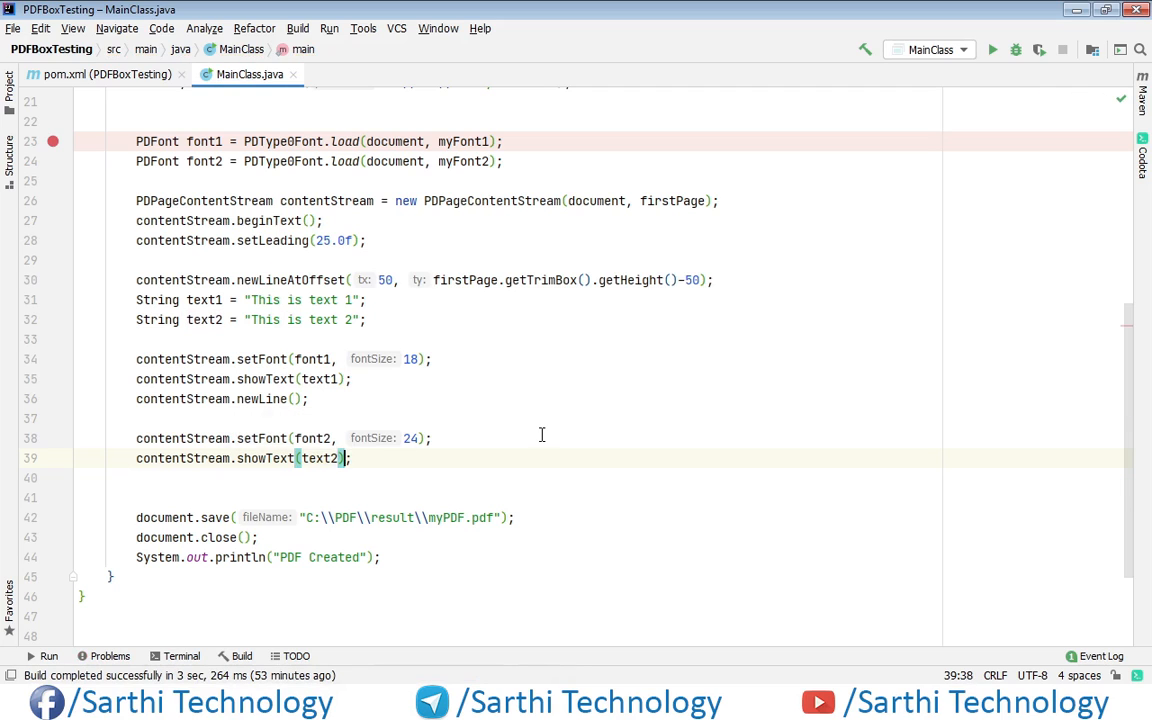
key(enter)
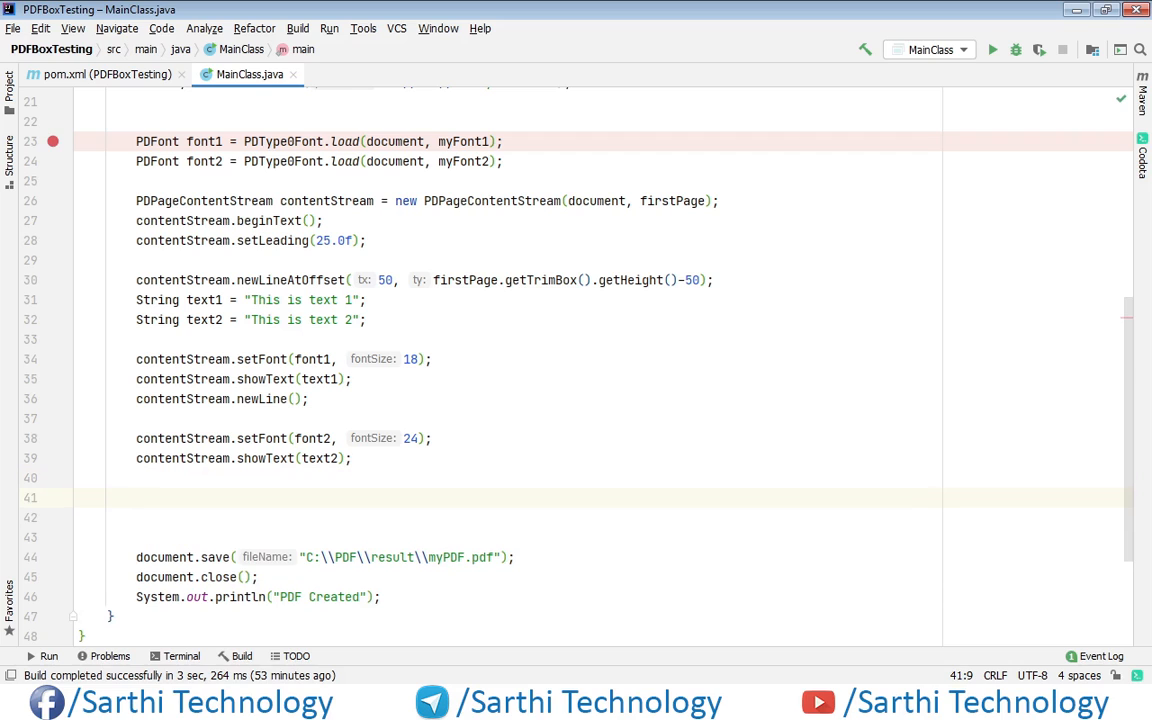
text(contentStream.e)
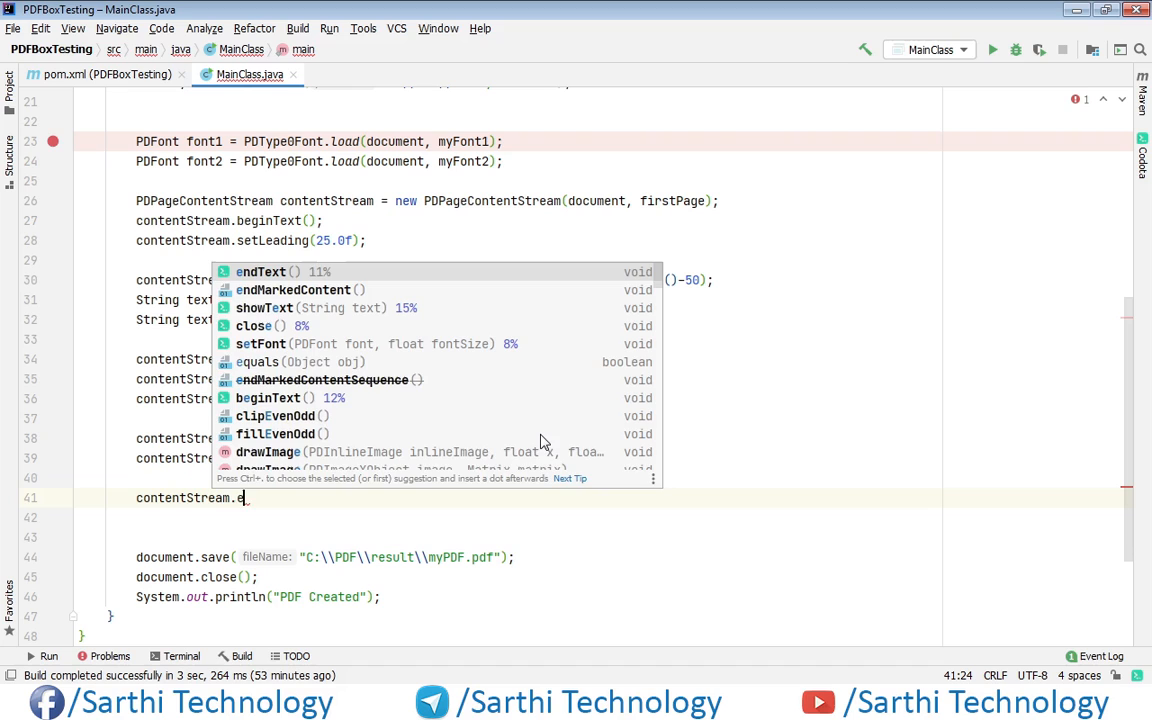
Complete contentStream.endText(); from autocomplete and add contentStream.close();.
click(260, 272)
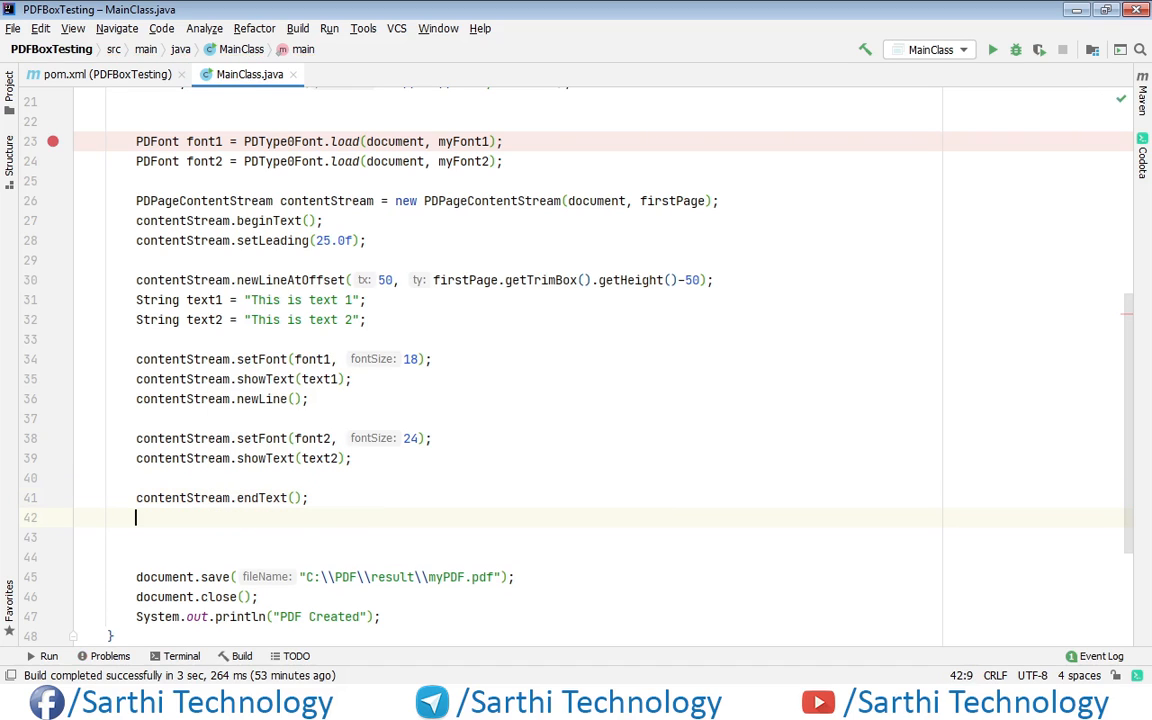
text(contentStream.)
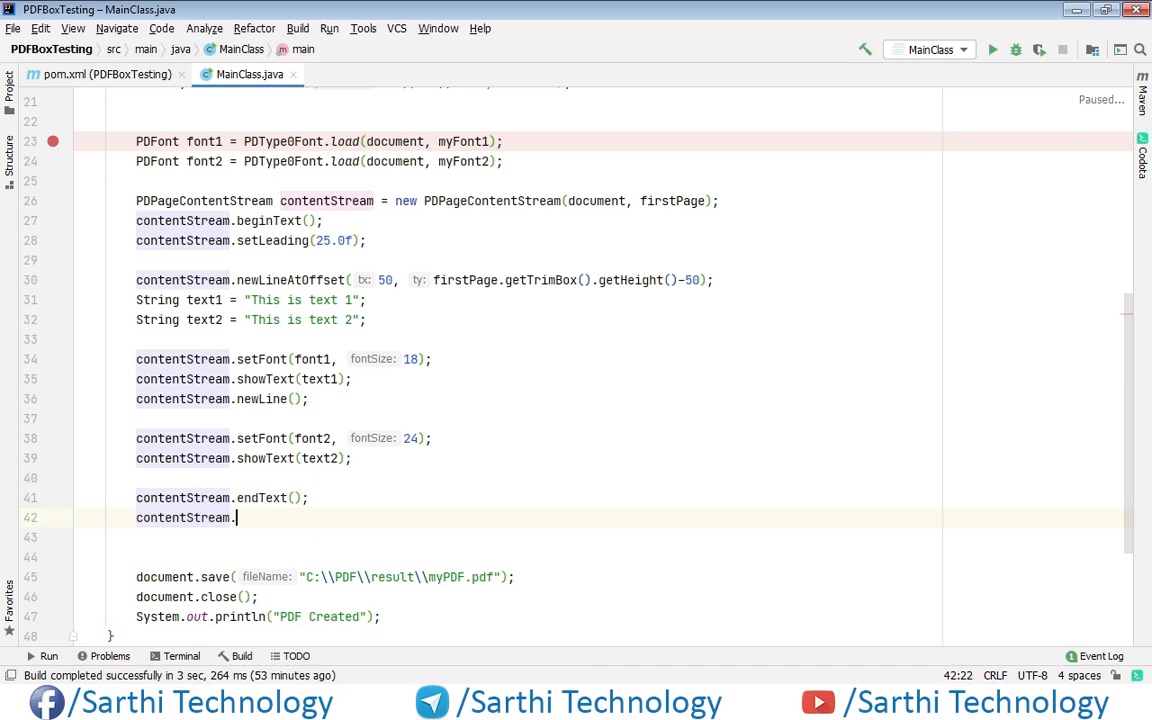
text(close();)
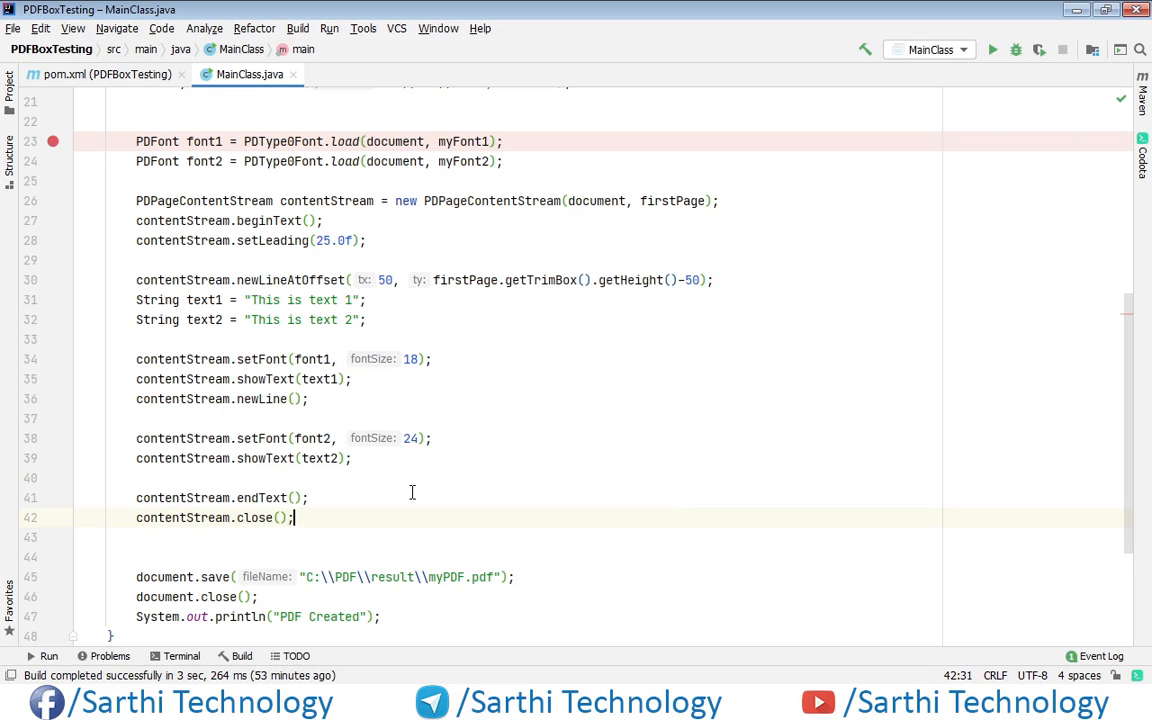
mouse_move(528, 384)
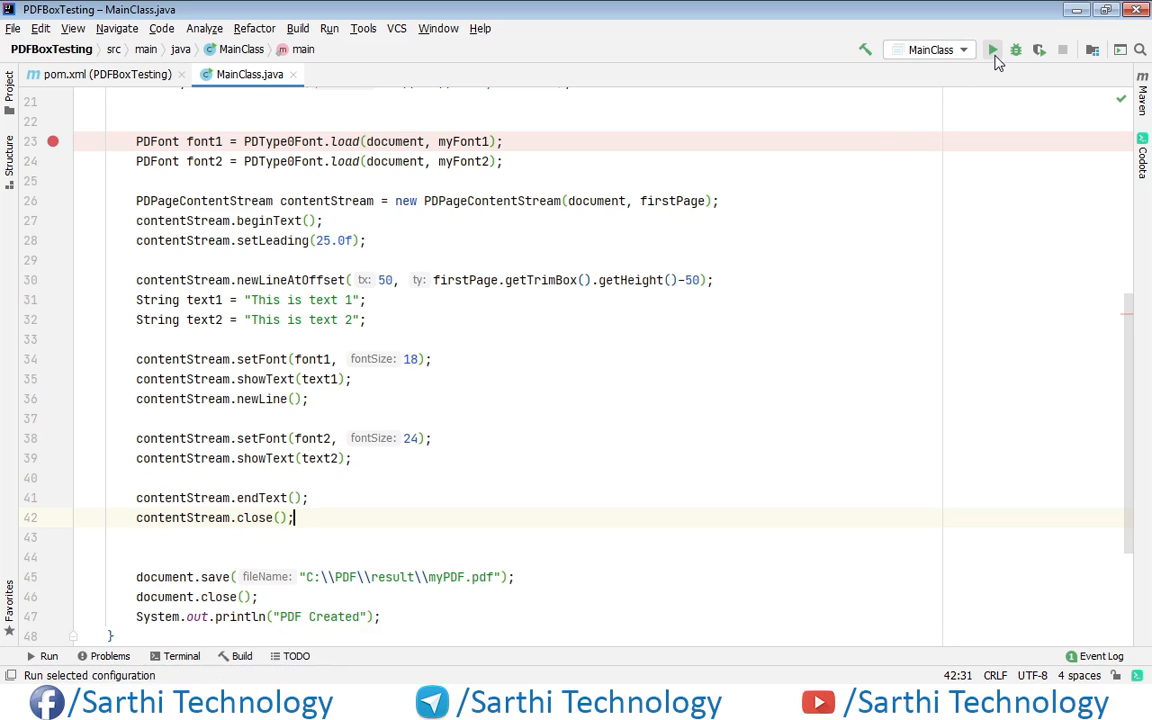
Run MainClass to generate the PDF, then return to the code editor.
click(992, 50)
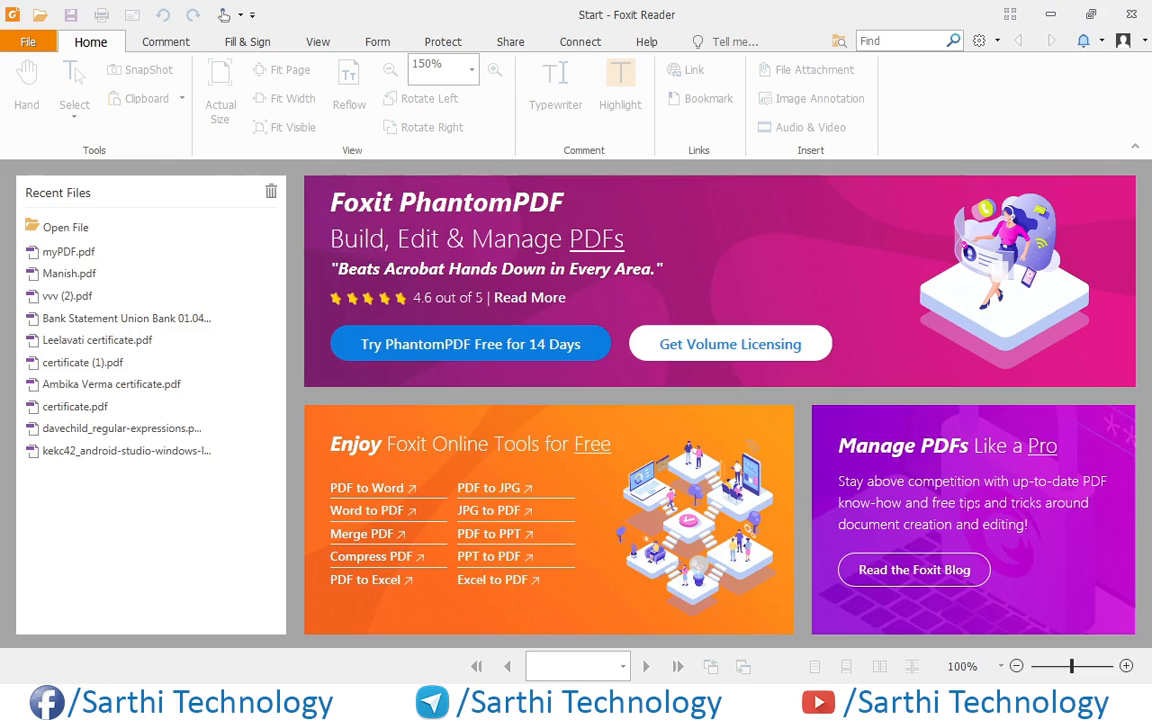
key(alt+tab)
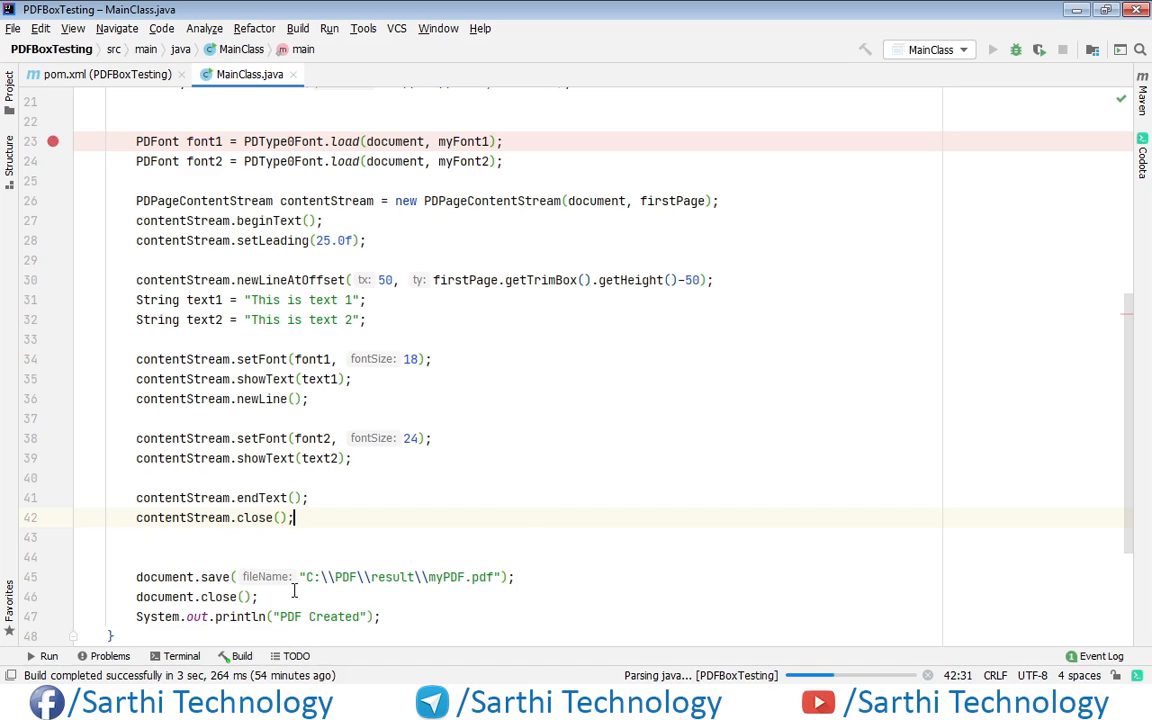
mouse_move(524, 516)
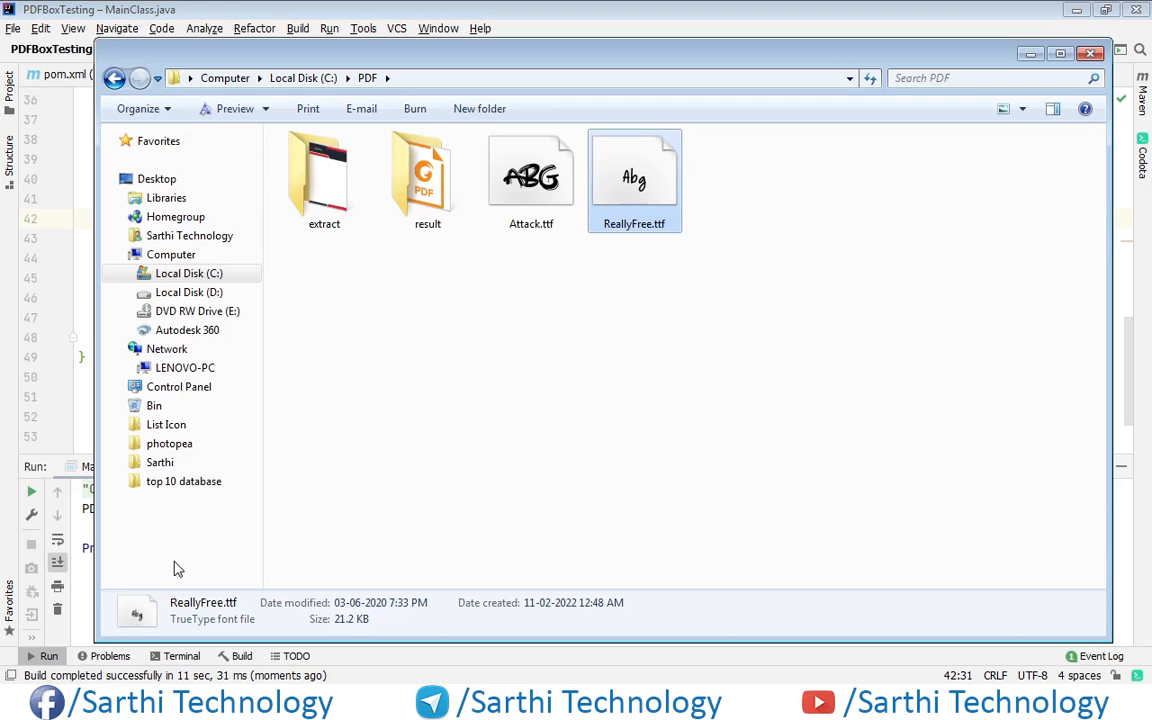
Open myPDF.pdf from the C:\PDF result folder in Foxit Reader.
click(428, 176)
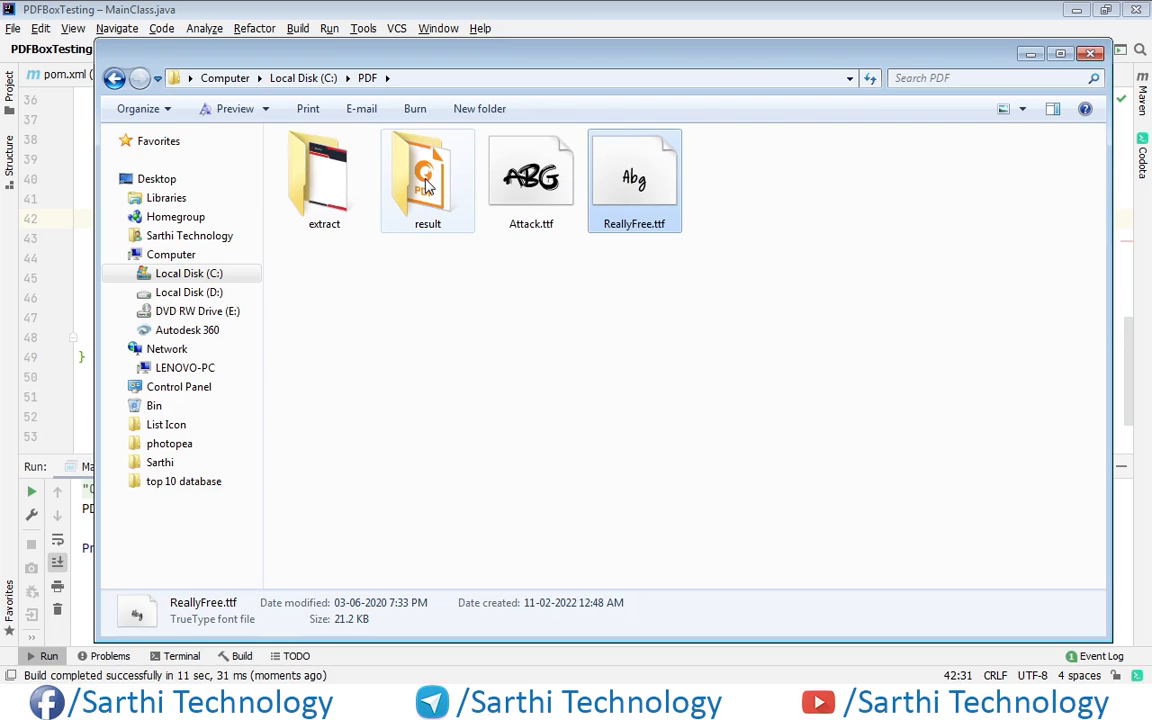
double_click(428, 180)
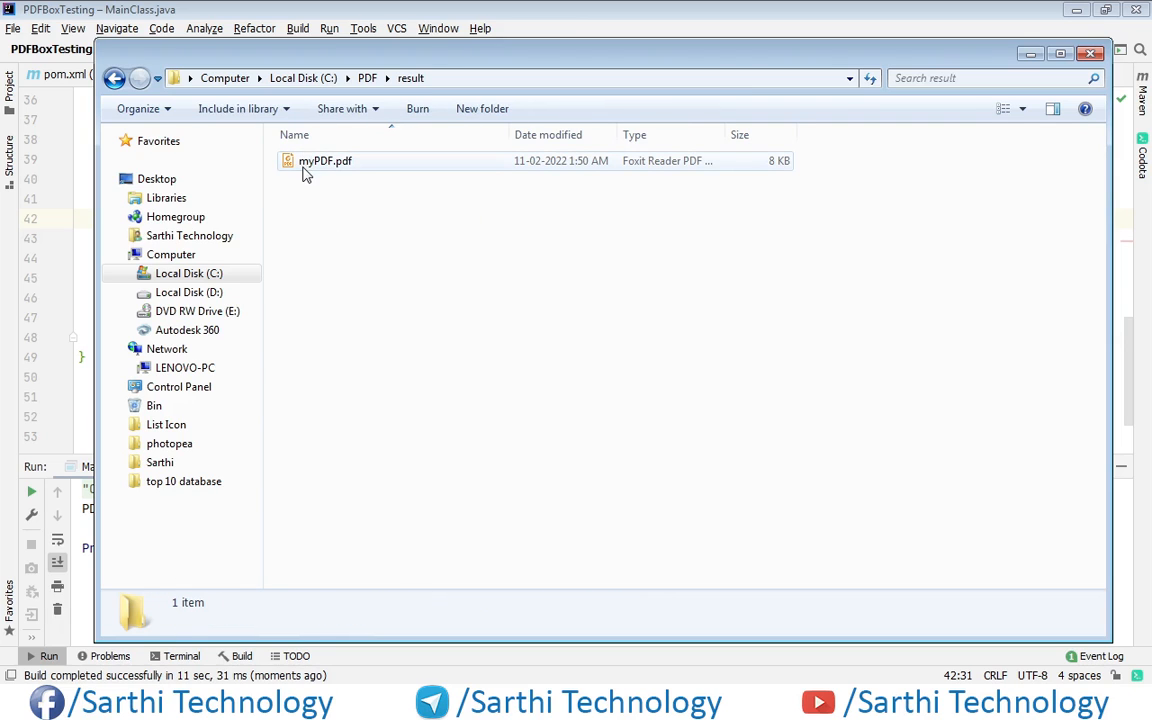
double_click(324, 160)
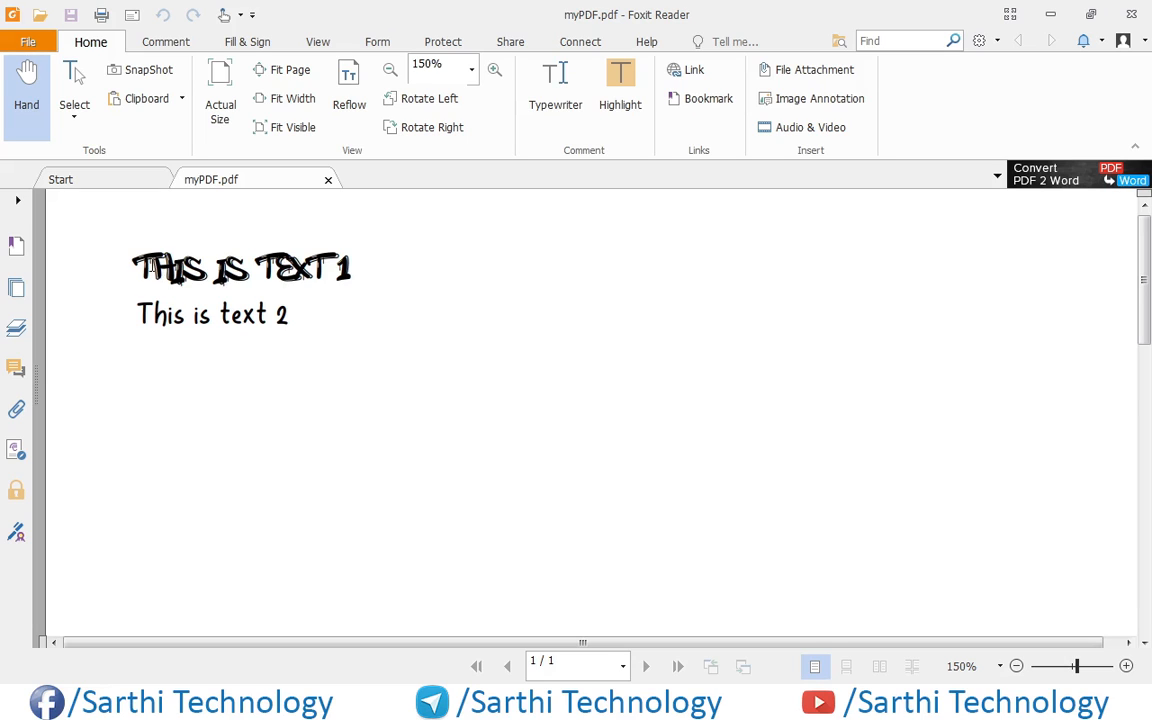
Select the first text line, then show the Properties page for myPDF.pdf.
double_click(240, 268)
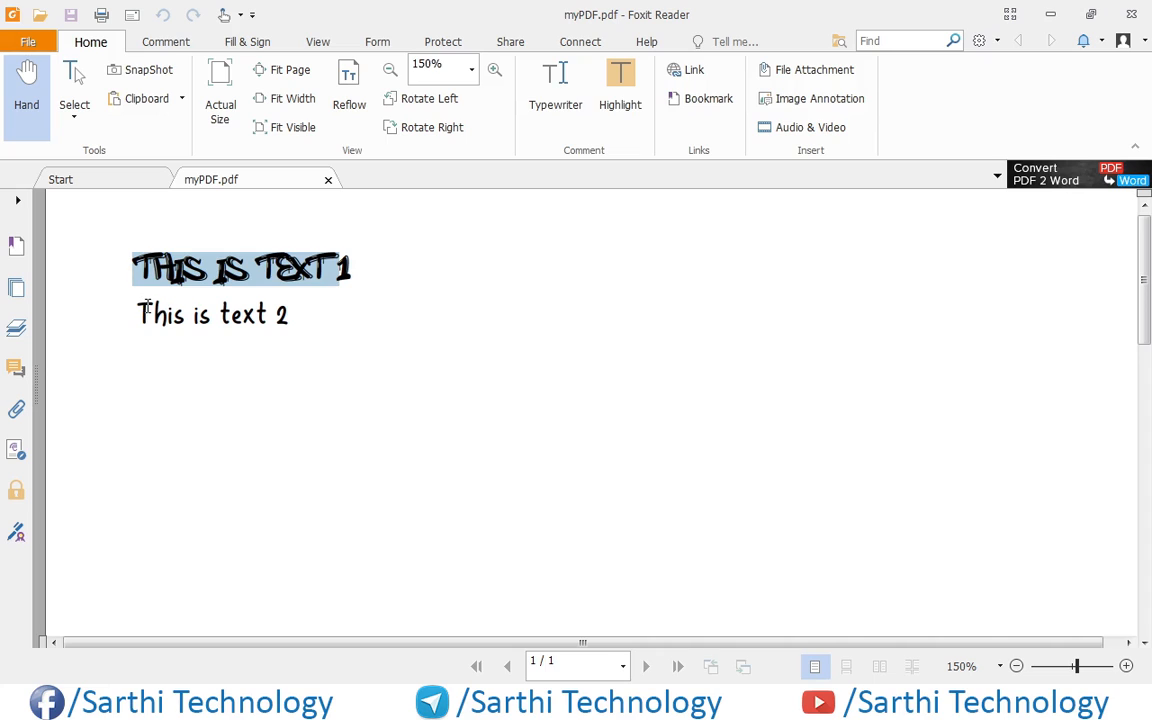
click(228, 328)
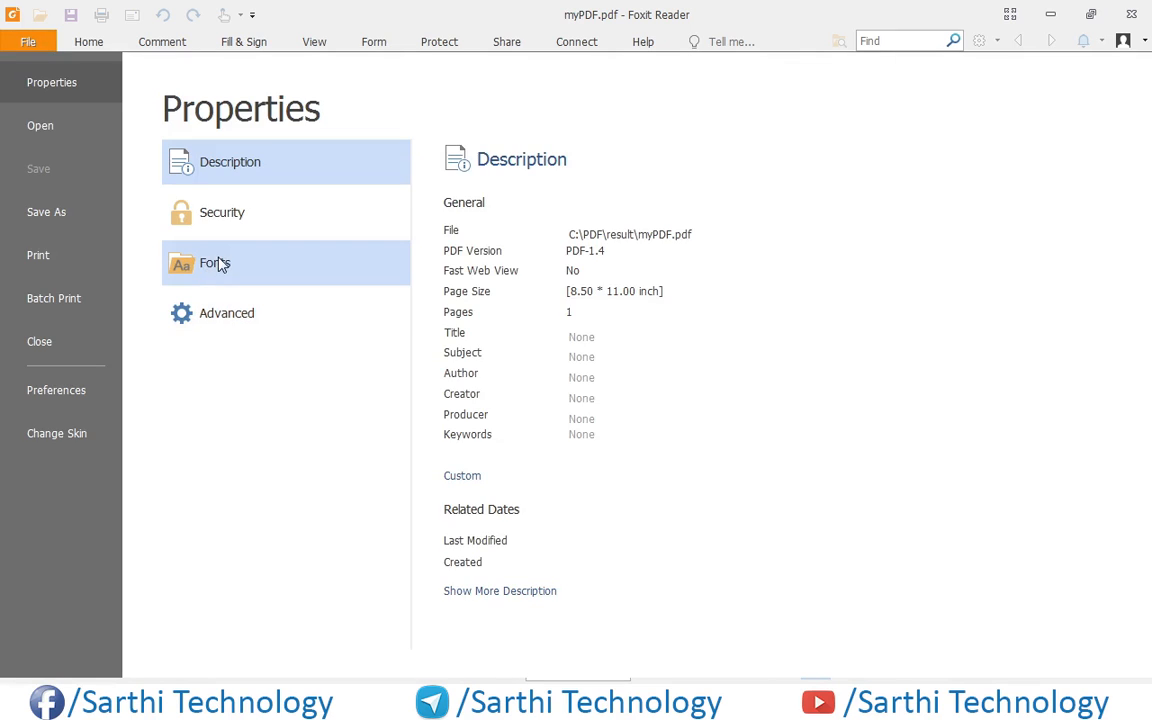
Show the Fonts properties listing AttackGraffiti and Really_Free as embedded TrueType subsets.
click(216, 262)
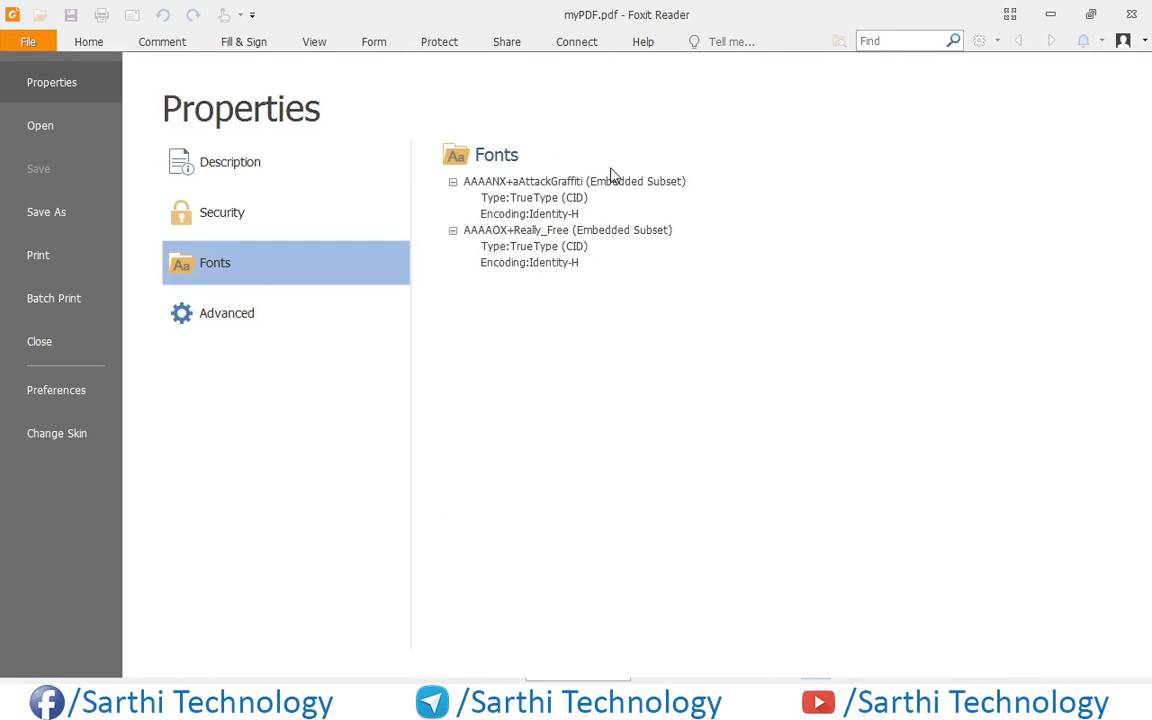
mouse_move(624, 192)
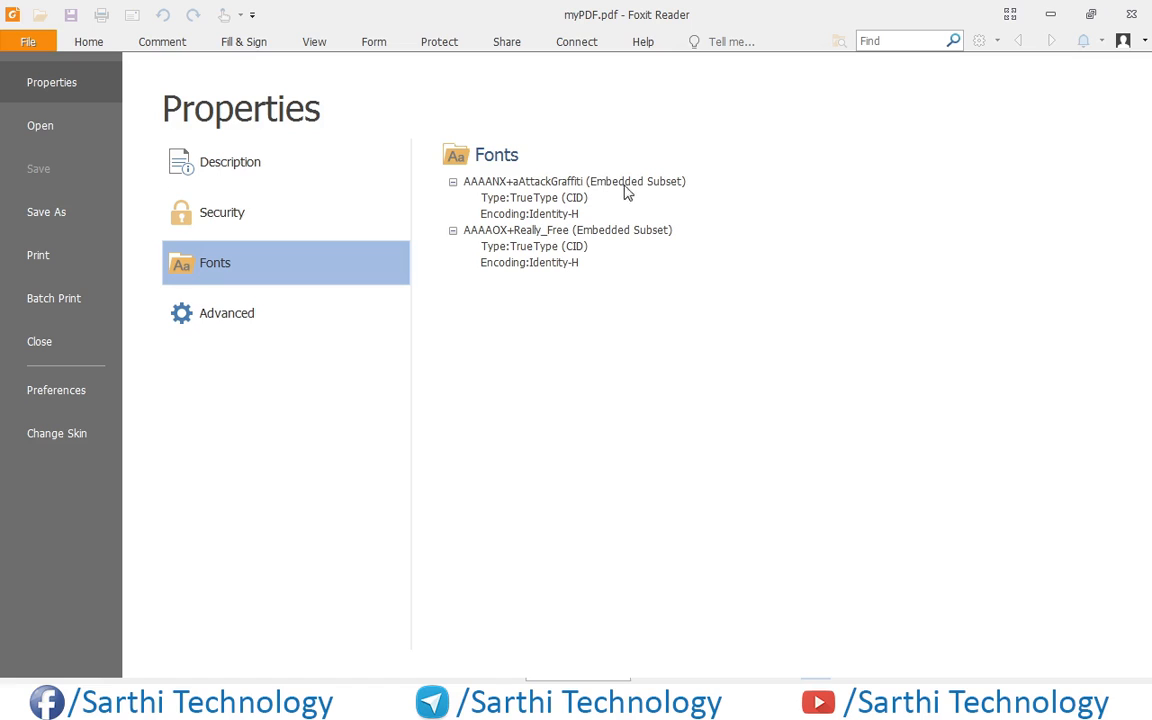
mouse_move(540, 250)
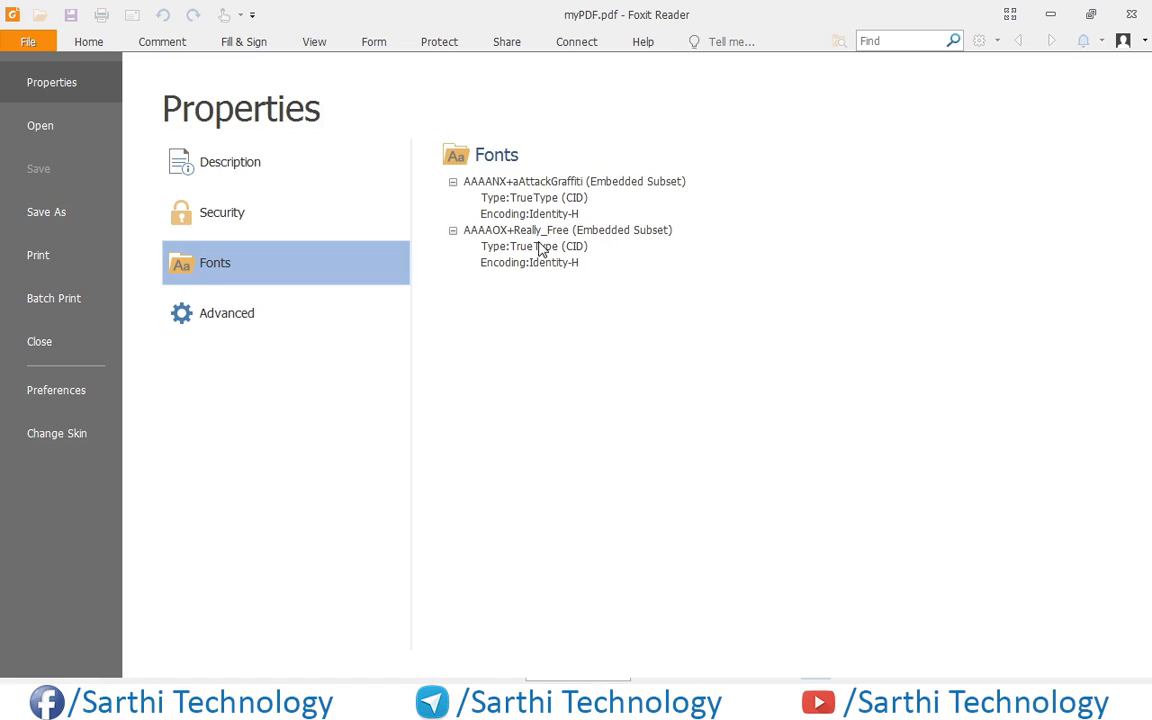
mouse_move(432, 204)
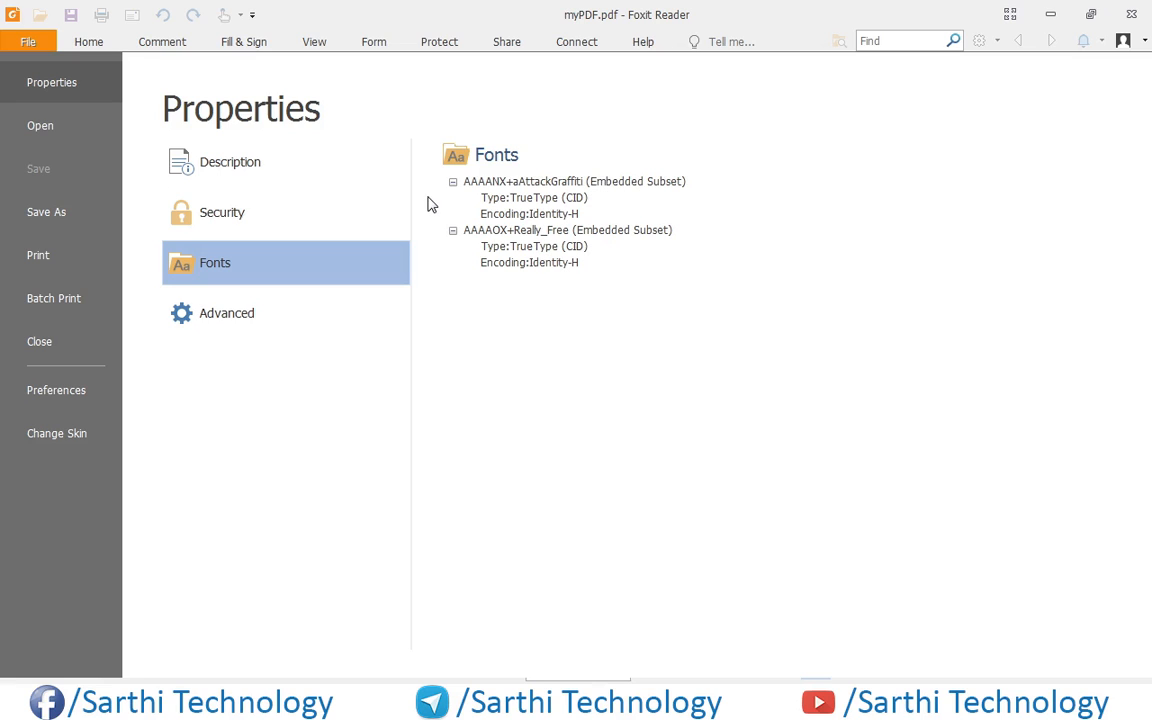